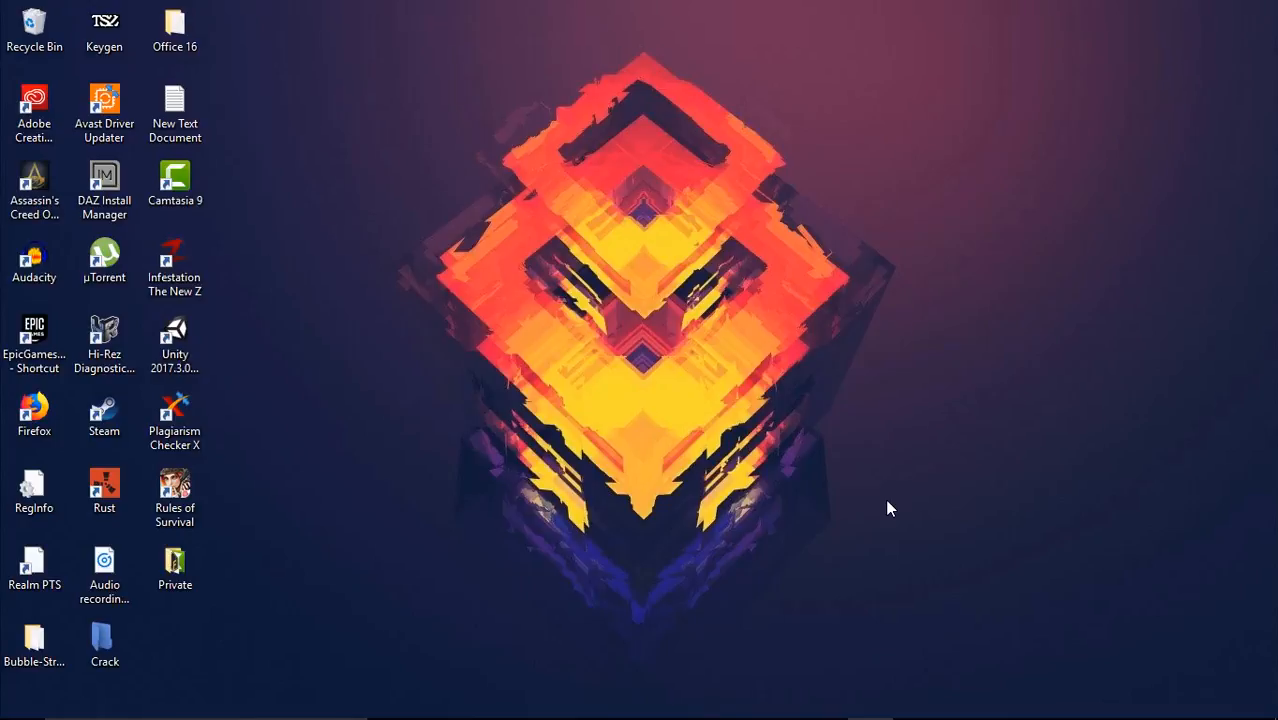
mouse_move(900, 512)
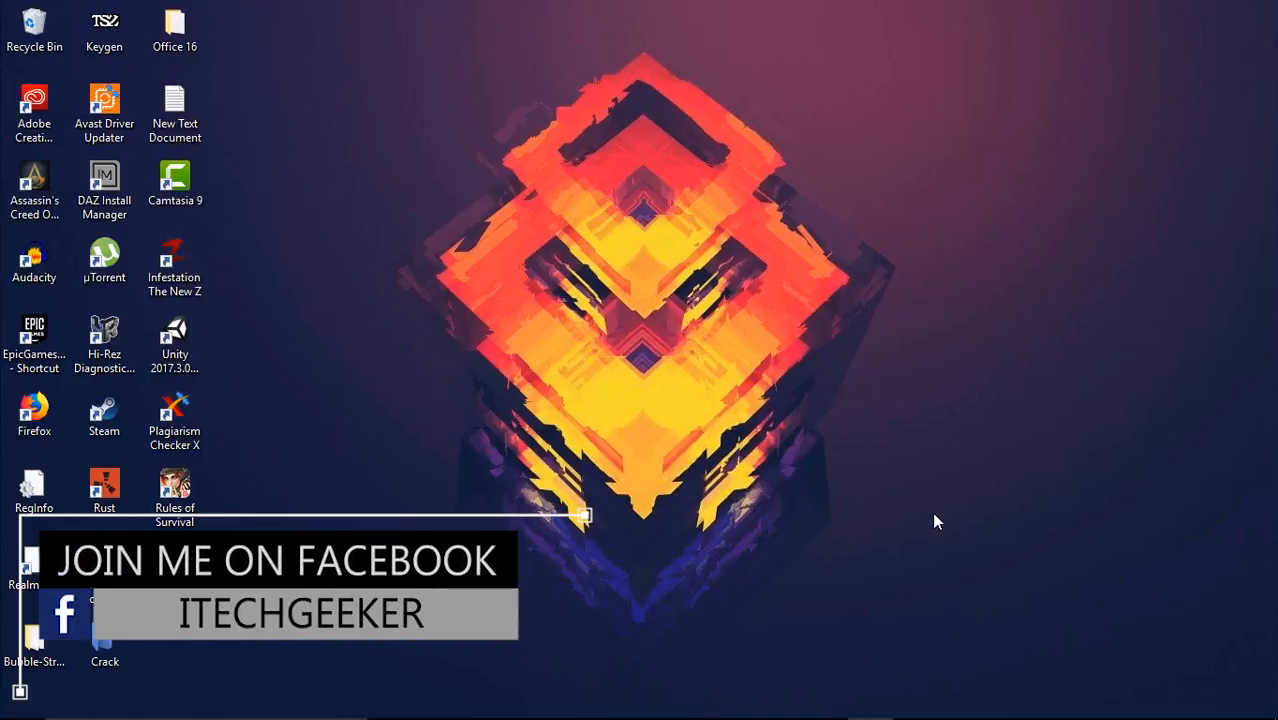
mouse_move(262, 268)
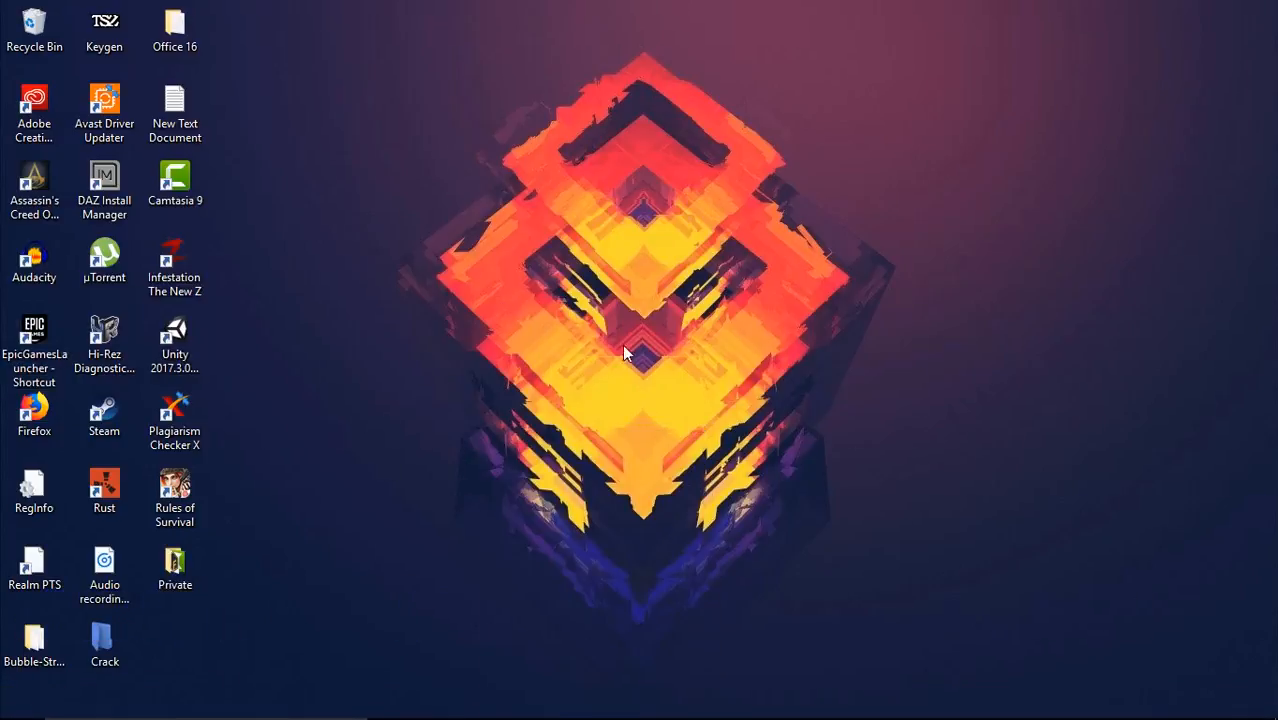
mouse_move(784, 368)
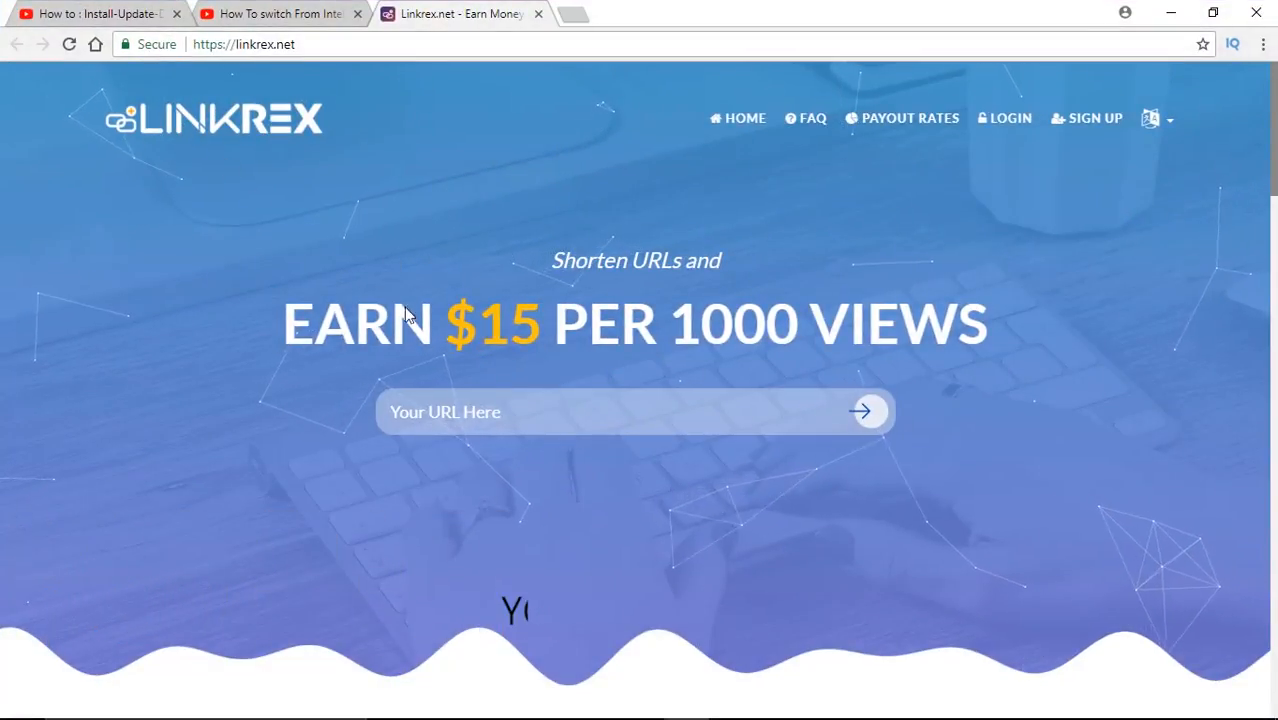
mouse_move(696, 276)
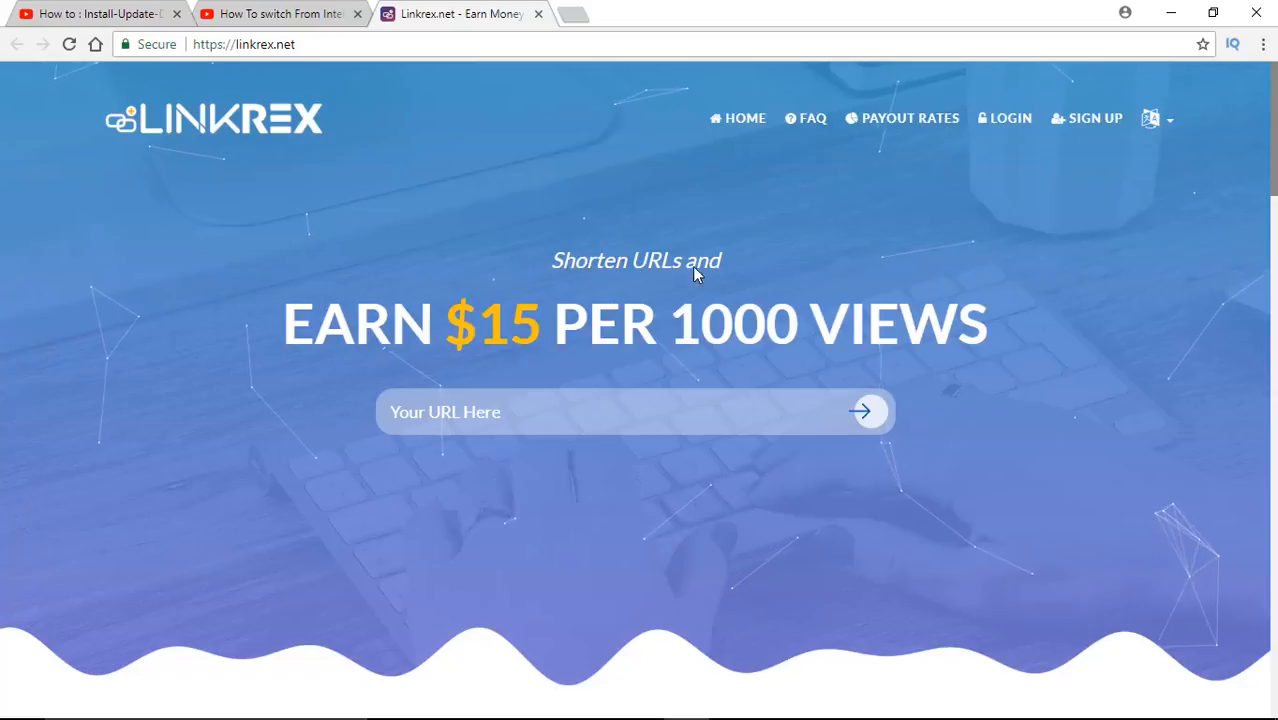
mouse_move(476, 344)
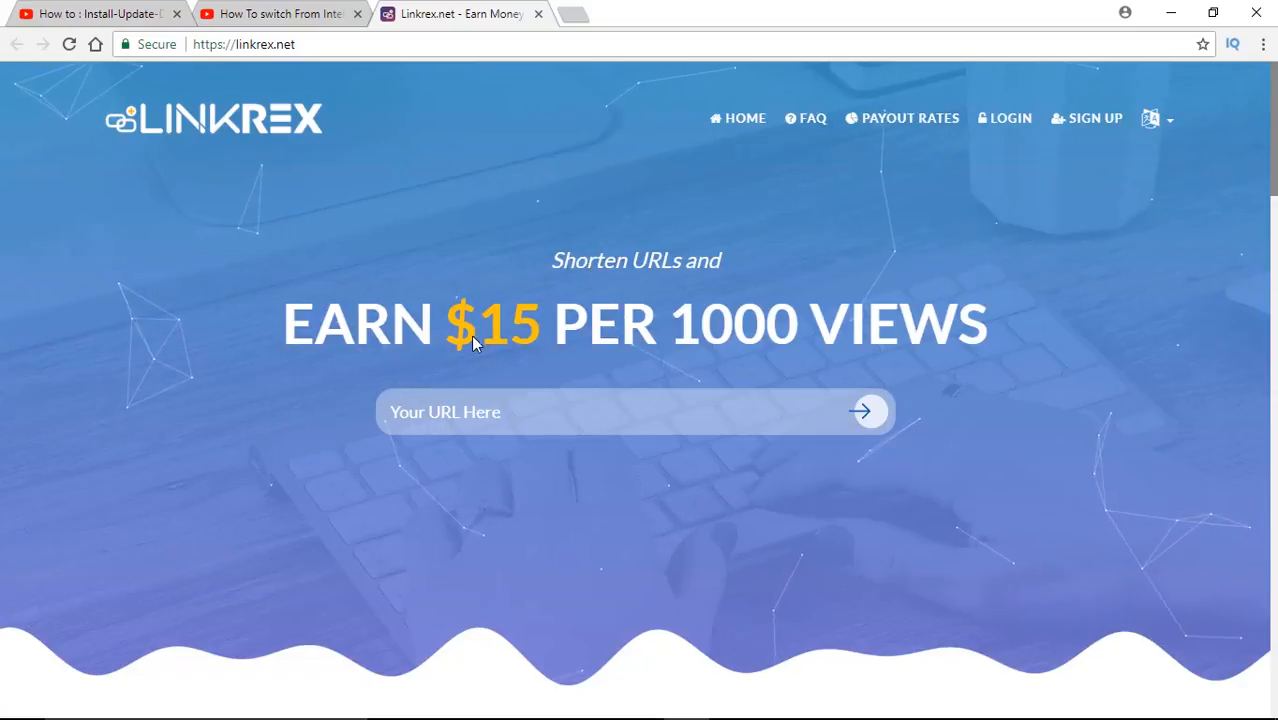
mouse_move(672, 204)
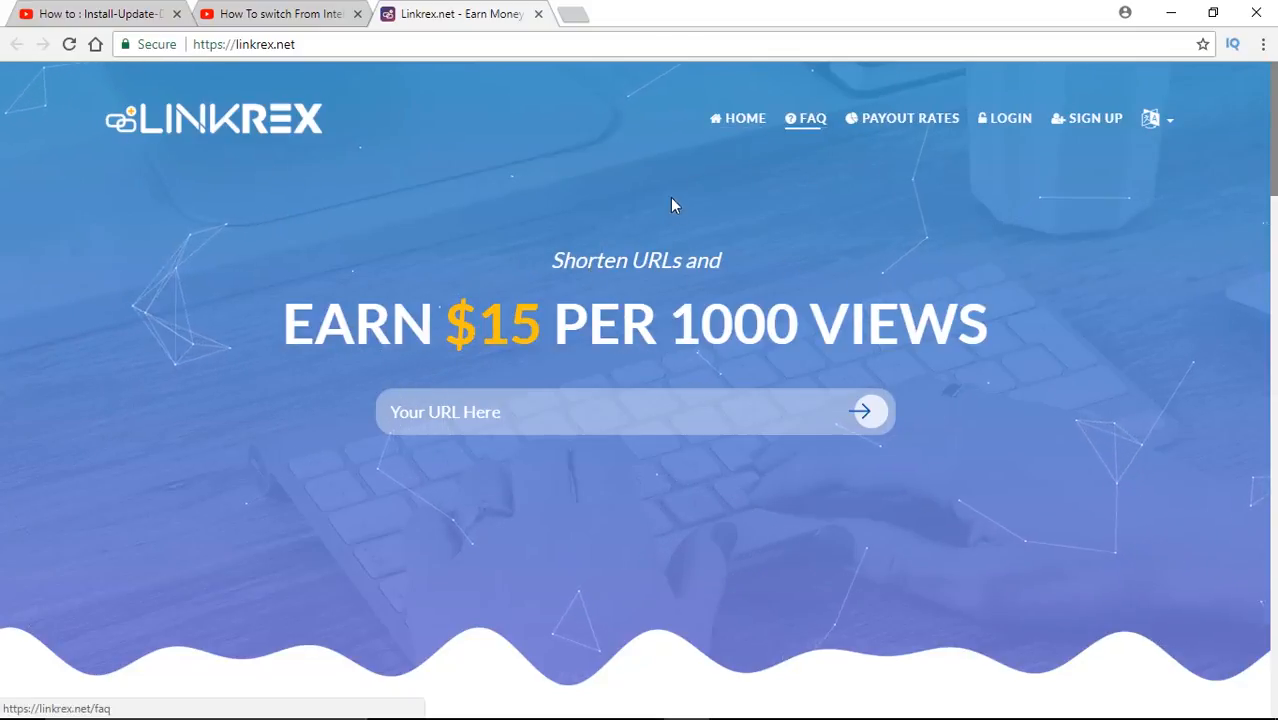
mouse_move(726, 352)
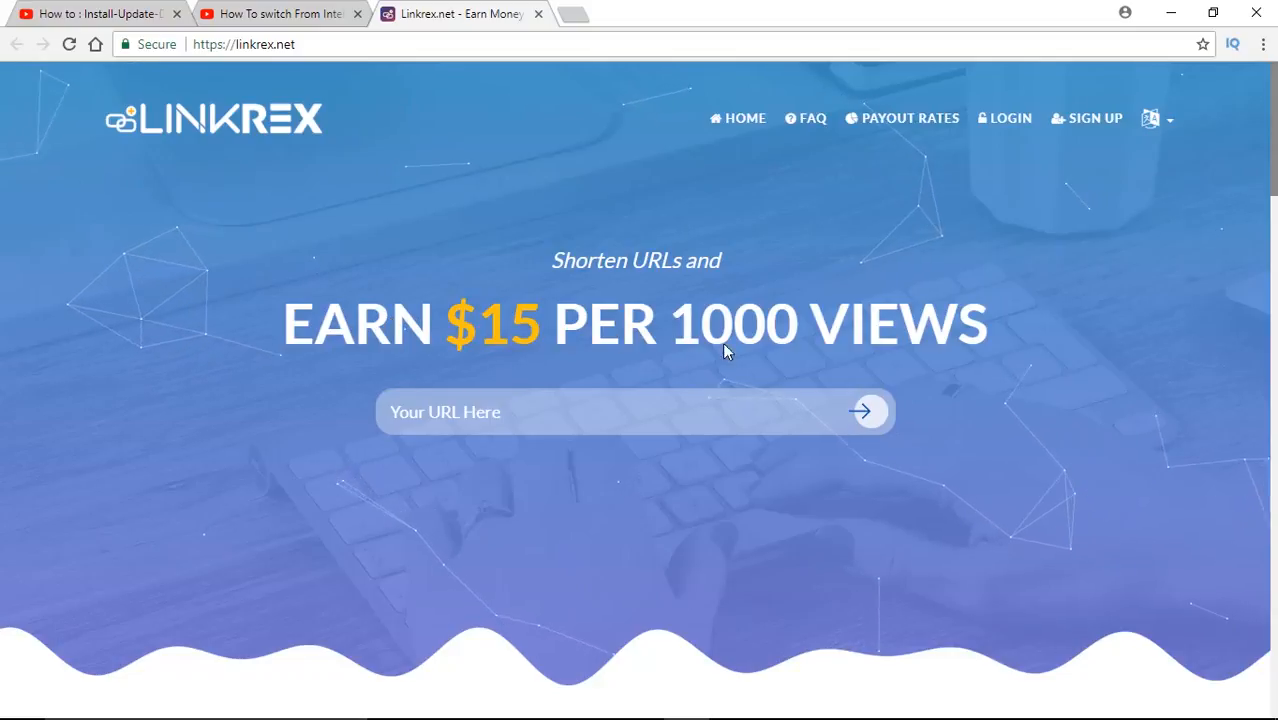
mouse_move(1066, 284)
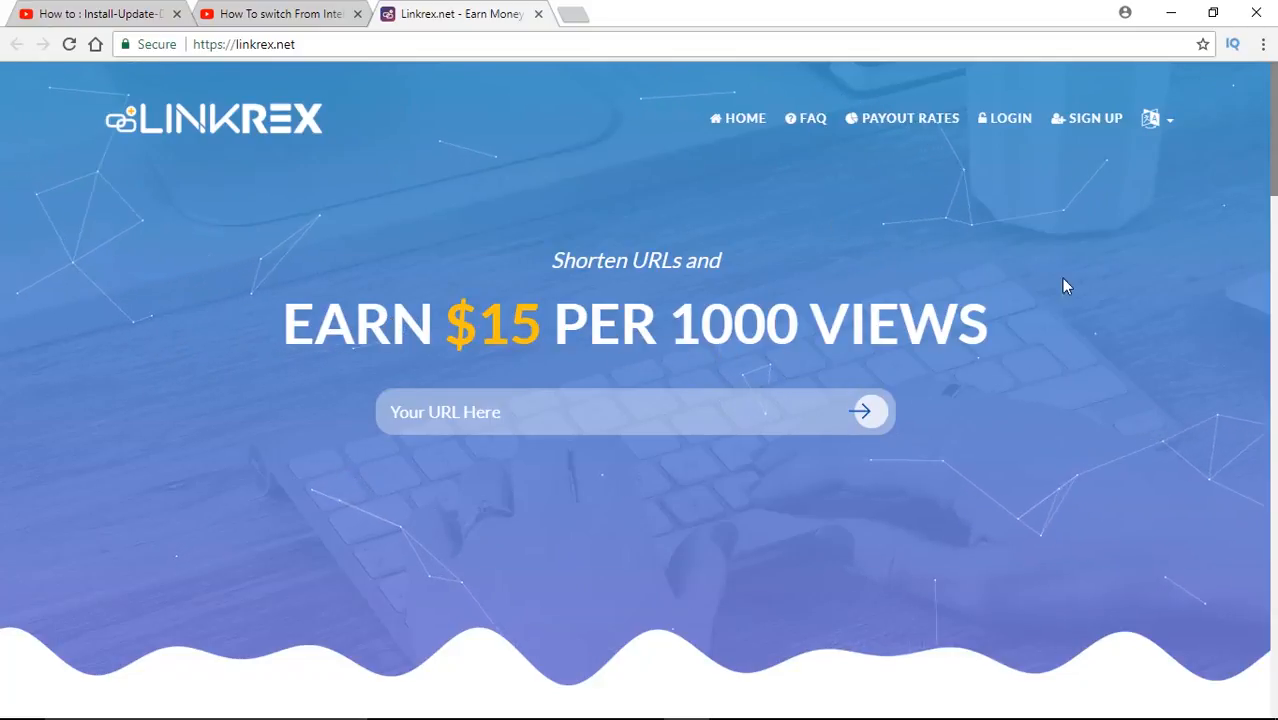
mouse_move(1252, 70)
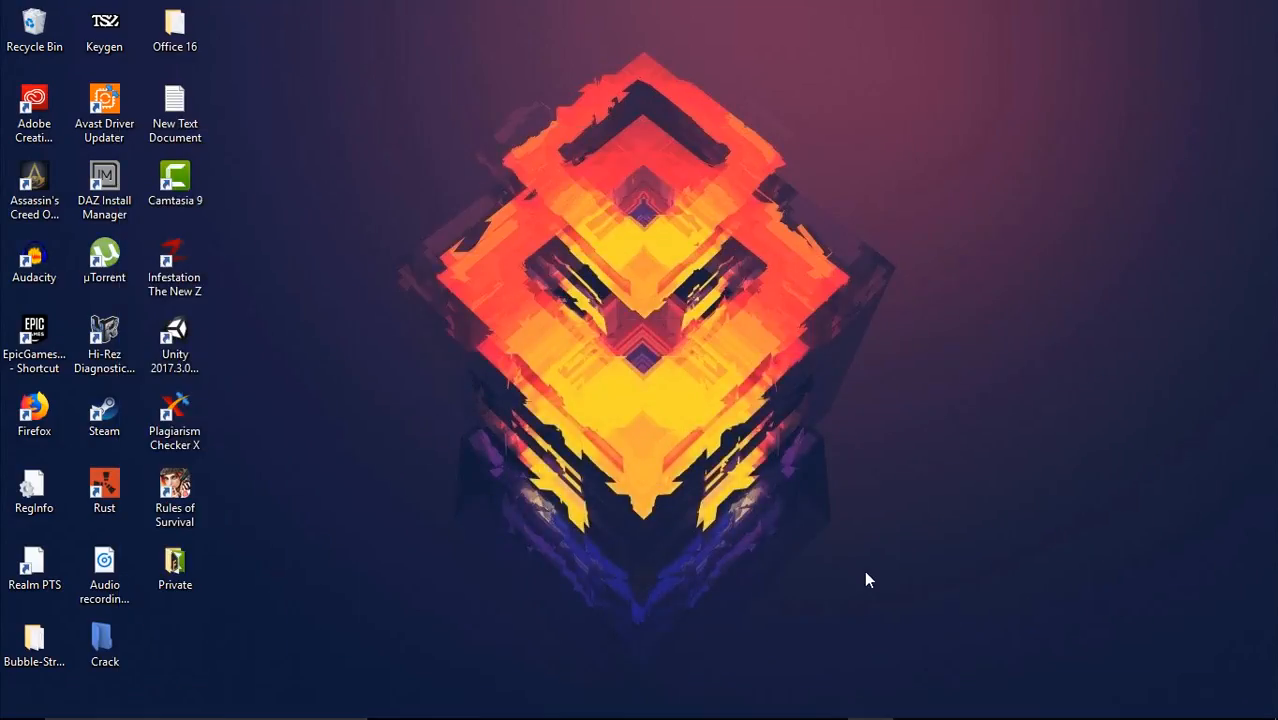
mouse_move(750, 496)
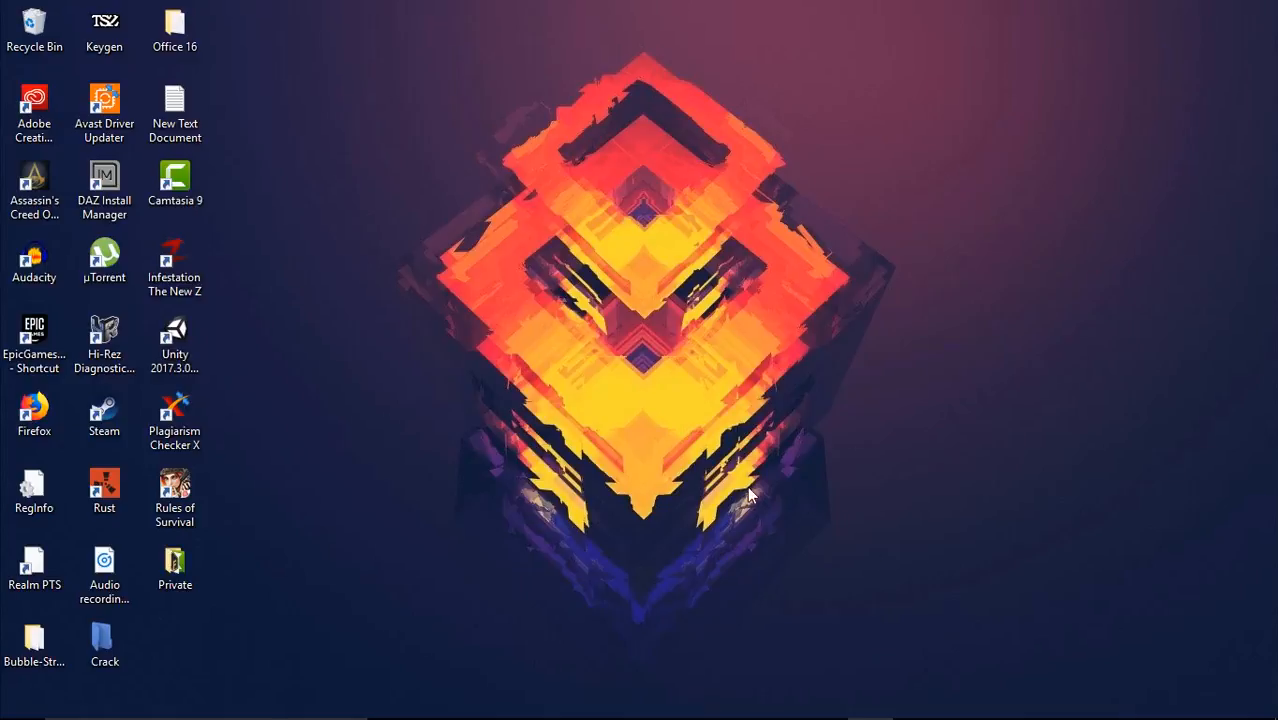
mouse_move(694, 256)
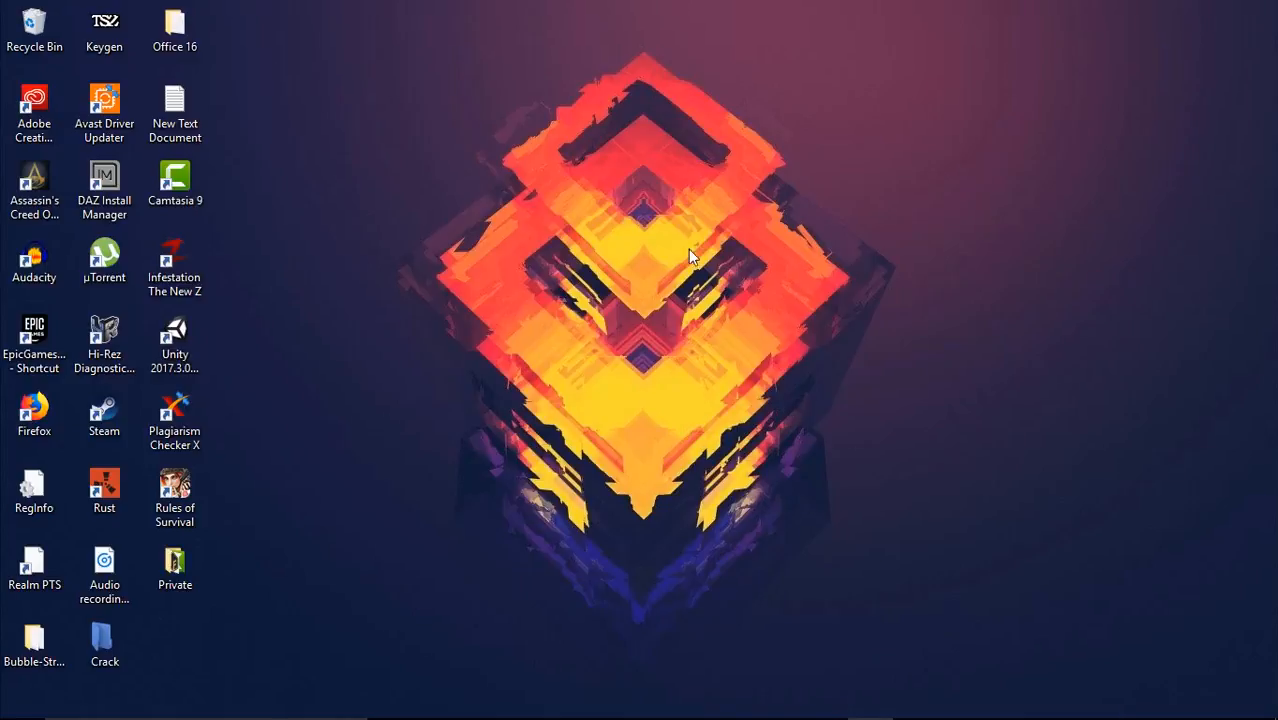
- Bring up the desktop shortcut menu on an empty area
right_click(690, 256)
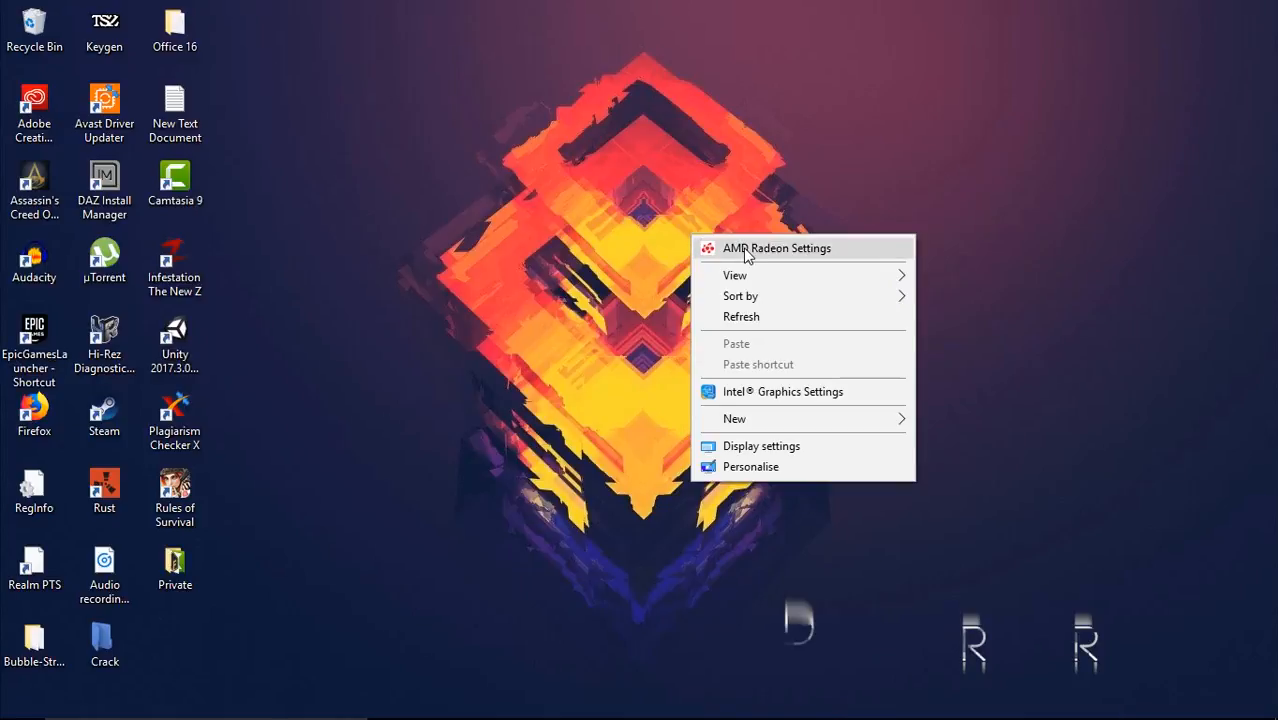
- Launch AMD Radeon Settings and run a driver update check (18.3.4 installed, 18.4.1 available)
click(776, 248)
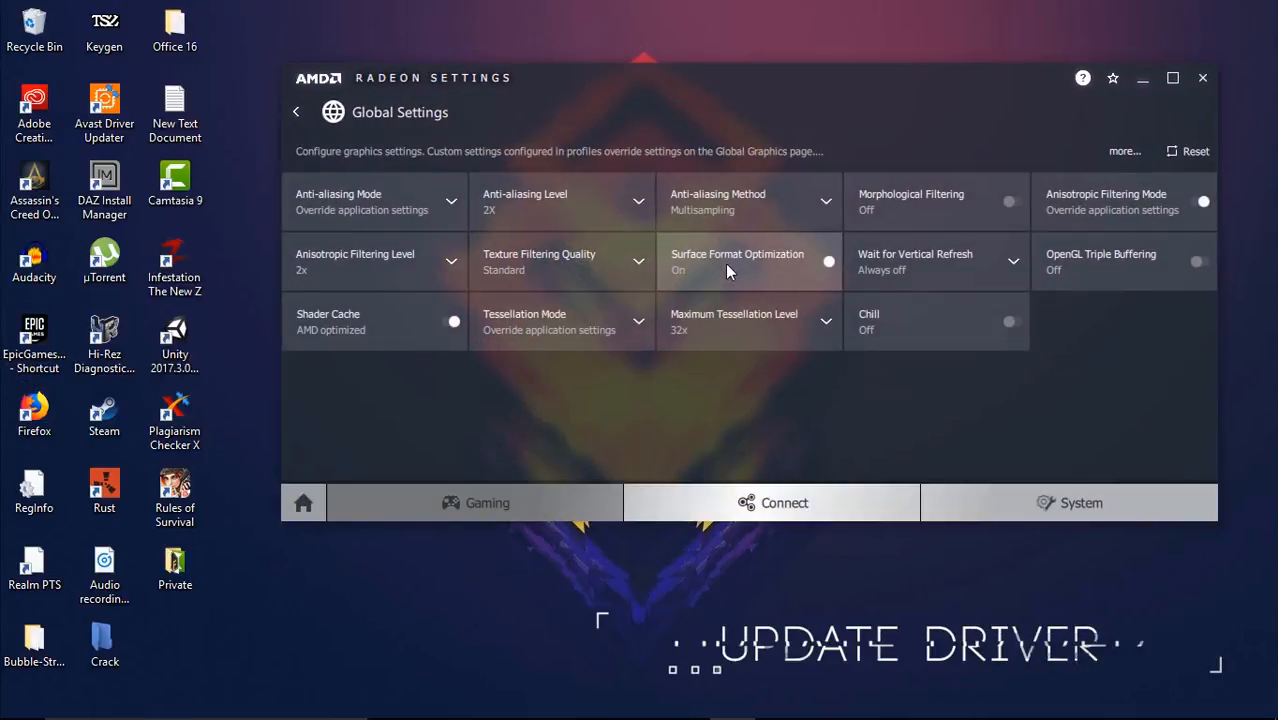
mouse_move(336, 270)
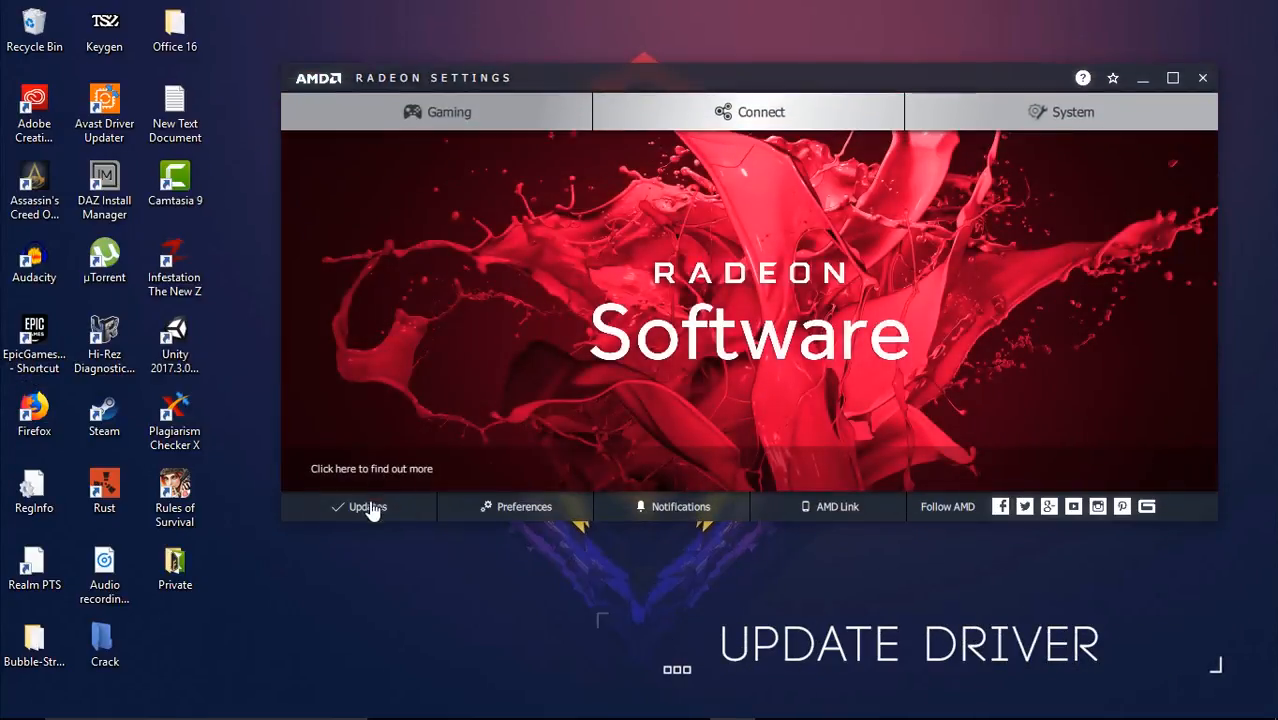
click(368, 506)
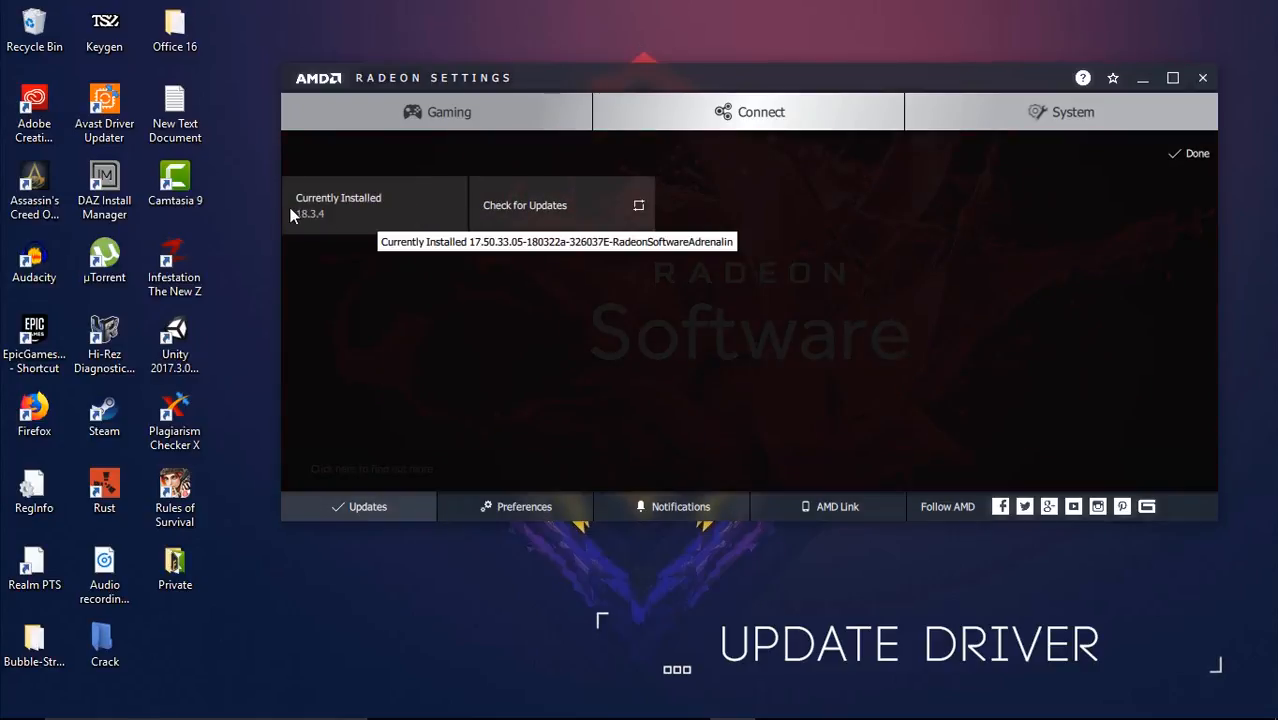
mouse_move(532, 370)
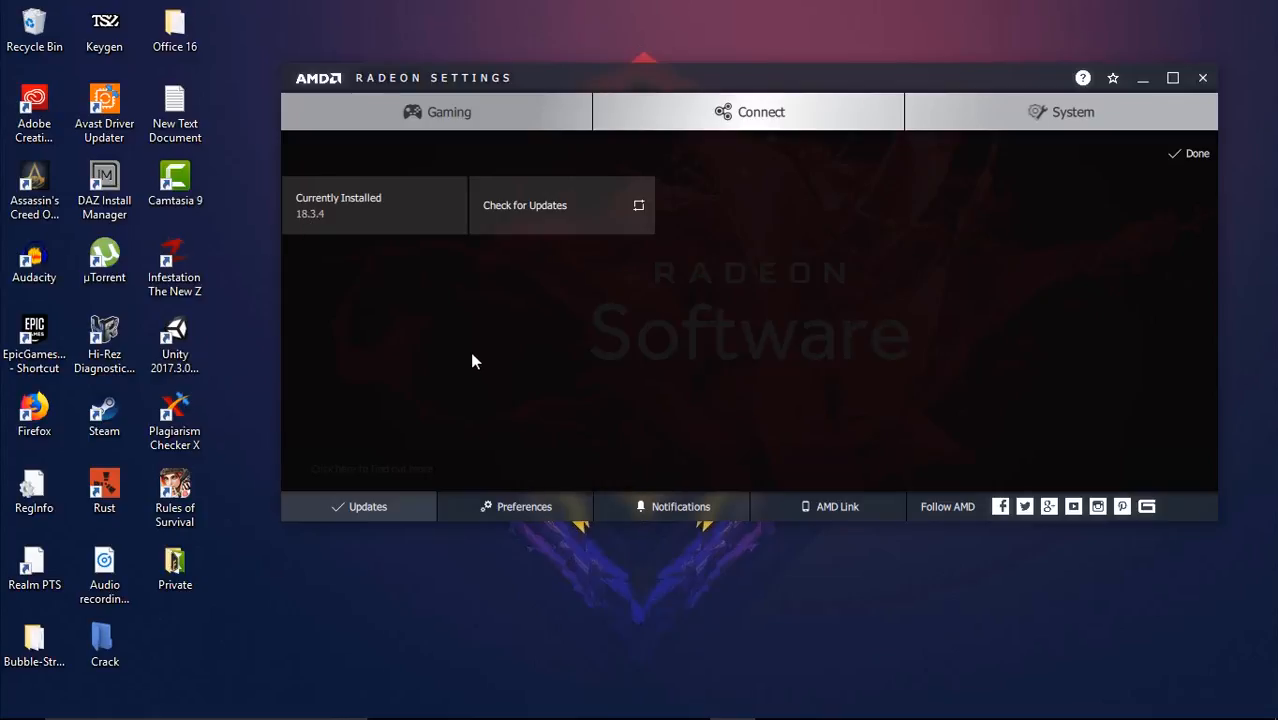
mouse_move(432, 360)
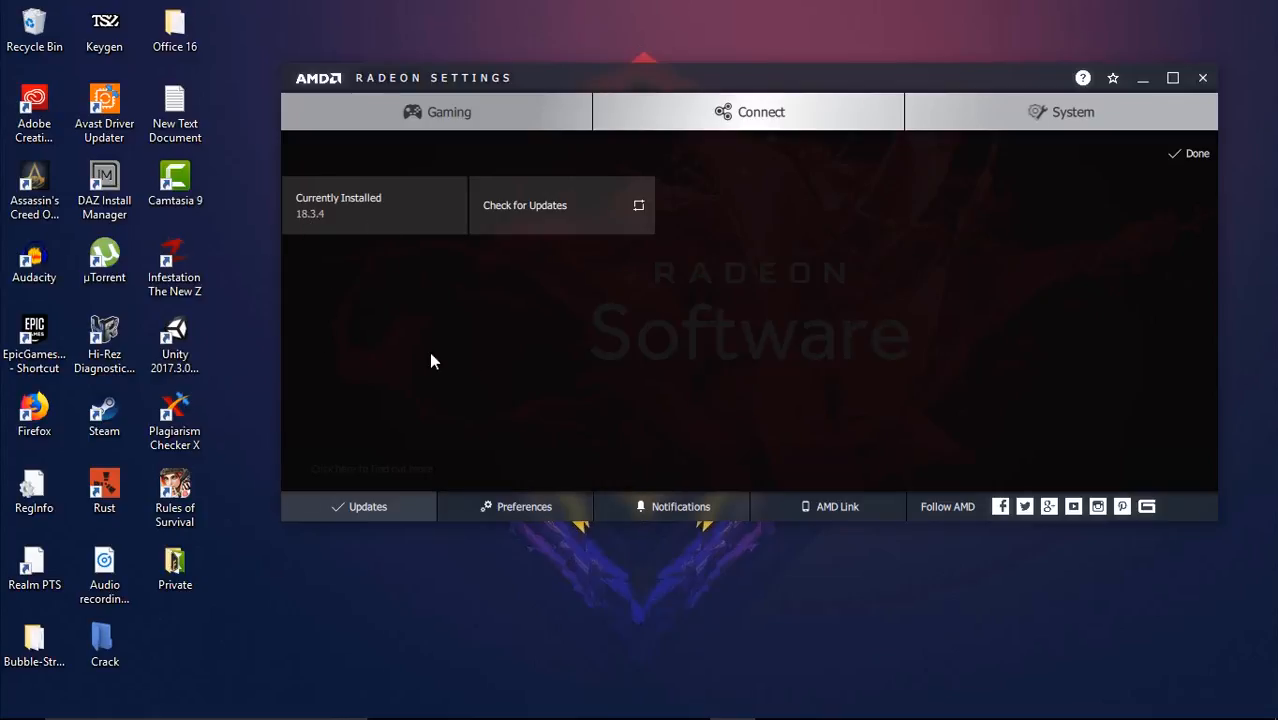
mouse_move(436, 322)
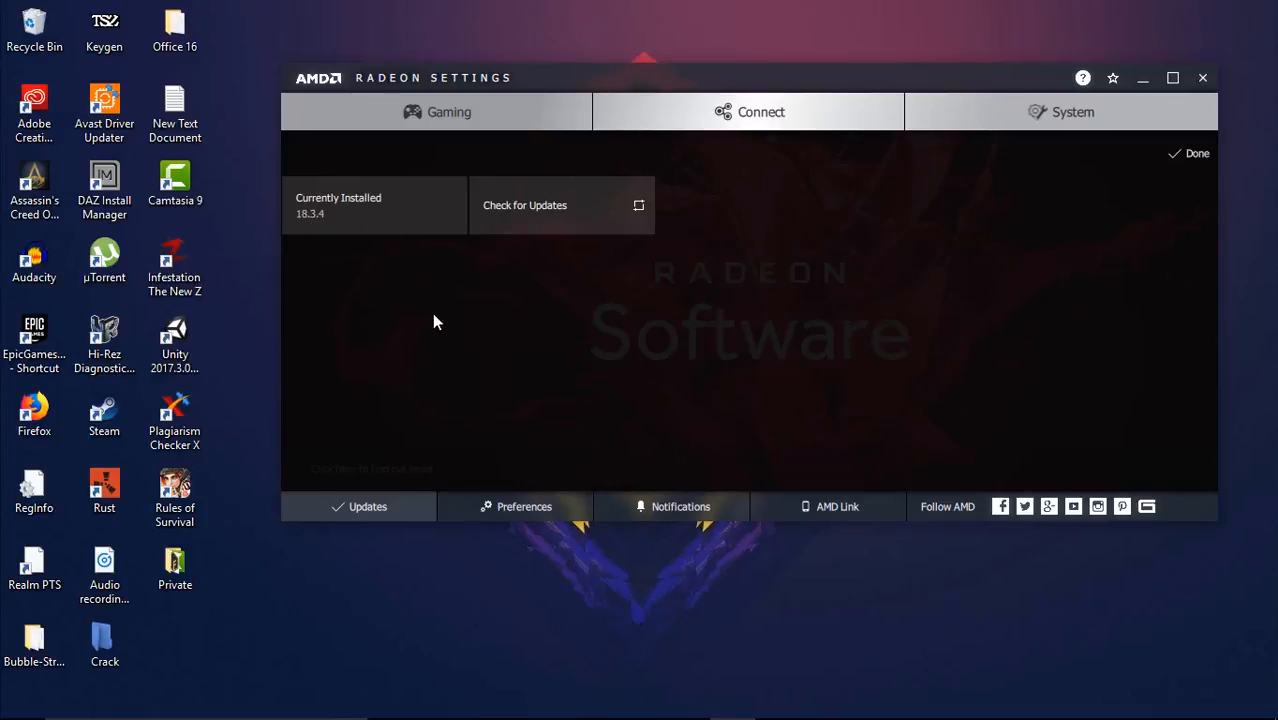
mouse_move(530, 224)
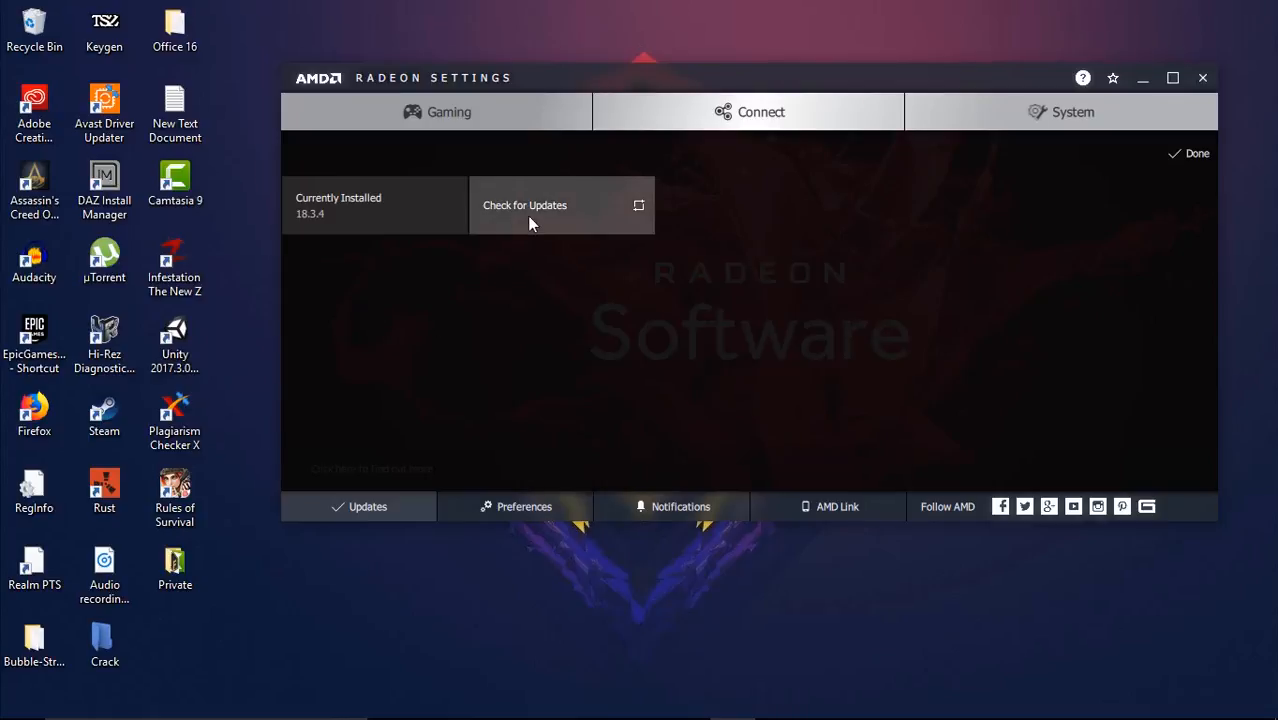
click(524, 204)
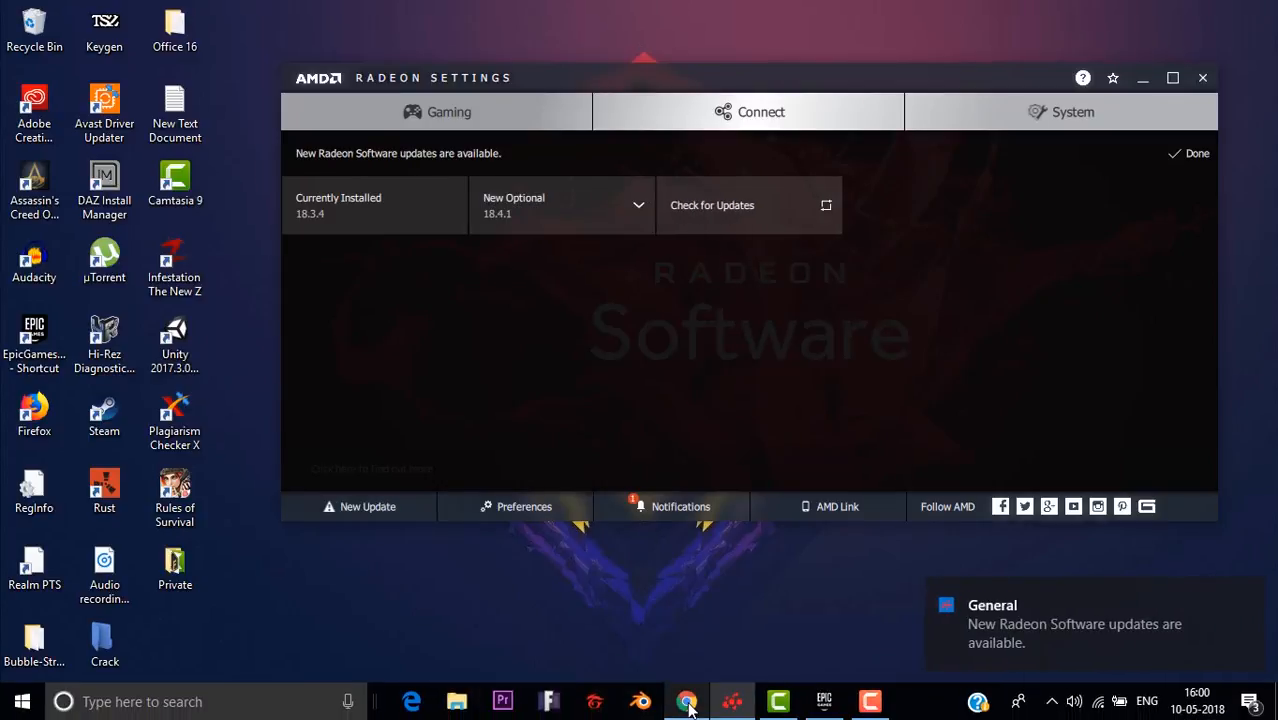
- Switch to Chrome's 'How to: Install-Update-Download AMD graphics driver' YouTube video
click(688, 700)
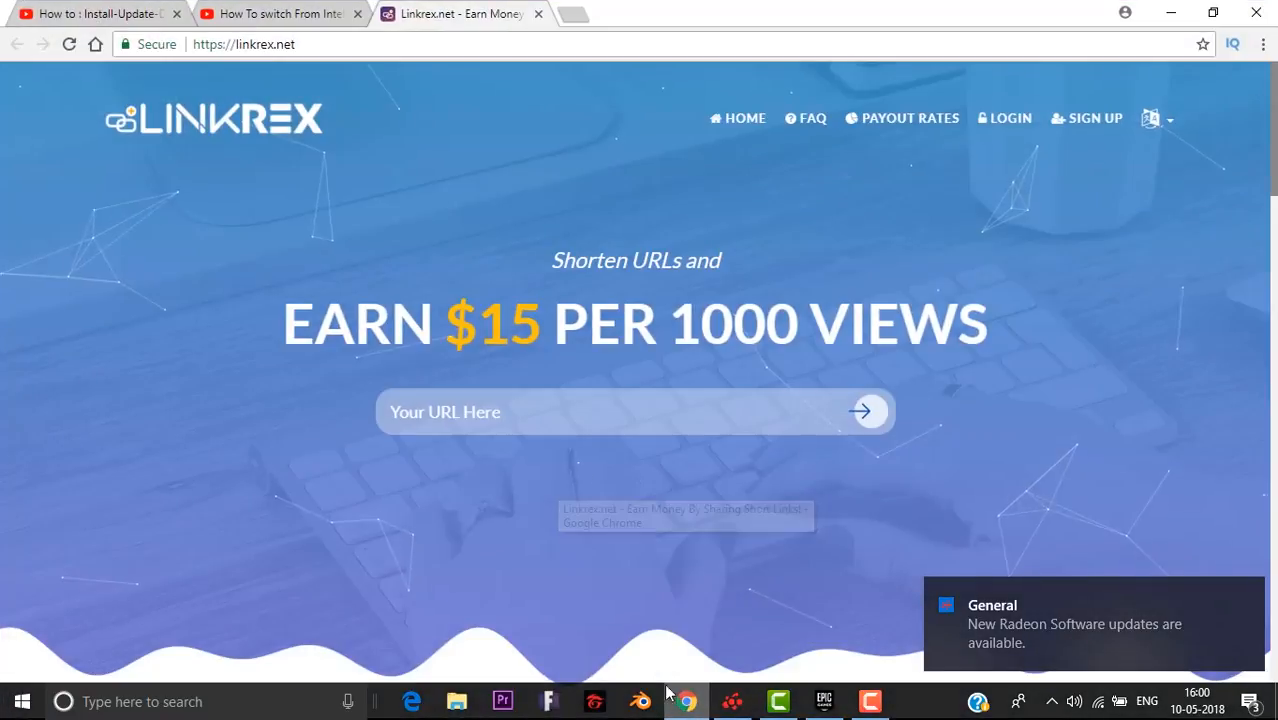
click(96, 14)
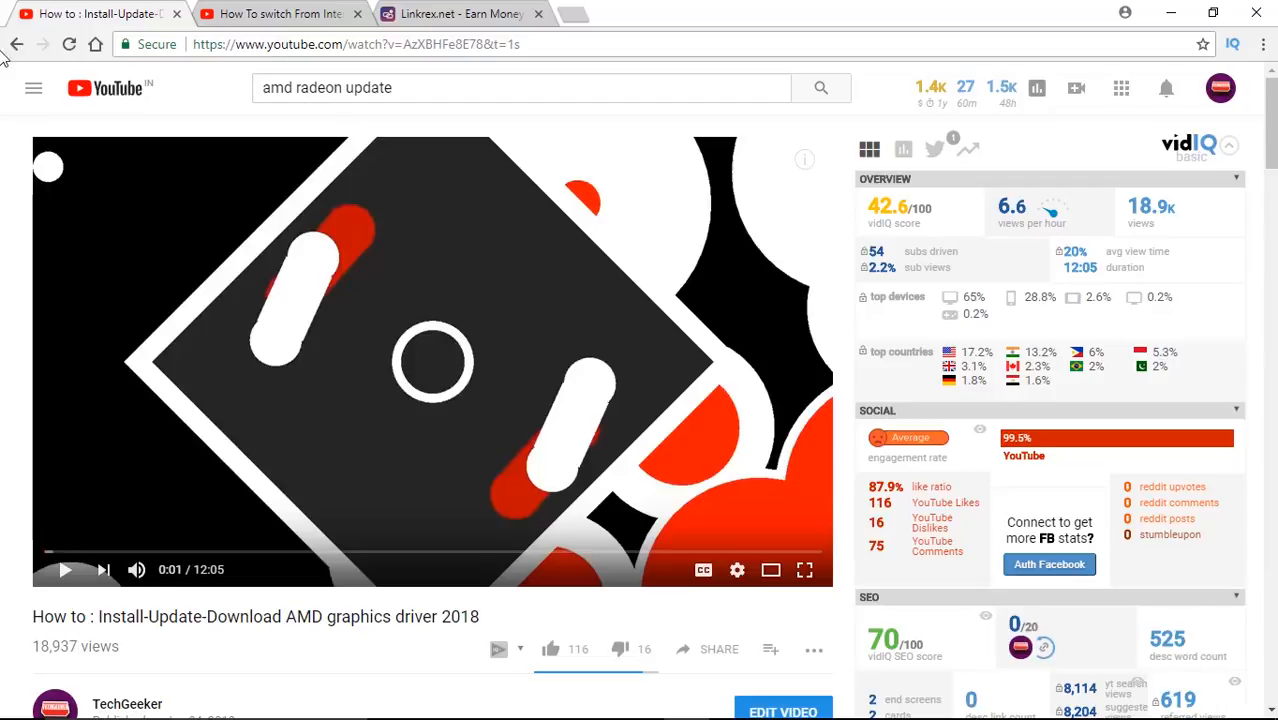
mouse_move(52, 162)
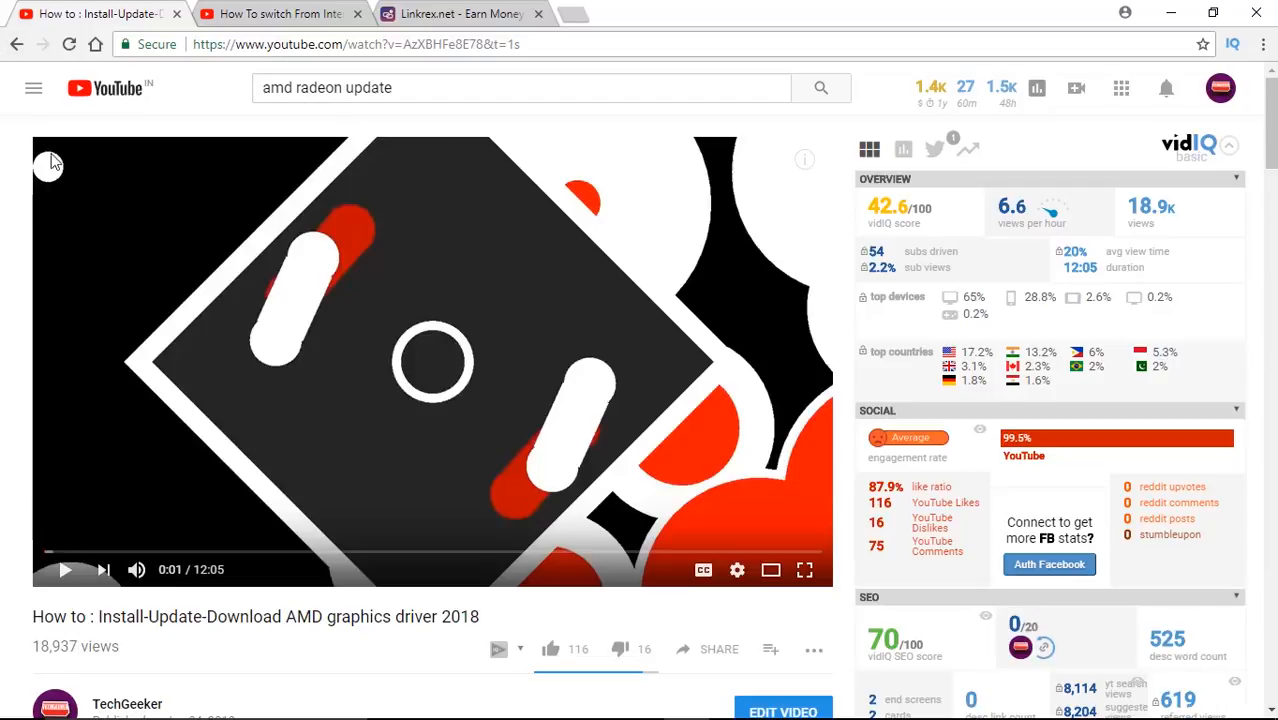
mouse_move(32, 624)
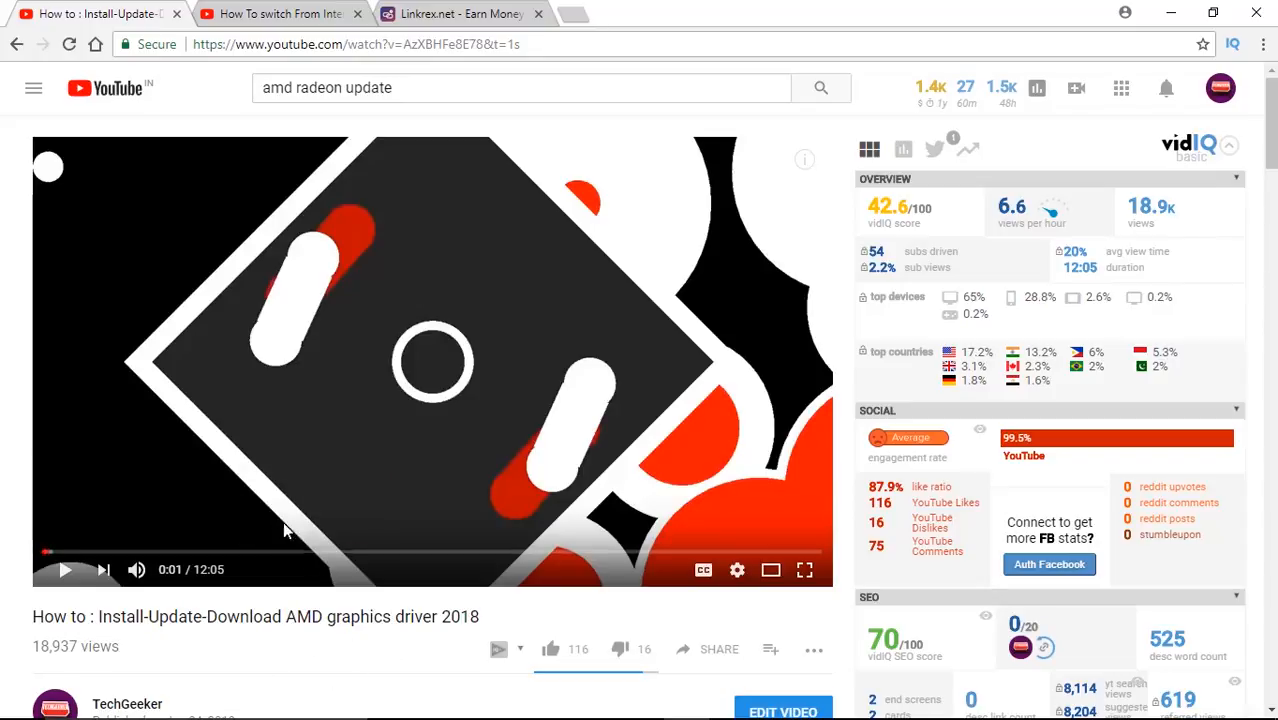
mouse_move(1172, 12)
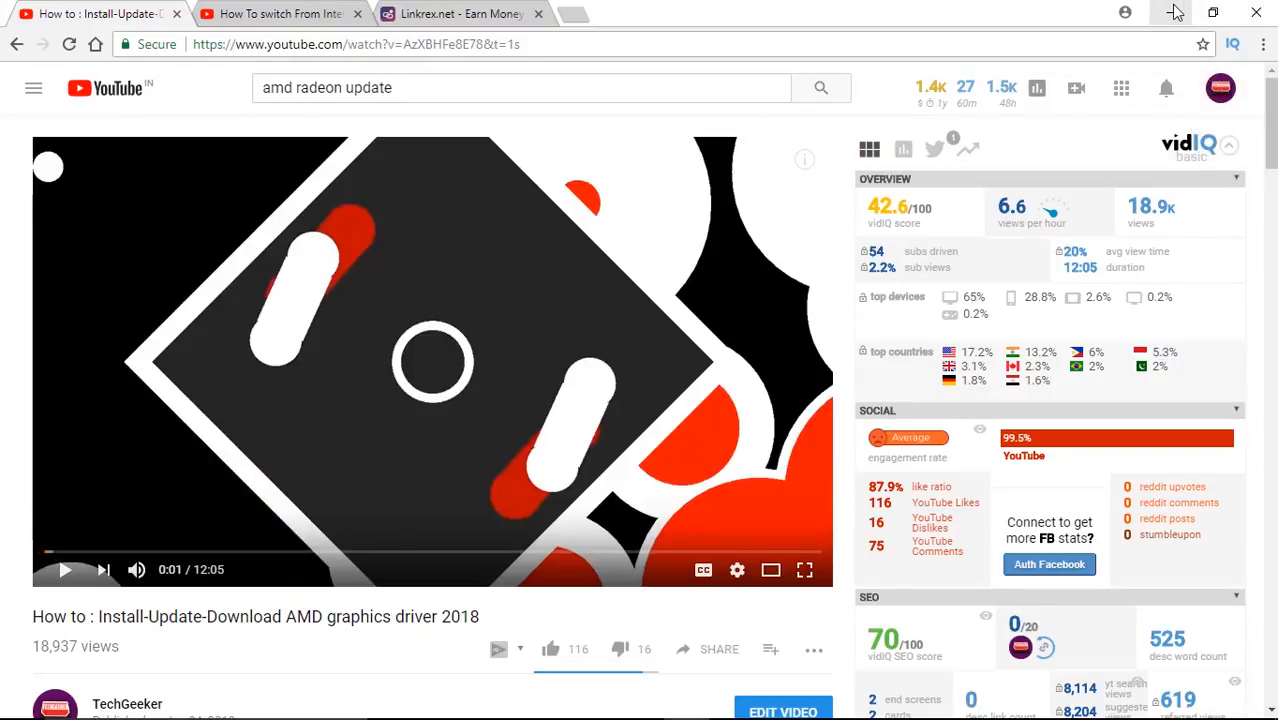
- Return to Radeon Settings and view the Radeon R7 M340 hardware details under System
click(1144, 12)
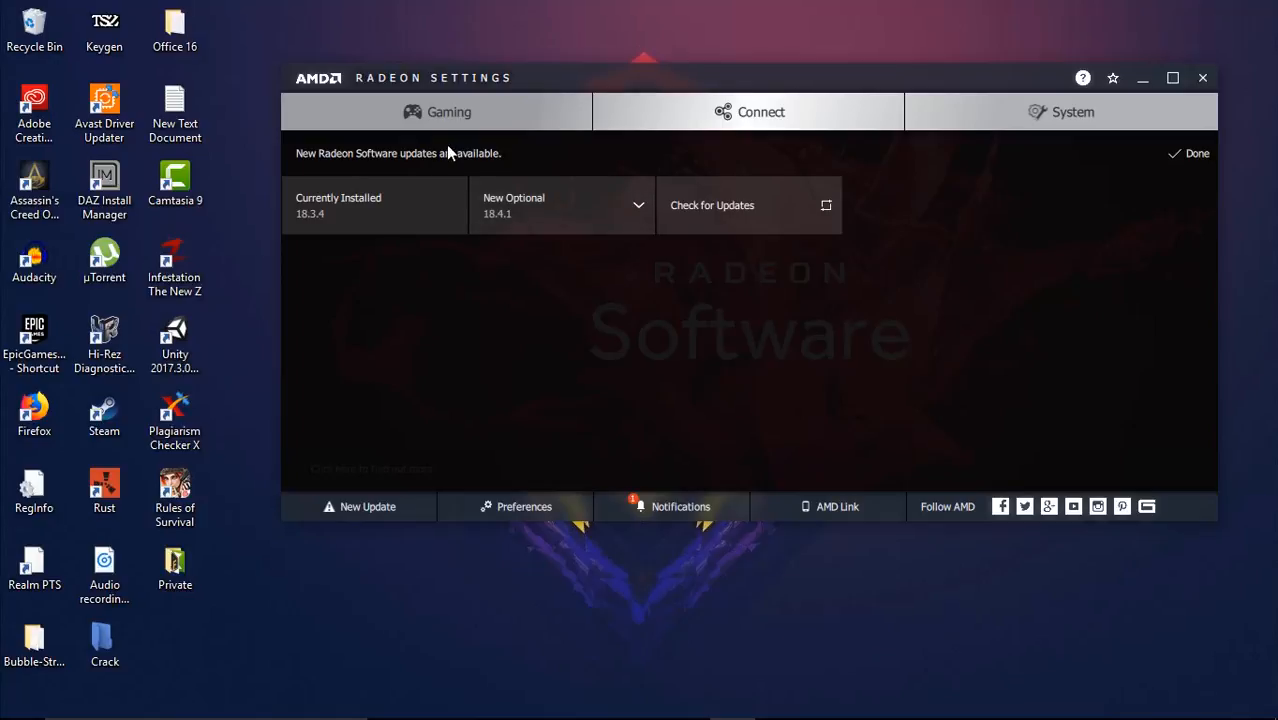
click(448, 112)
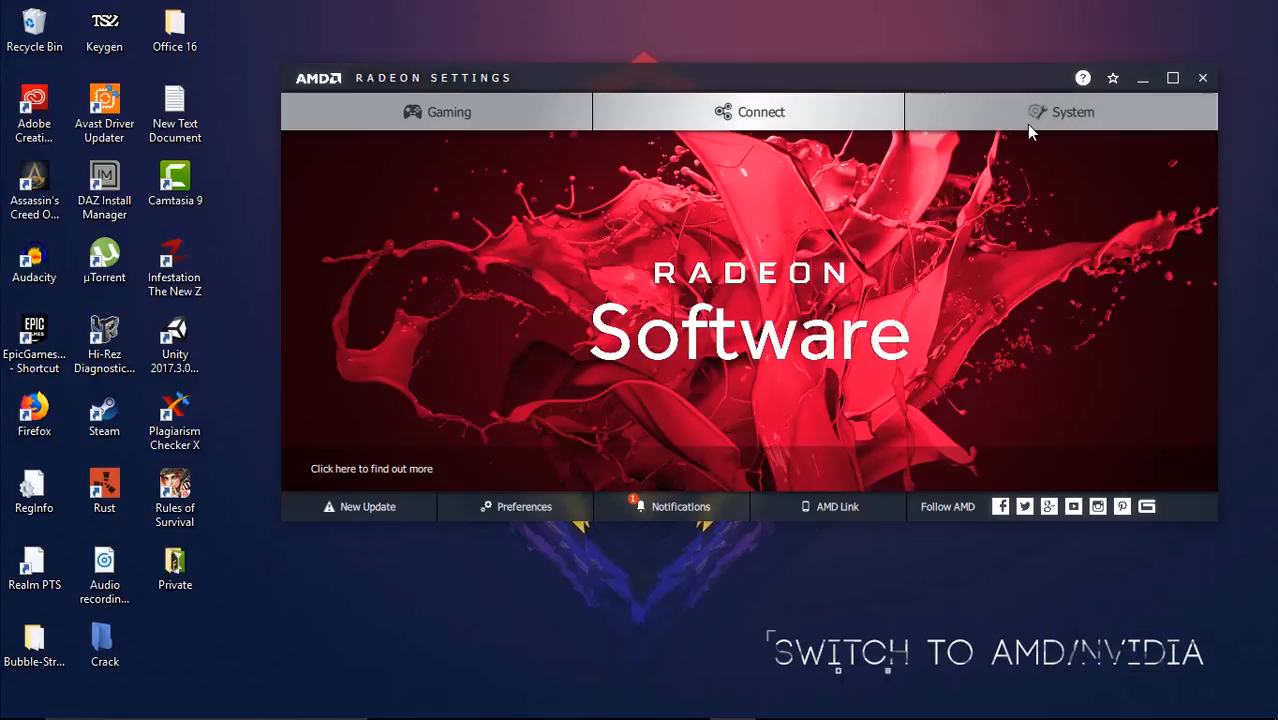
click(1072, 112)
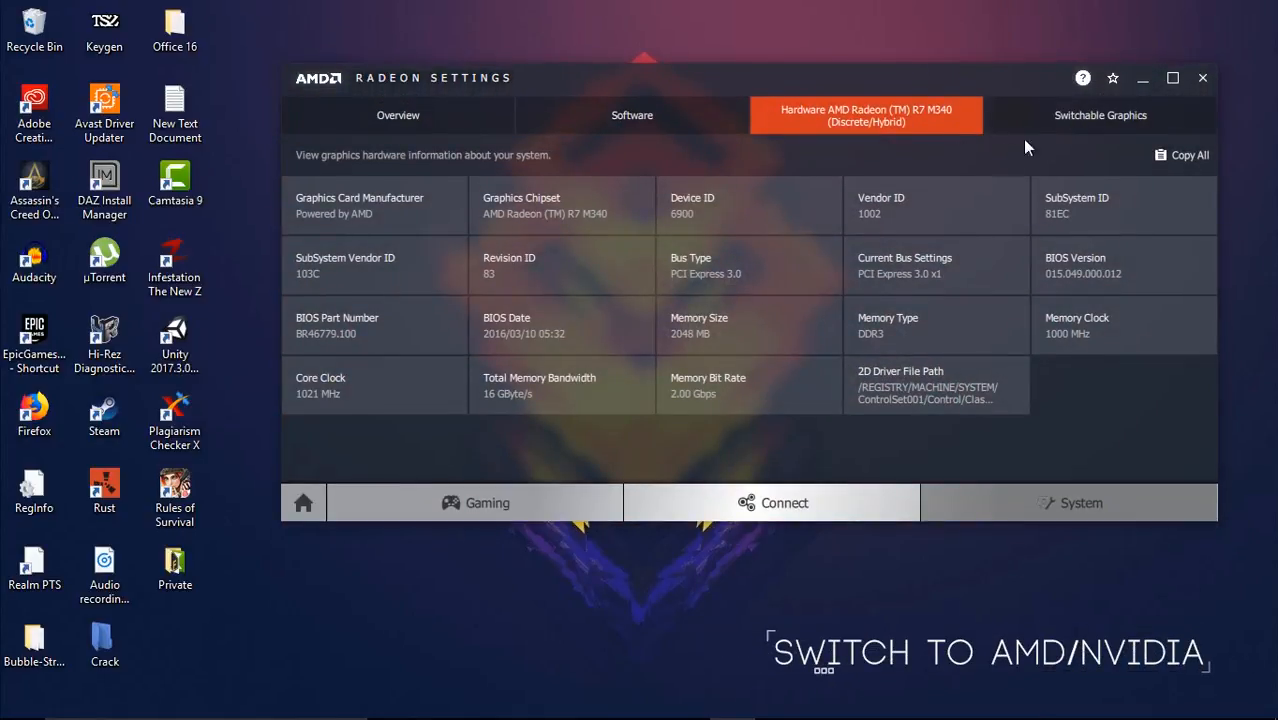
mouse_move(810, 204)
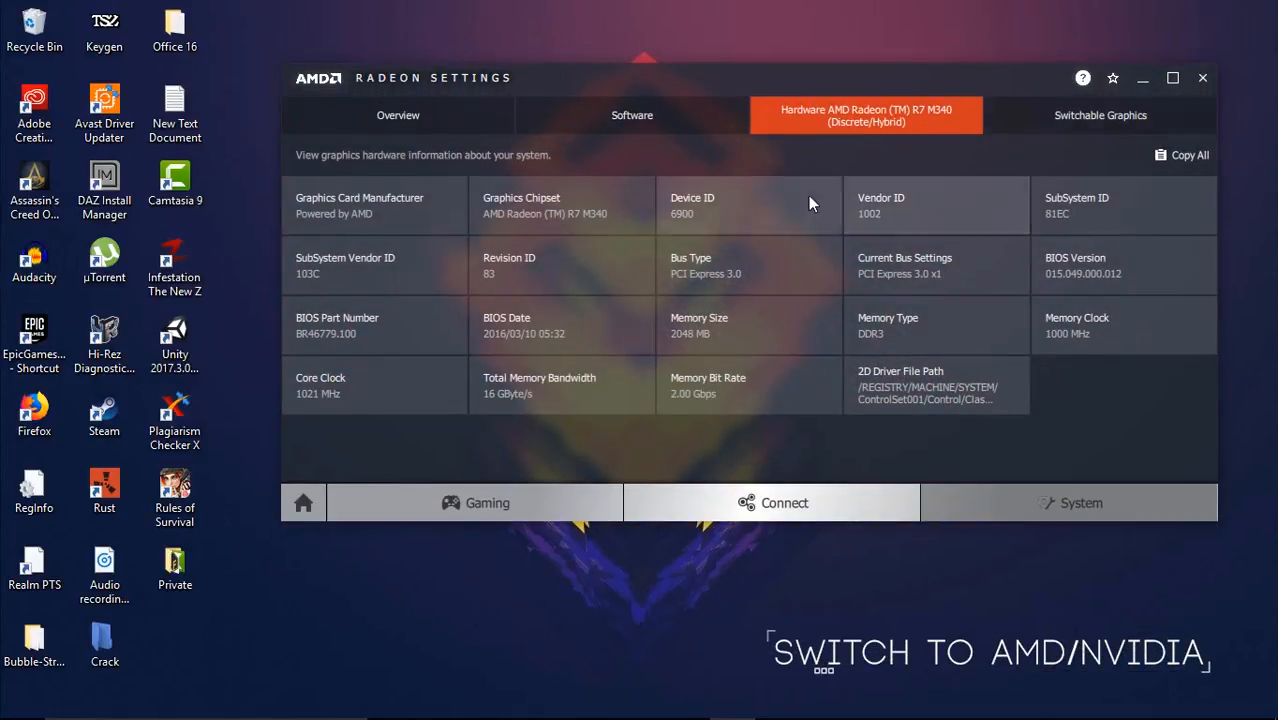
mouse_move(568, 612)
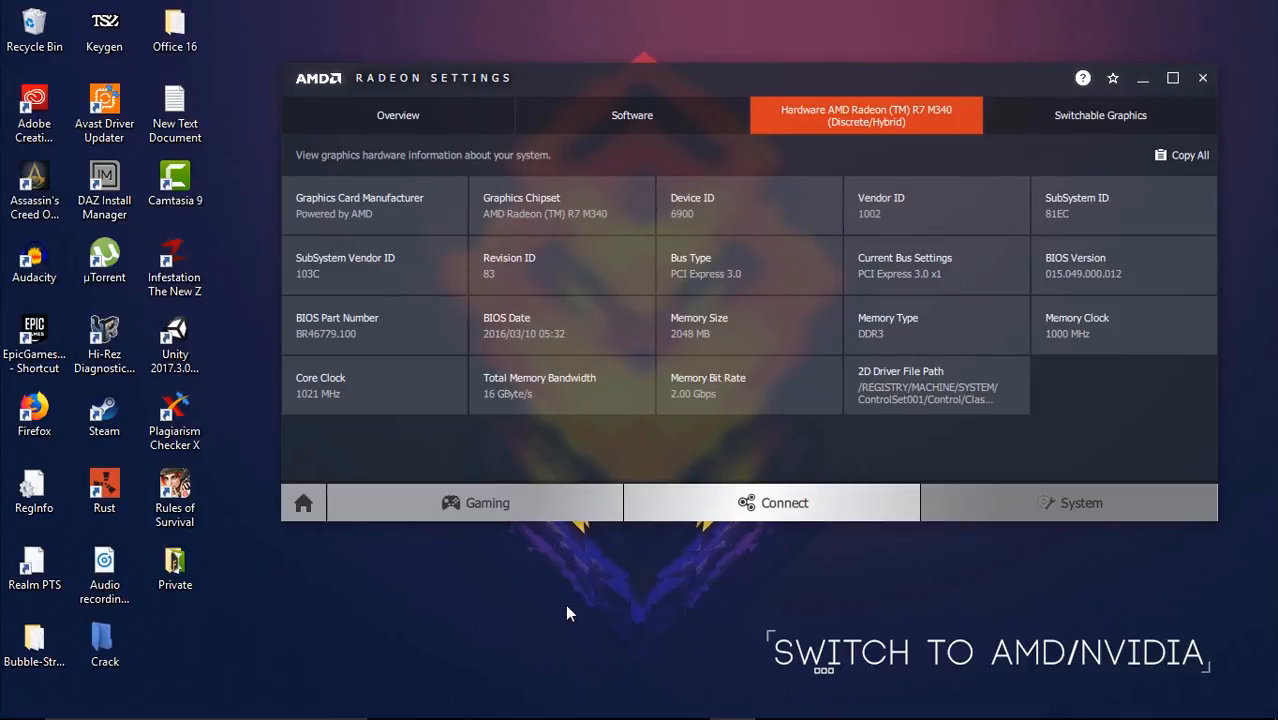
mouse_move(620, 640)
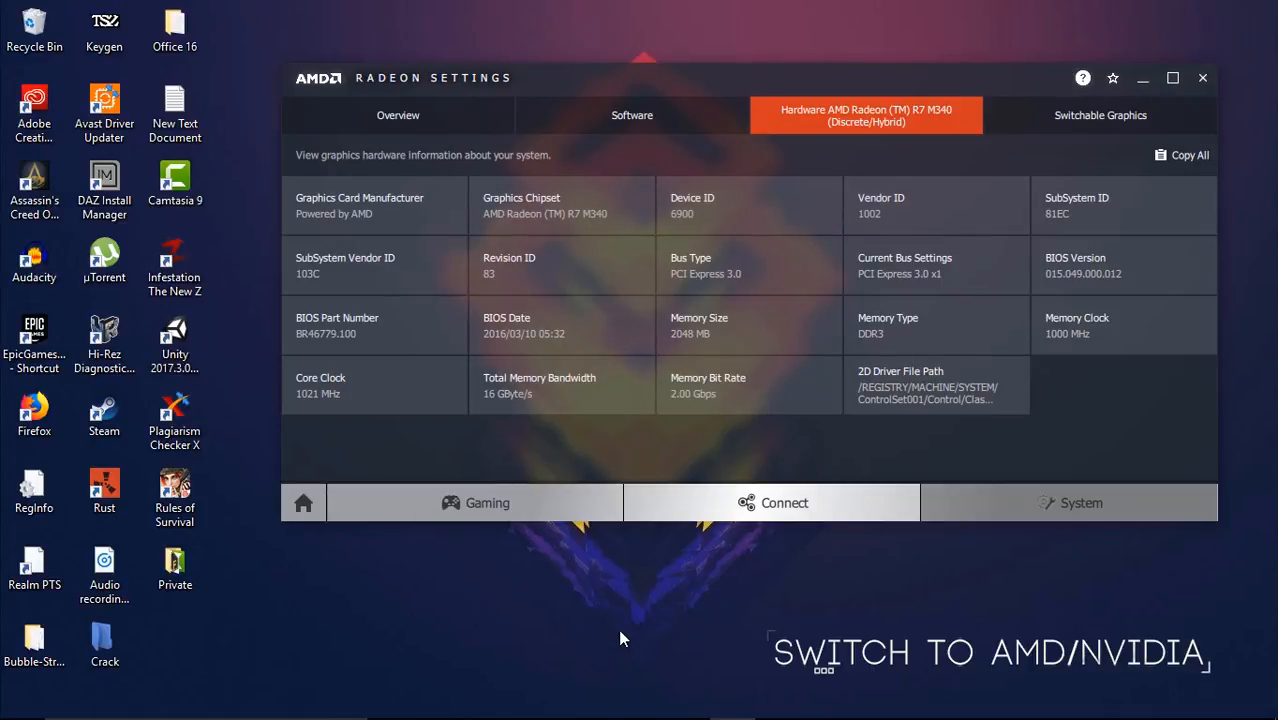
mouse_move(892, 568)
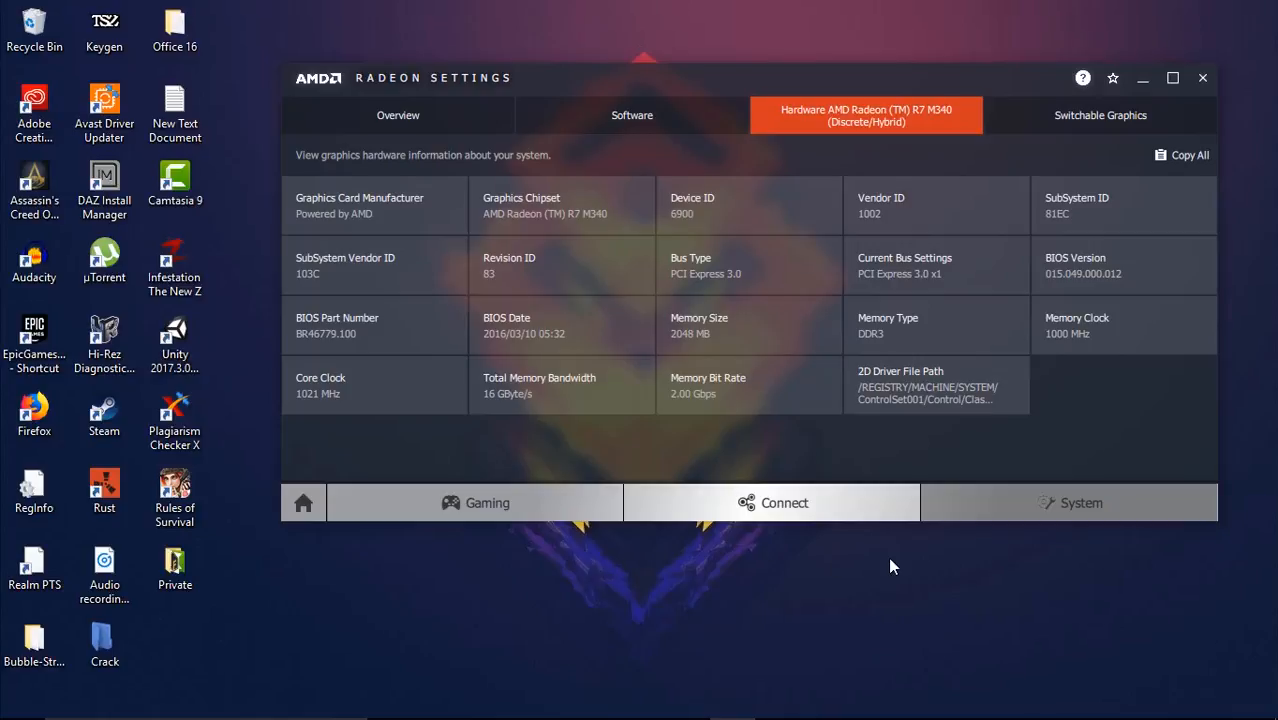
mouse_move(1064, 456)
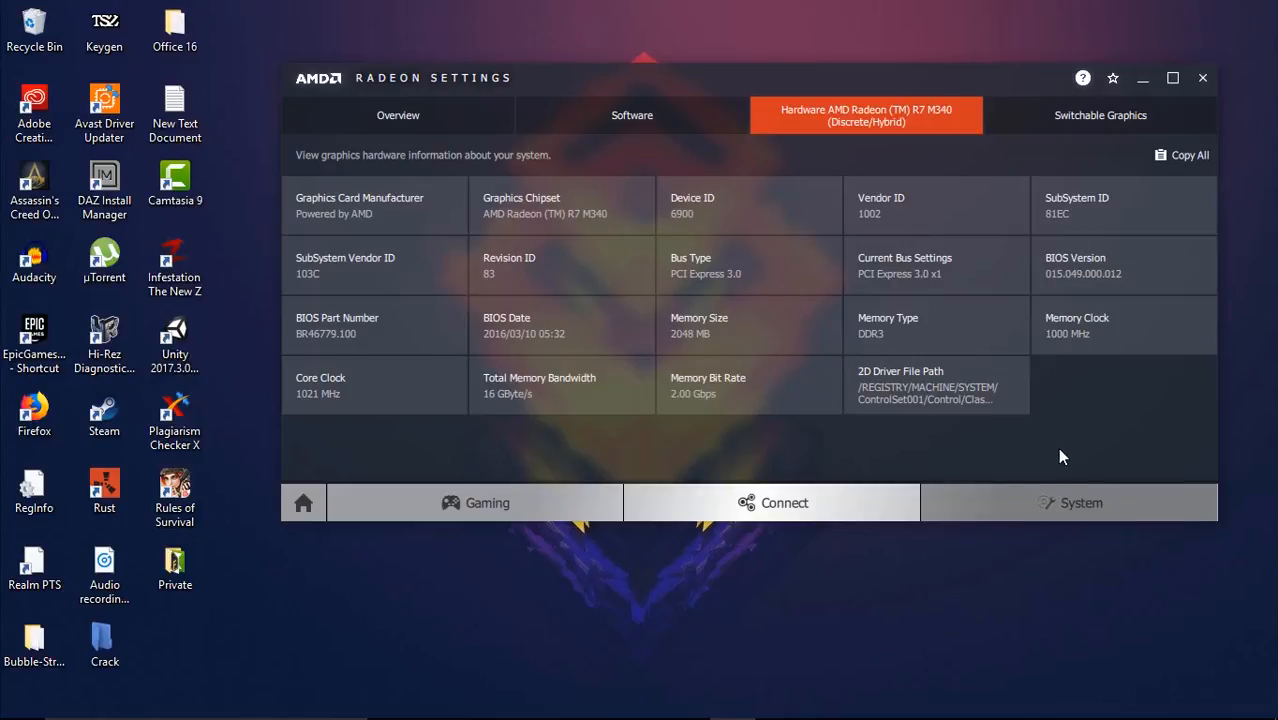
mouse_move(1060, 456)
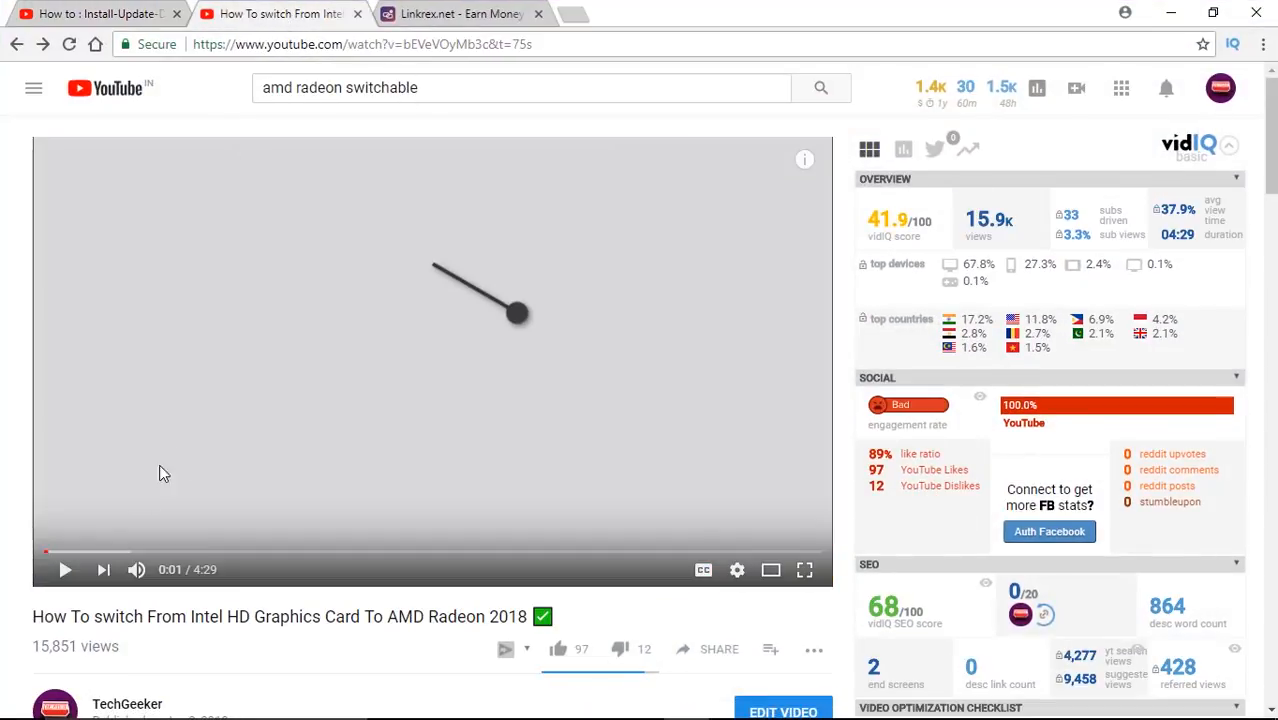
- Switch to the 'How To switch From Intel HD Graphics Card To AMD Radeon 2018' video
double_click(52, 616)
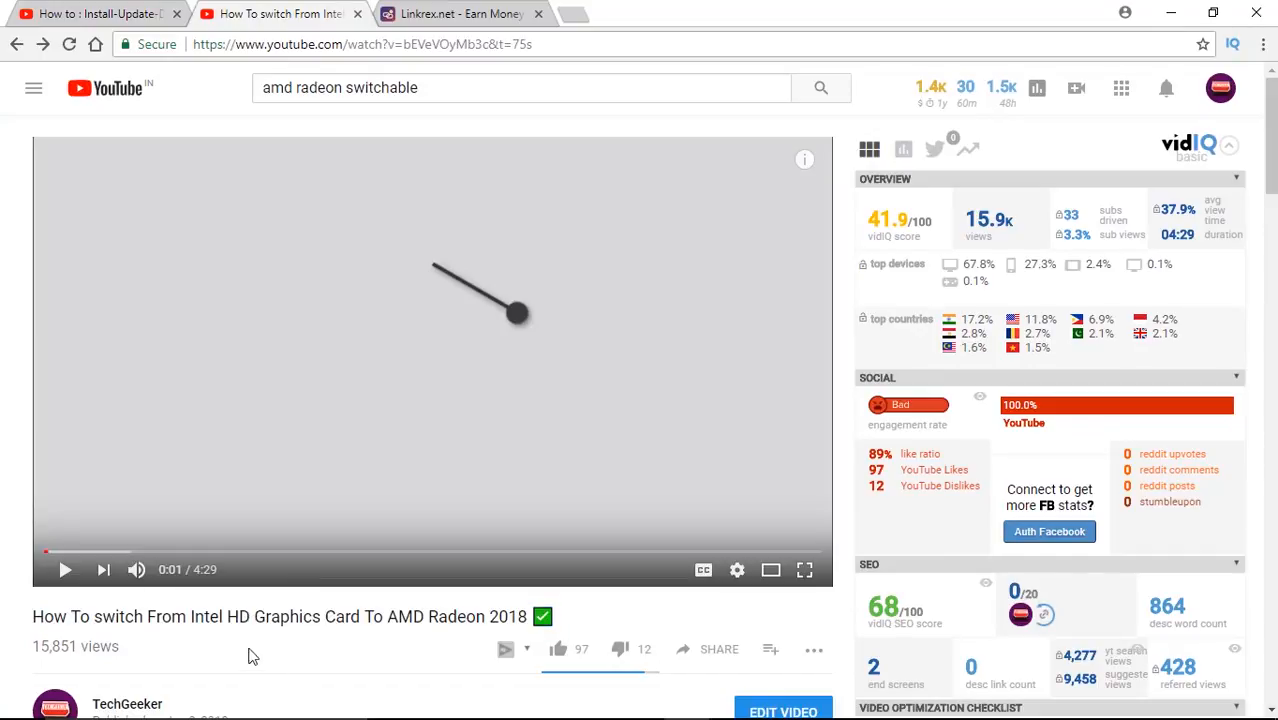
mouse_move(132, 668)
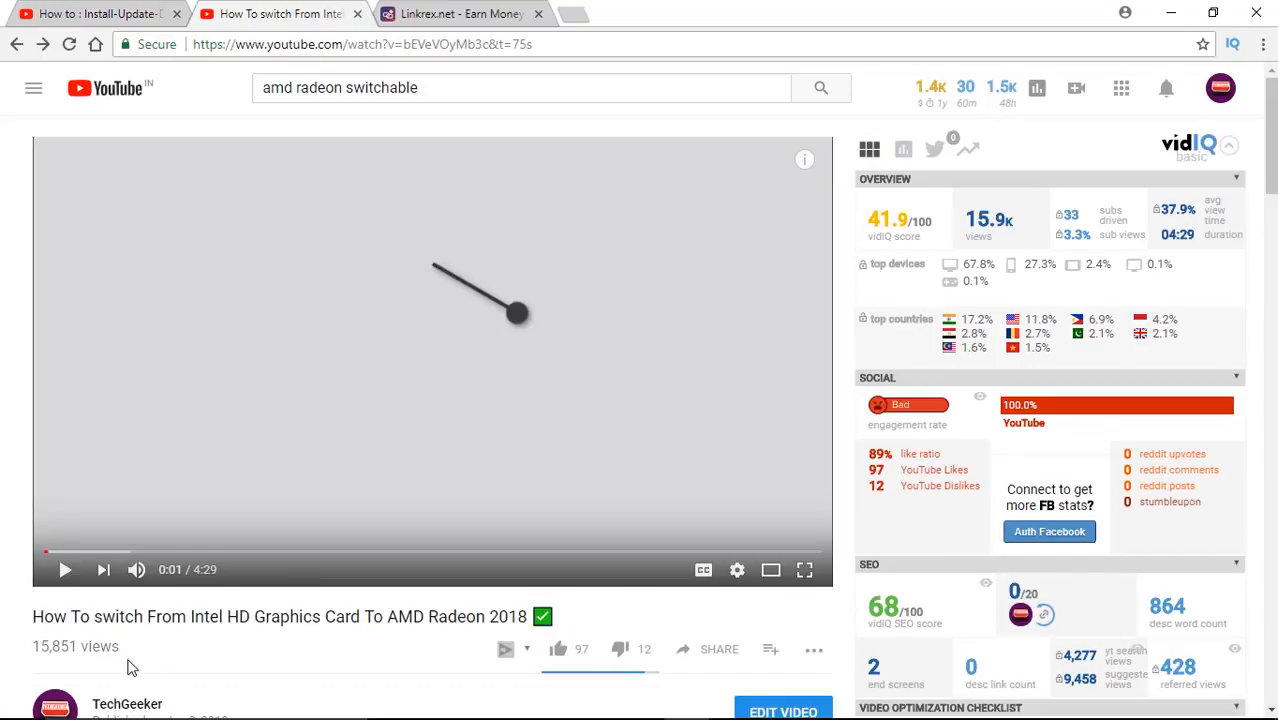
mouse_move(318, 676)
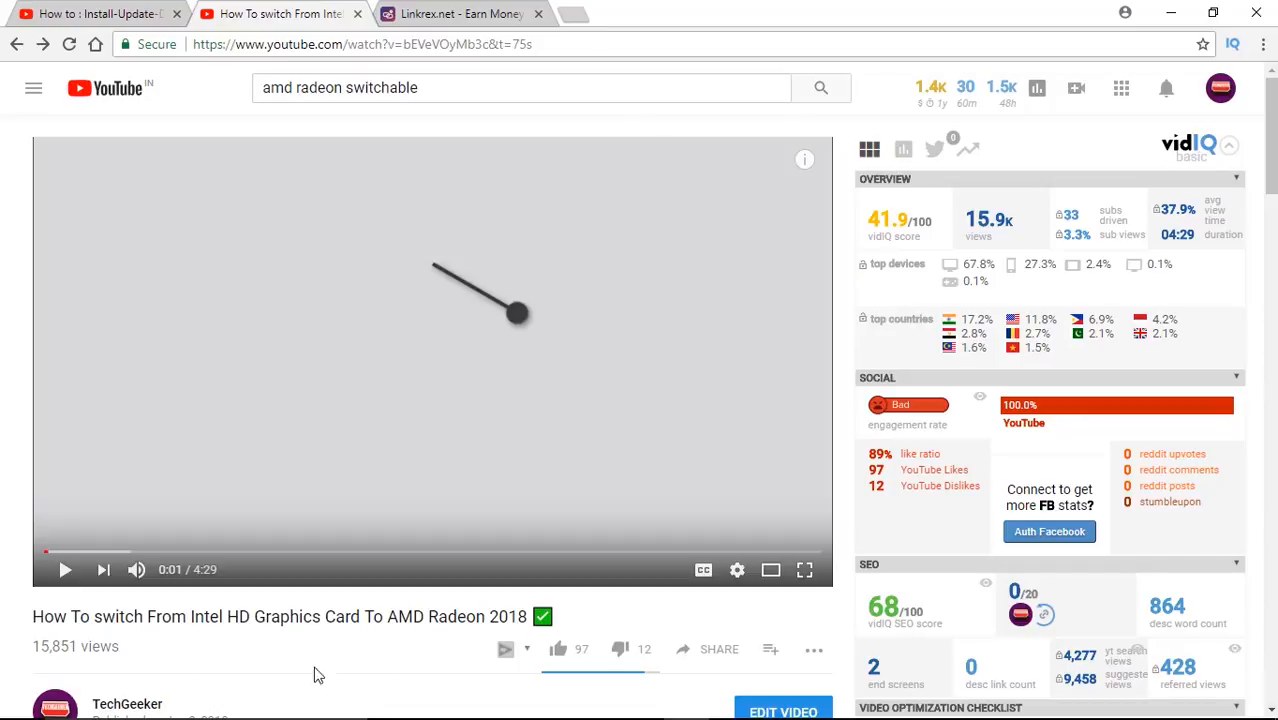
mouse_move(1036, 176)
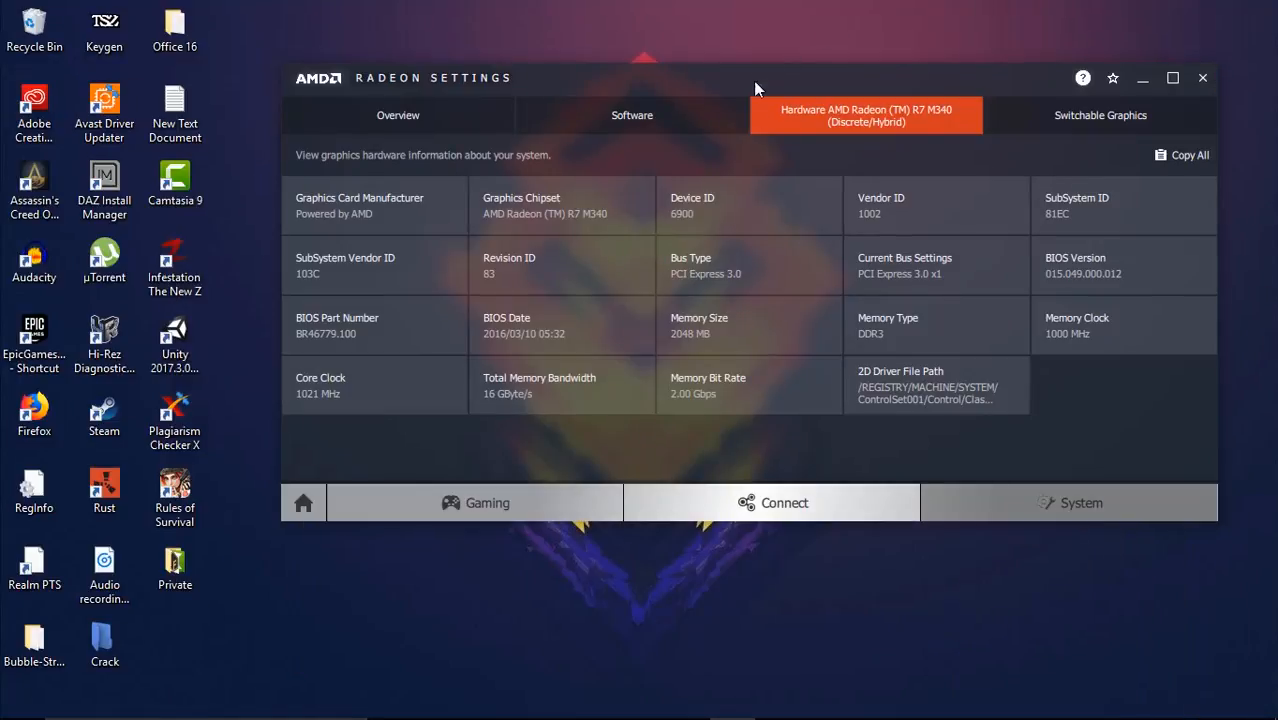
- Review the system Overview, return to Home, and close Radeon Settings
click(396, 114)
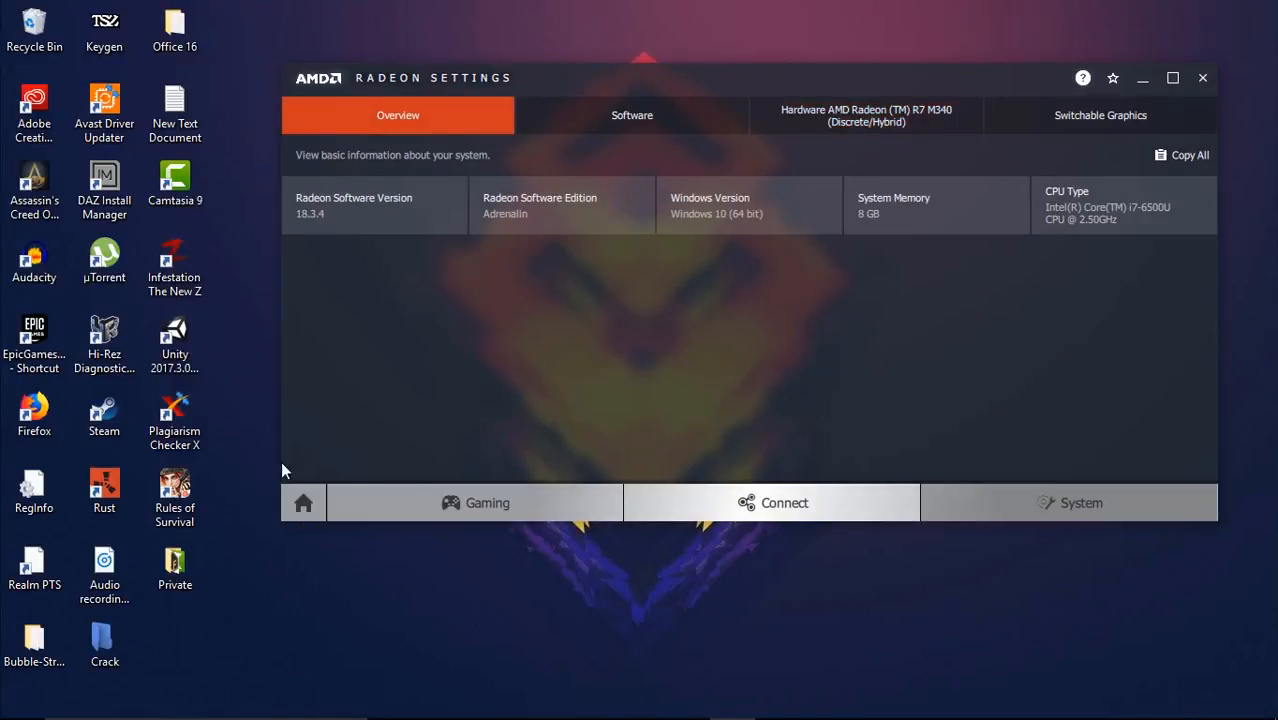
mouse_move(320, 248)
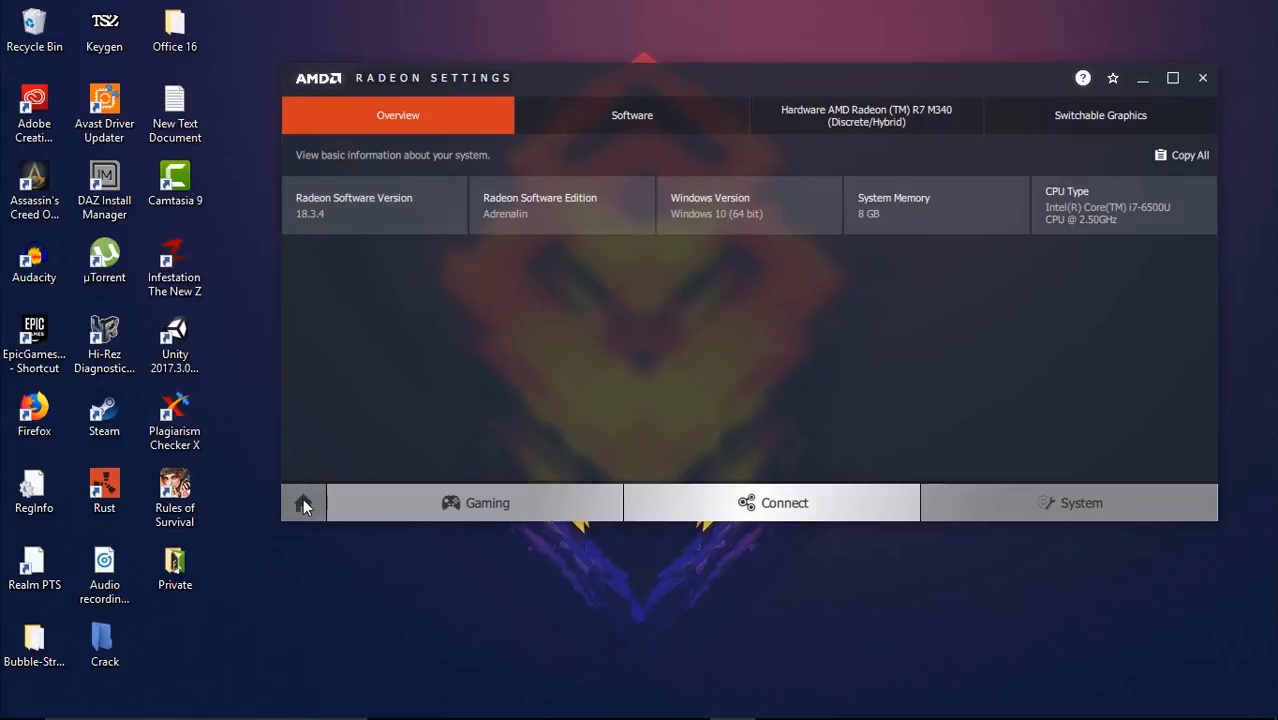
click(304, 504)
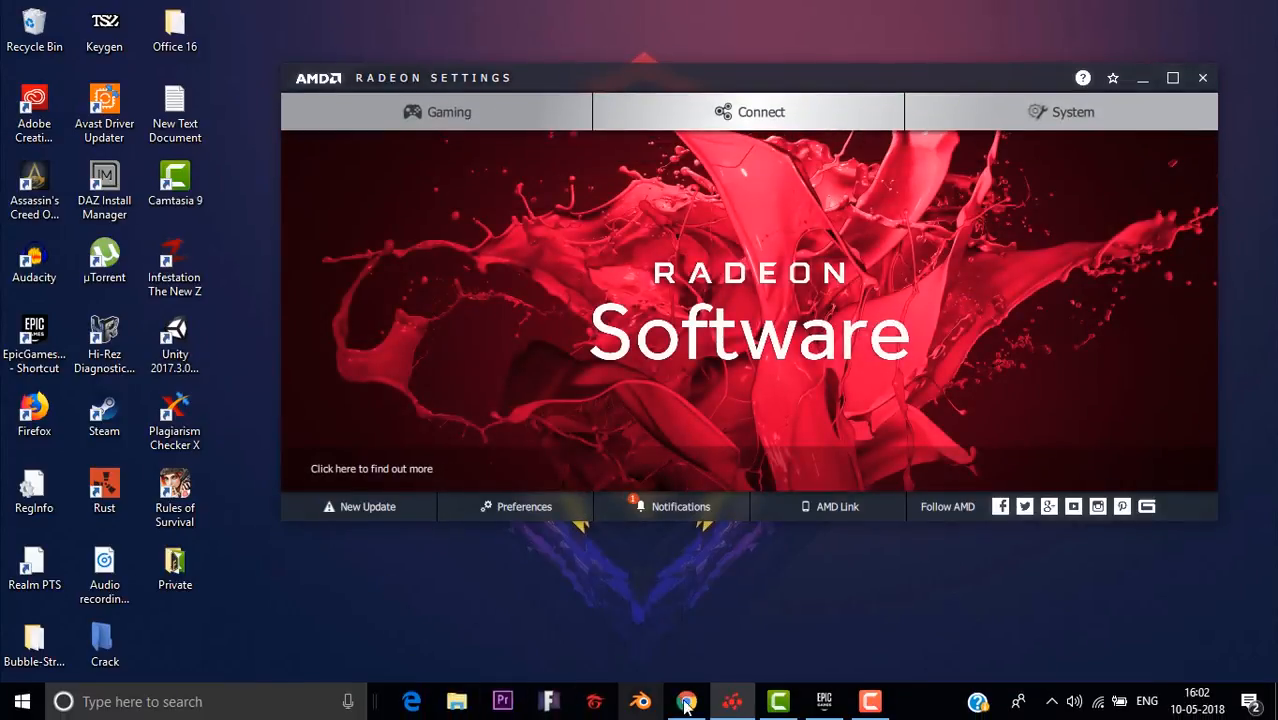
click(686, 700)
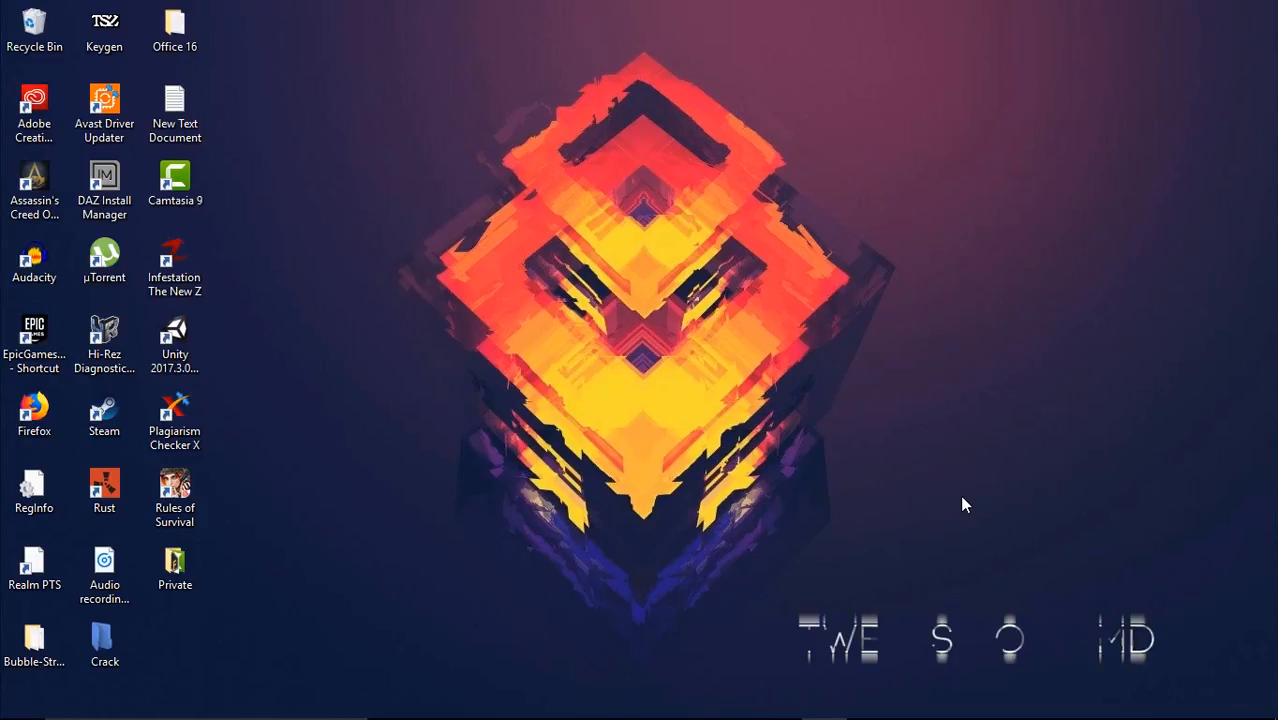
mouse_move(838, 342)
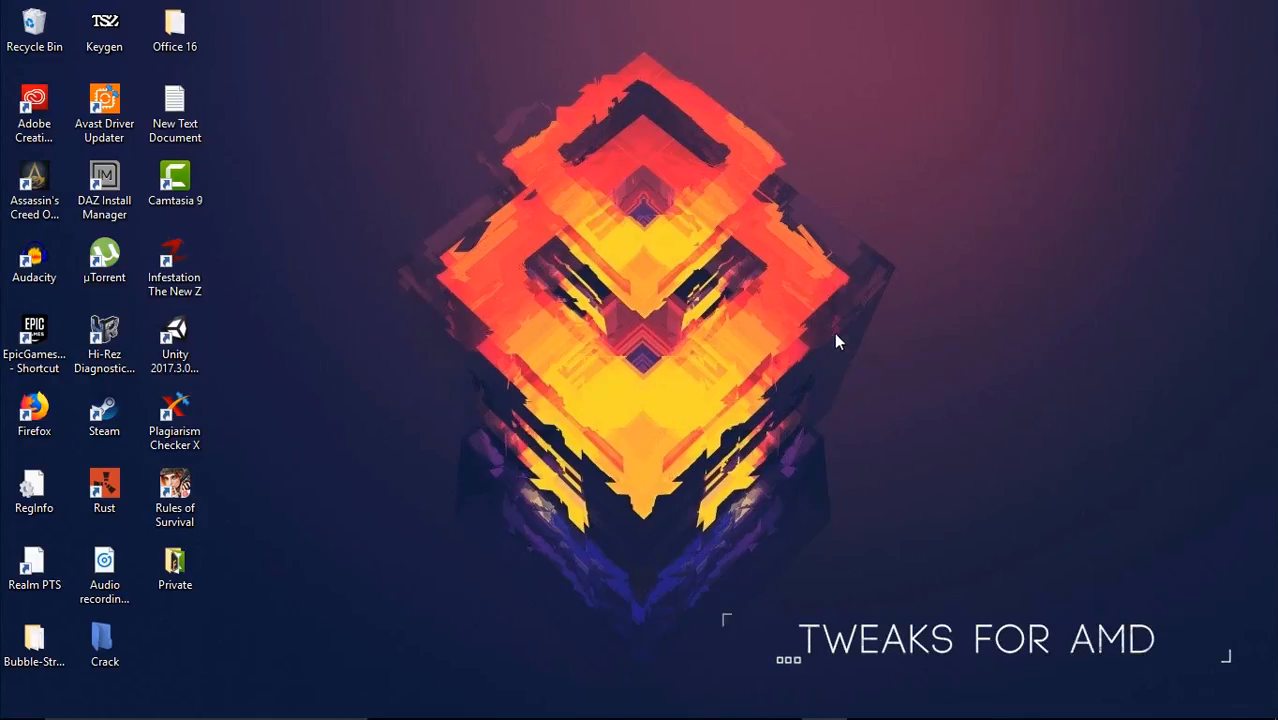
mouse_move(844, 330)
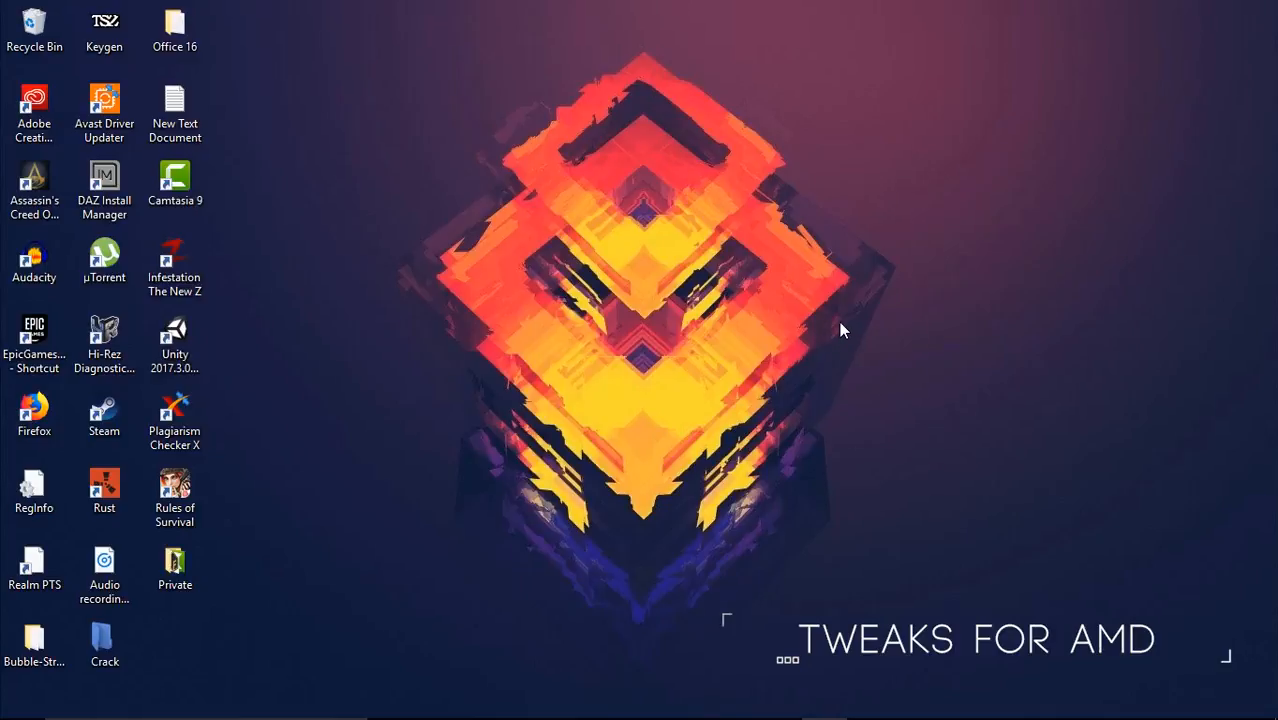
- Reopen AMD Radeon Settings from the desktop shortcut menu
right_click(844, 330)
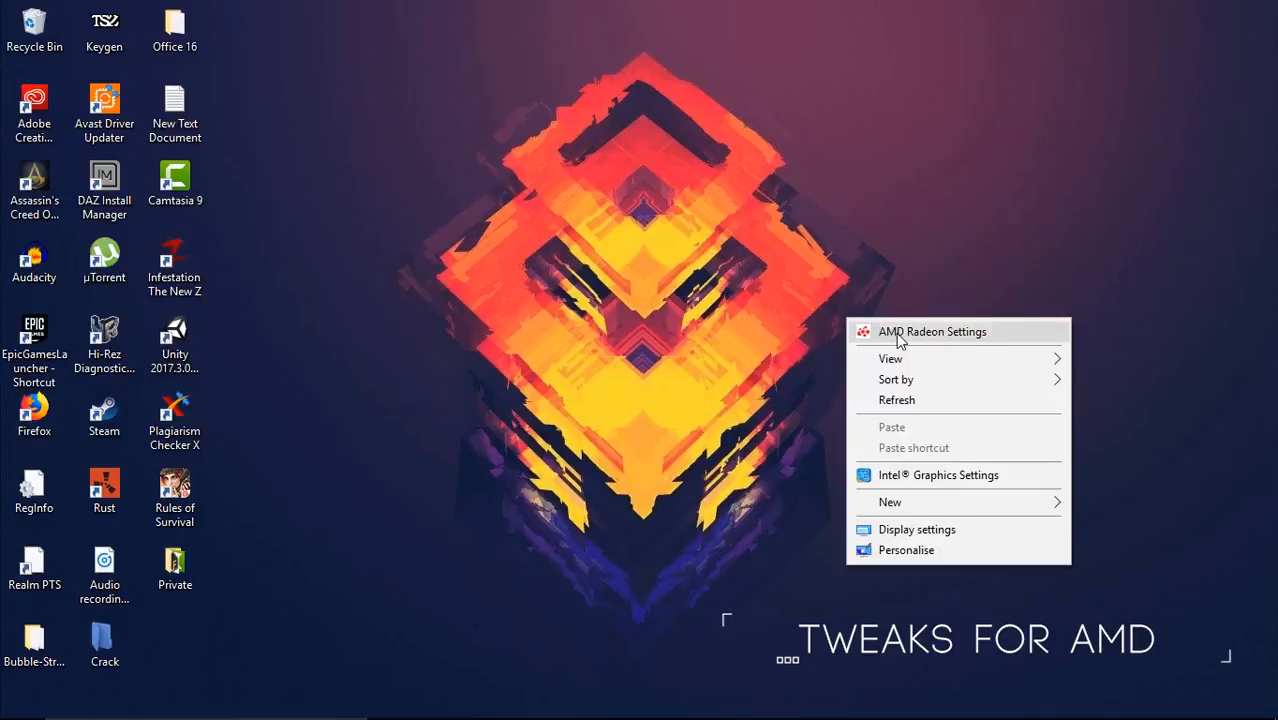
click(932, 332)
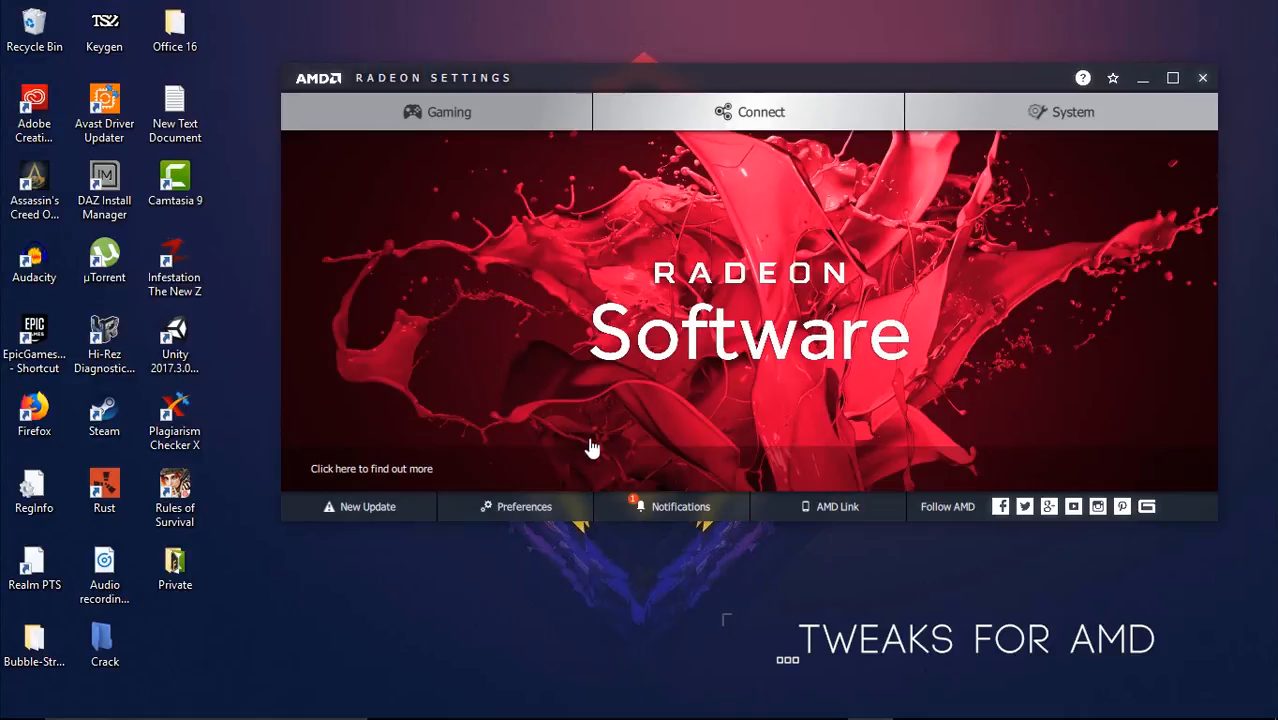
mouse_move(468, 158)
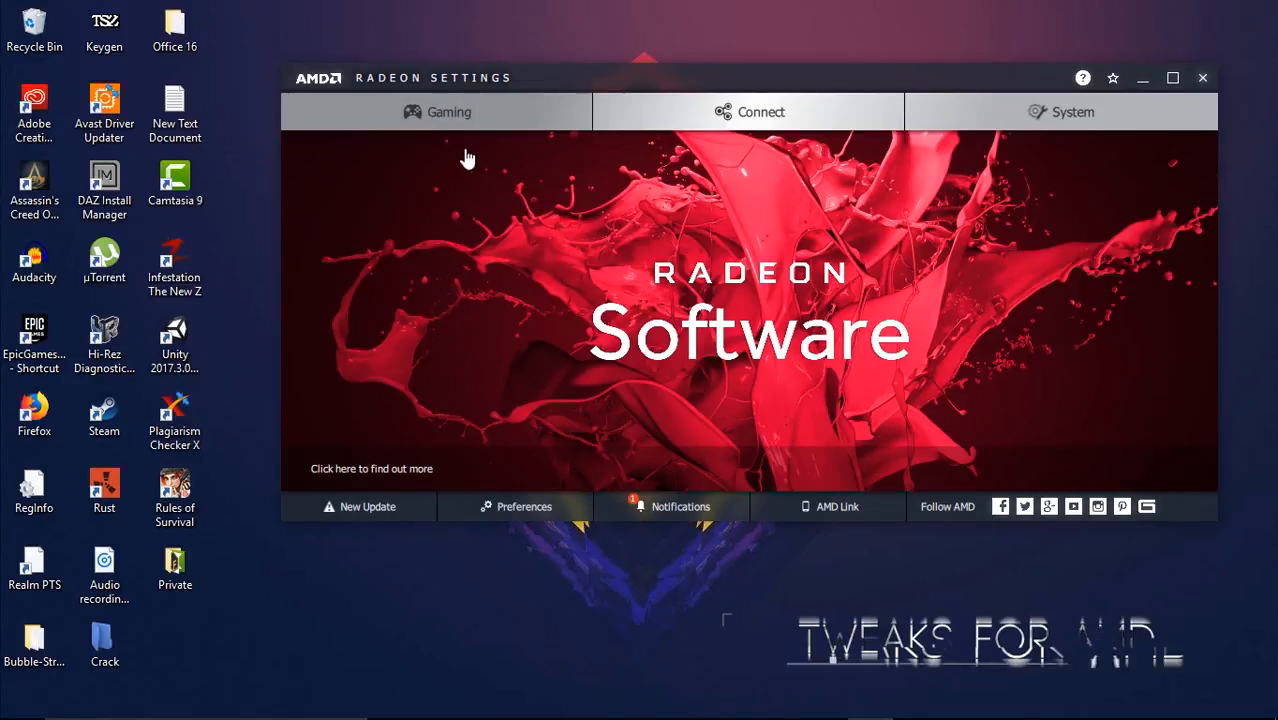
- In Gaming > Global Settings, set anisotropic filtering back to use application settings
click(436, 112)
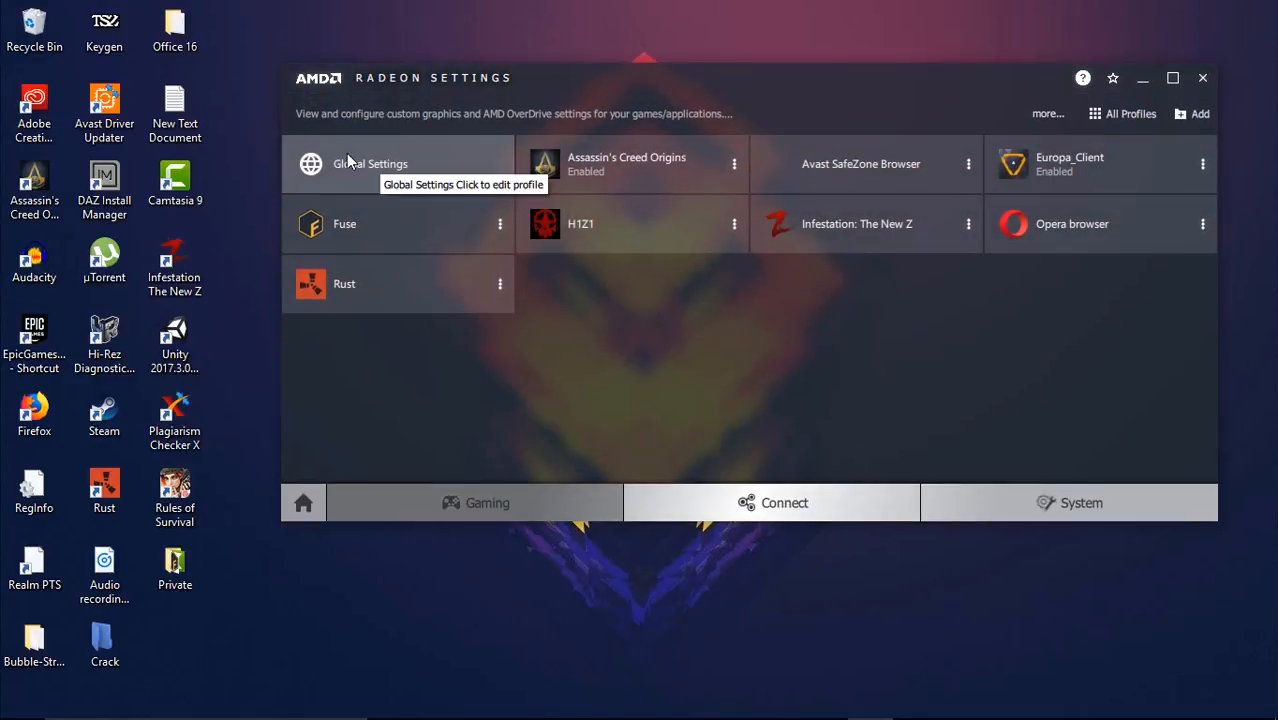
click(370, 164)
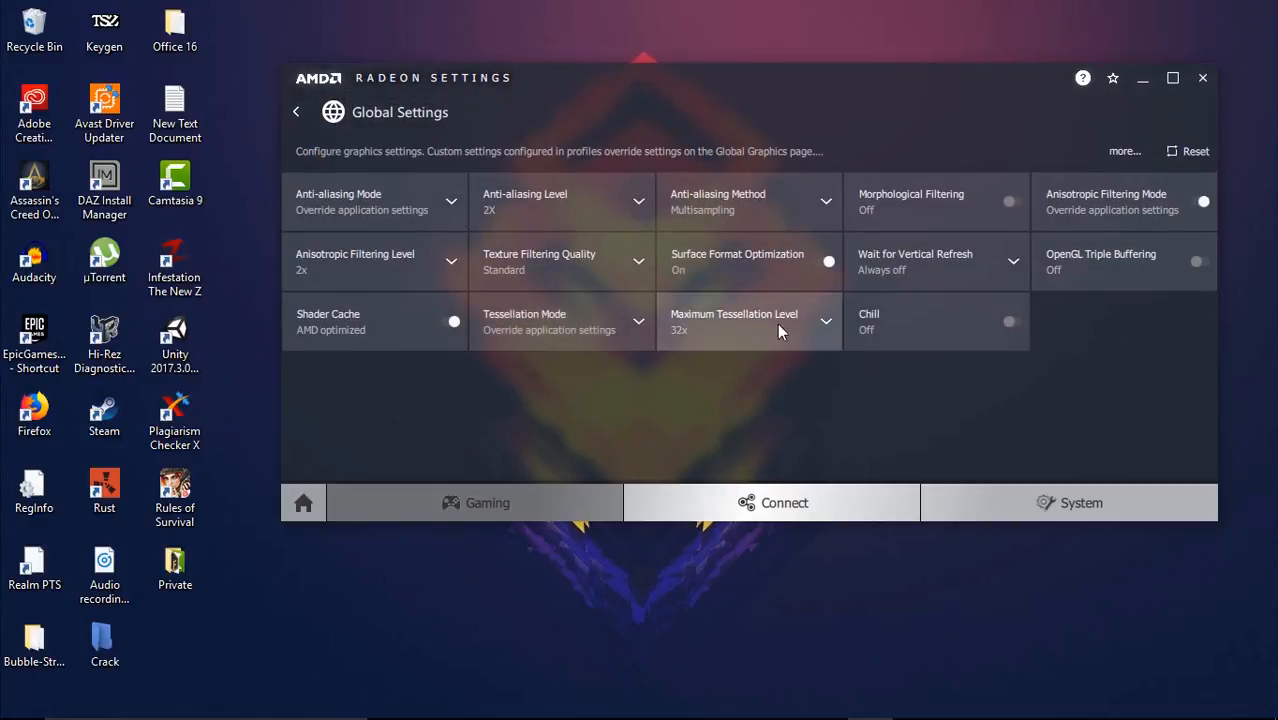
mouse_move(716, 224)
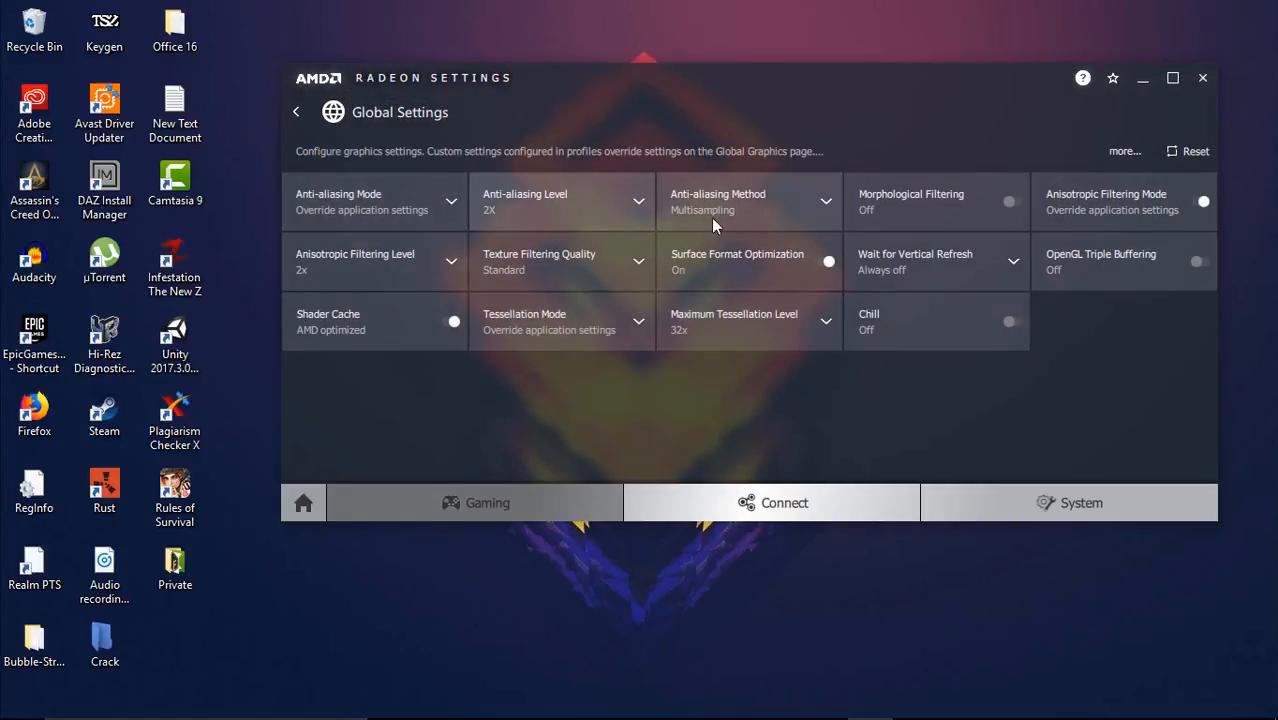
mouse_move(1144, 232)
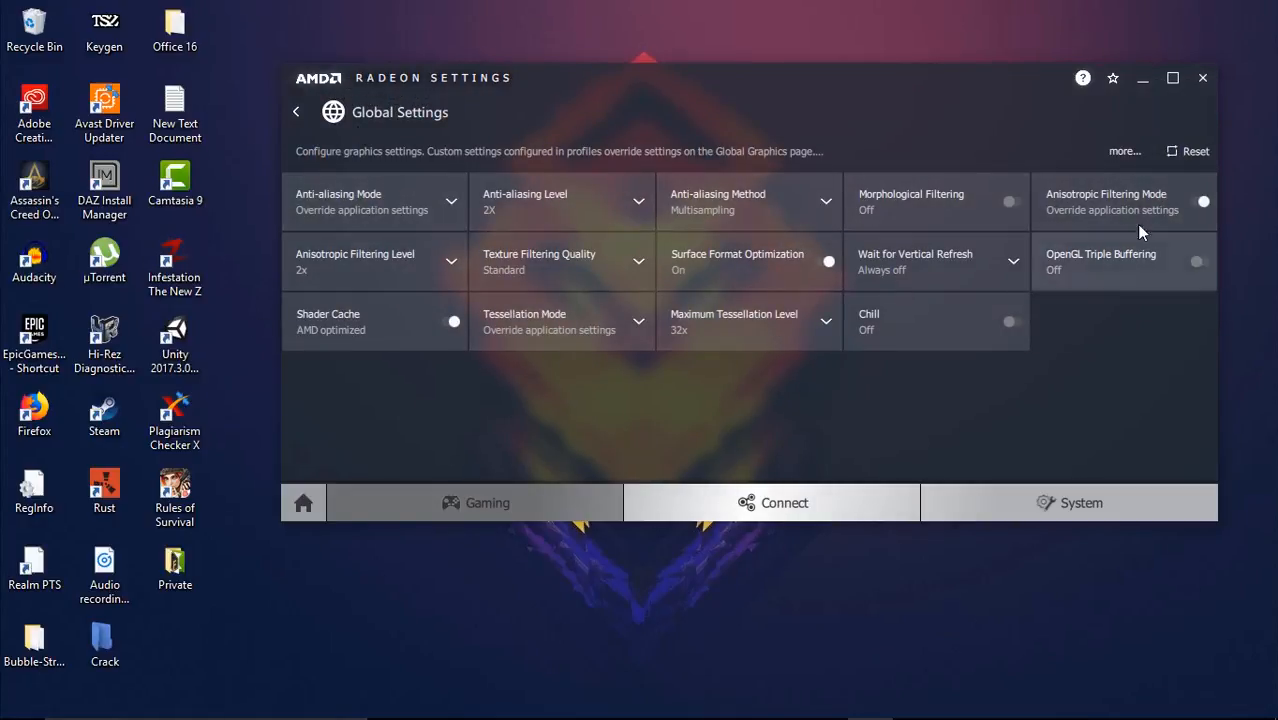
click(1124, 152)
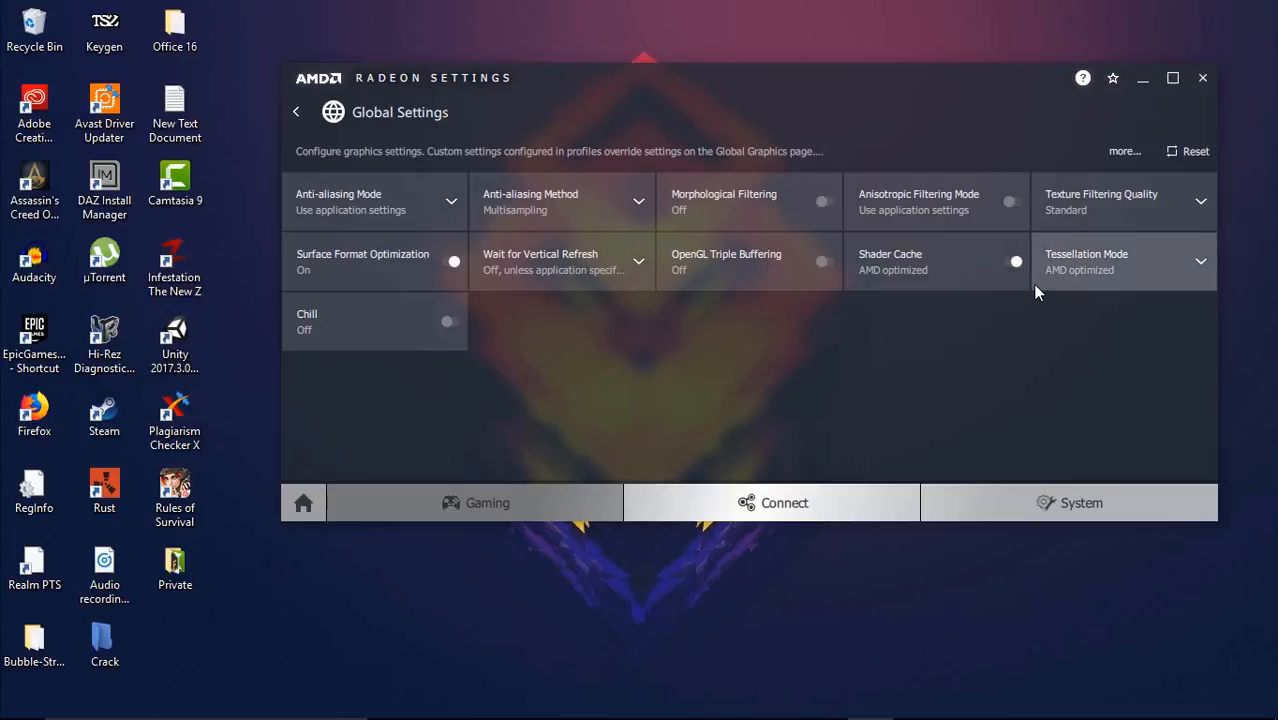
mouse_move(940, 396)
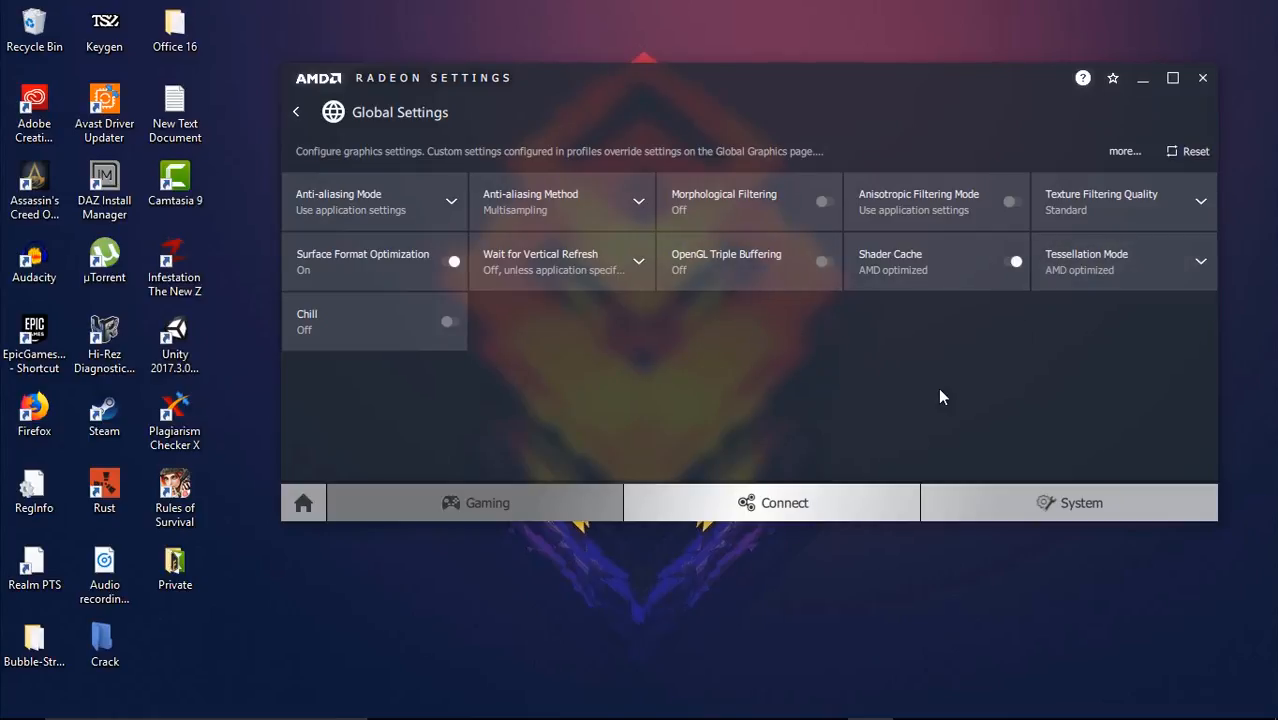
mouse_move(932, 384)
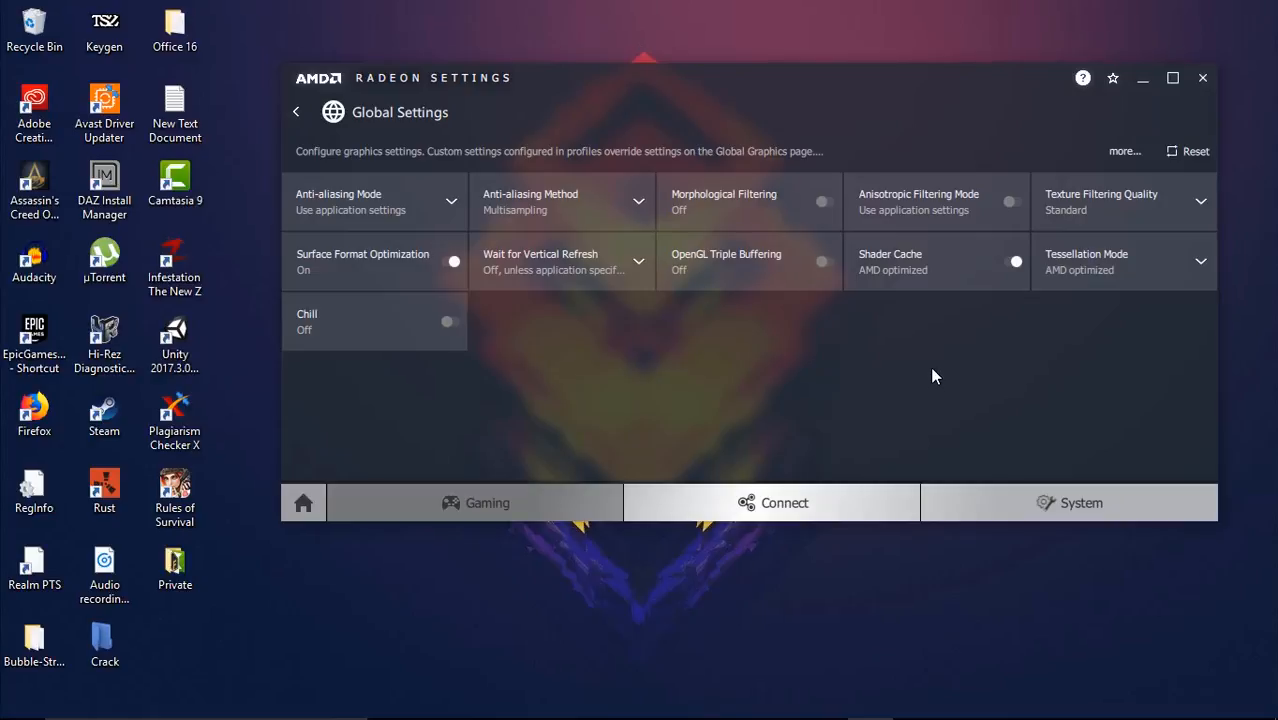
mouse_move(1058, 162)
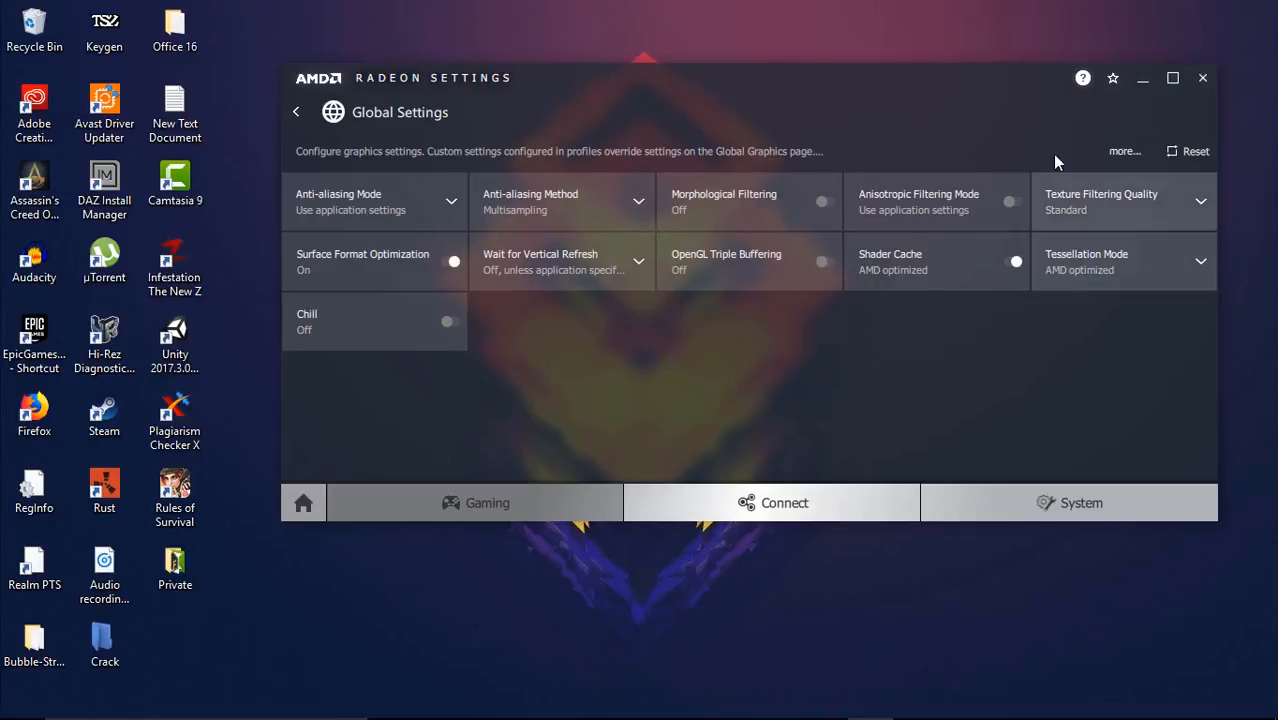
mouse_move(452, 204)
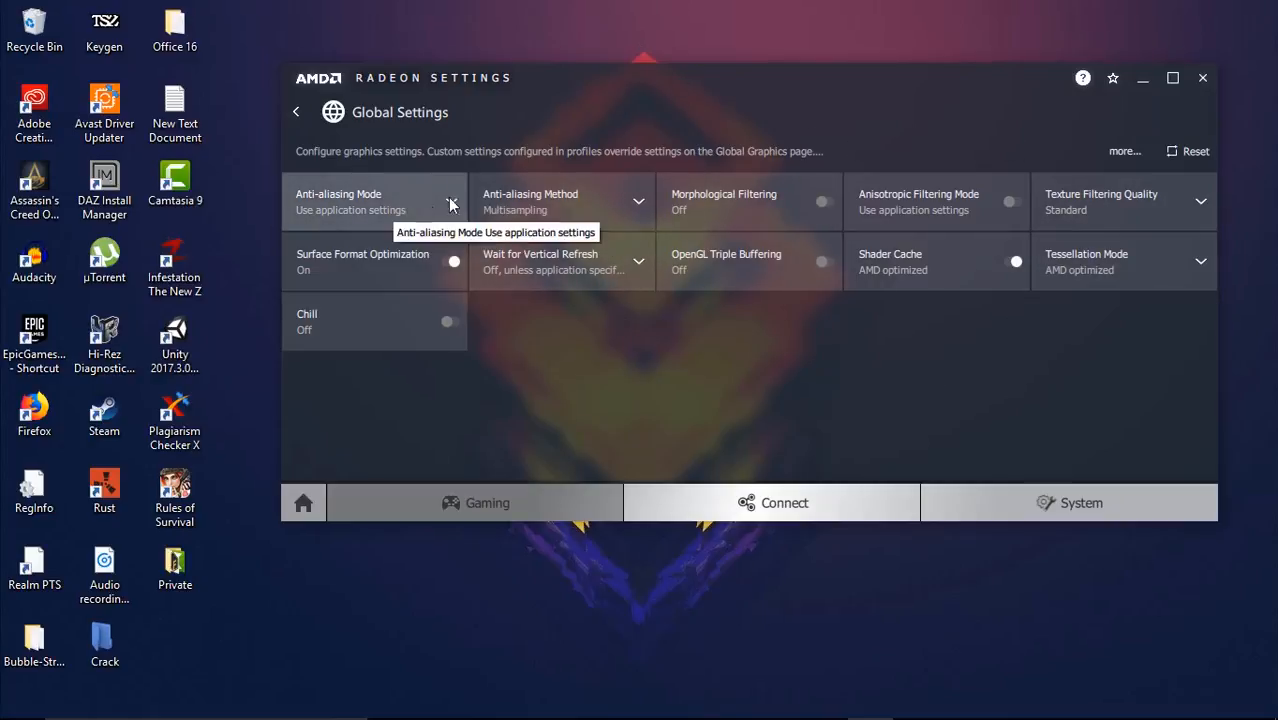
mouse_move(428, 204)
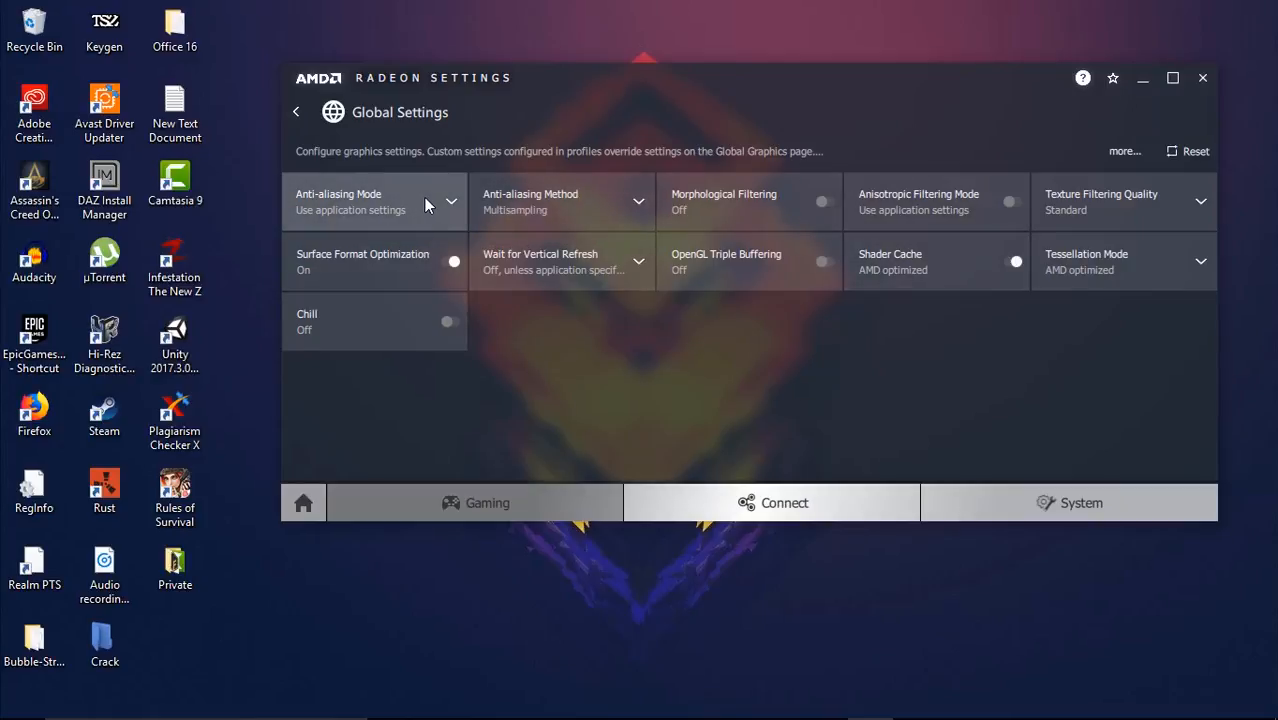
- Set global anti-aliasing to override application settings at level 2X
click(440, 200)
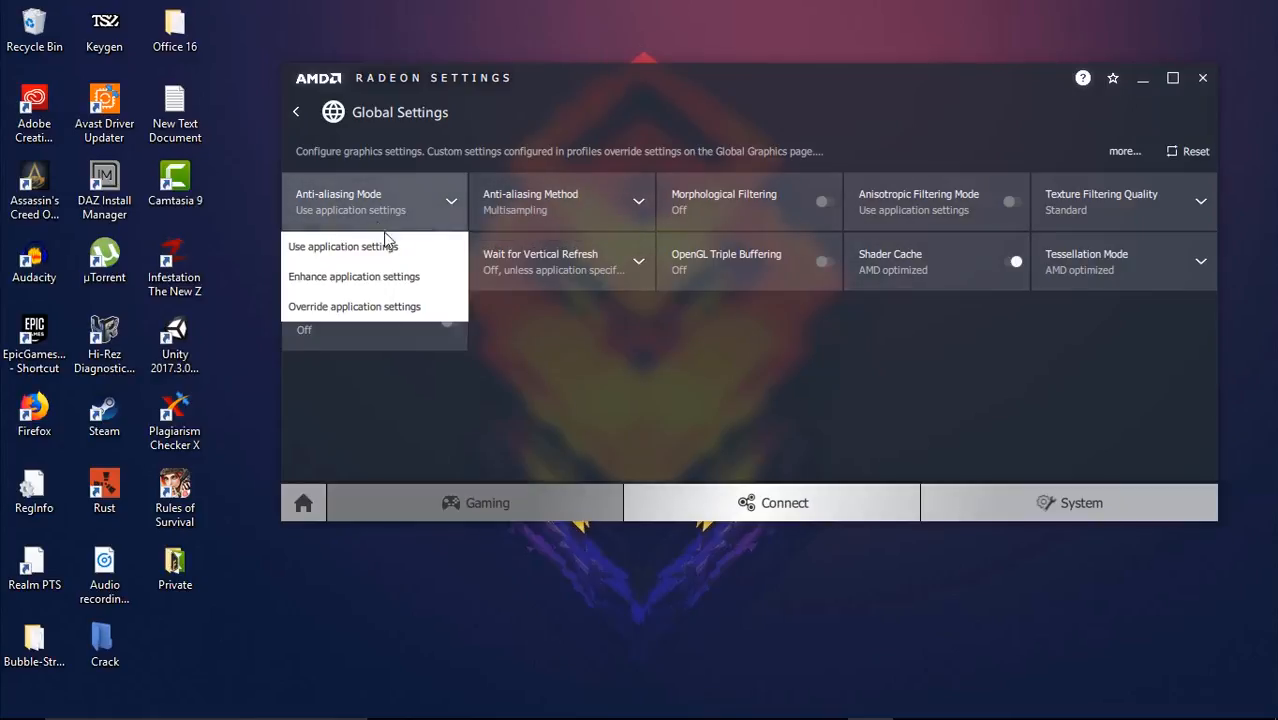
click(354, 306)
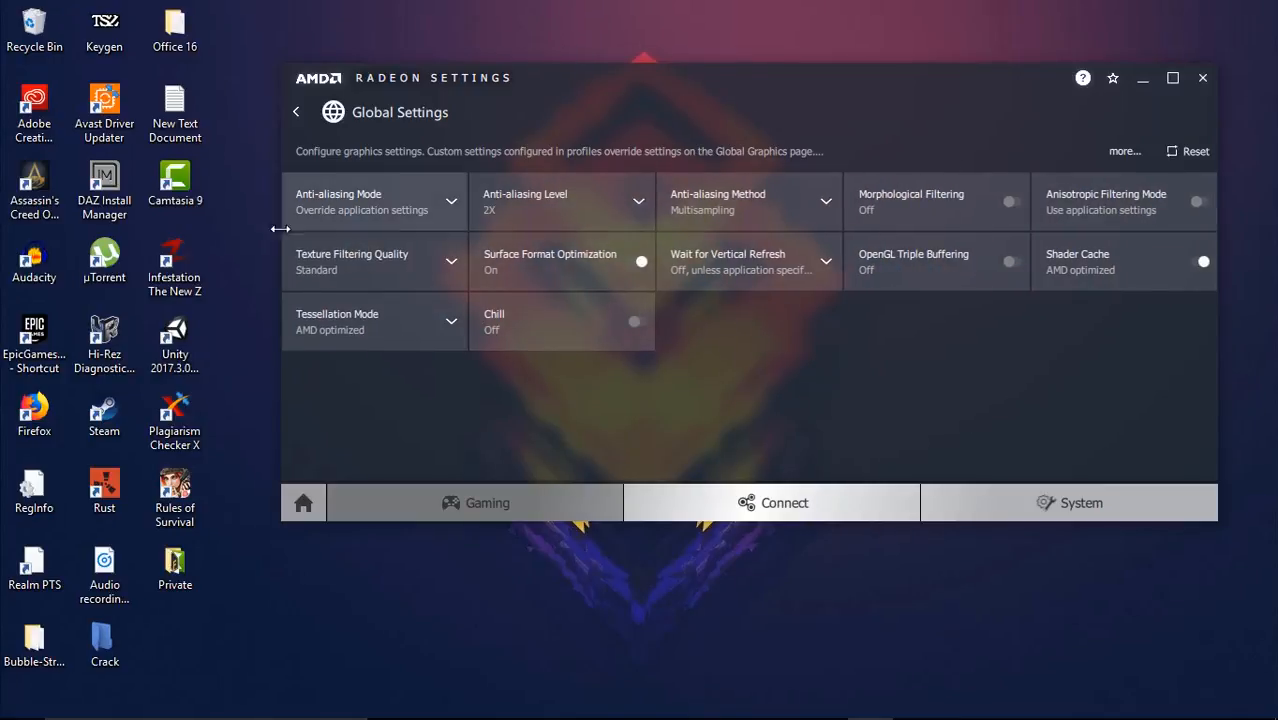
mouse_move(584, 344)
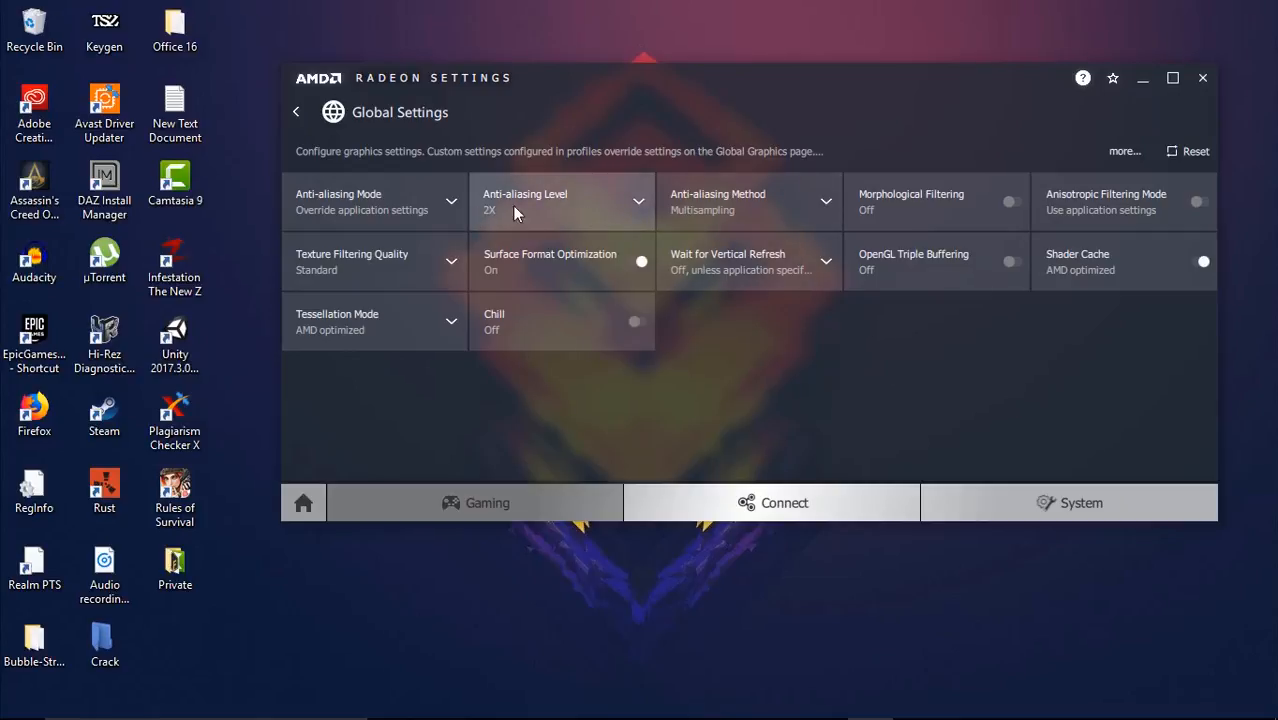
click(638, 200)
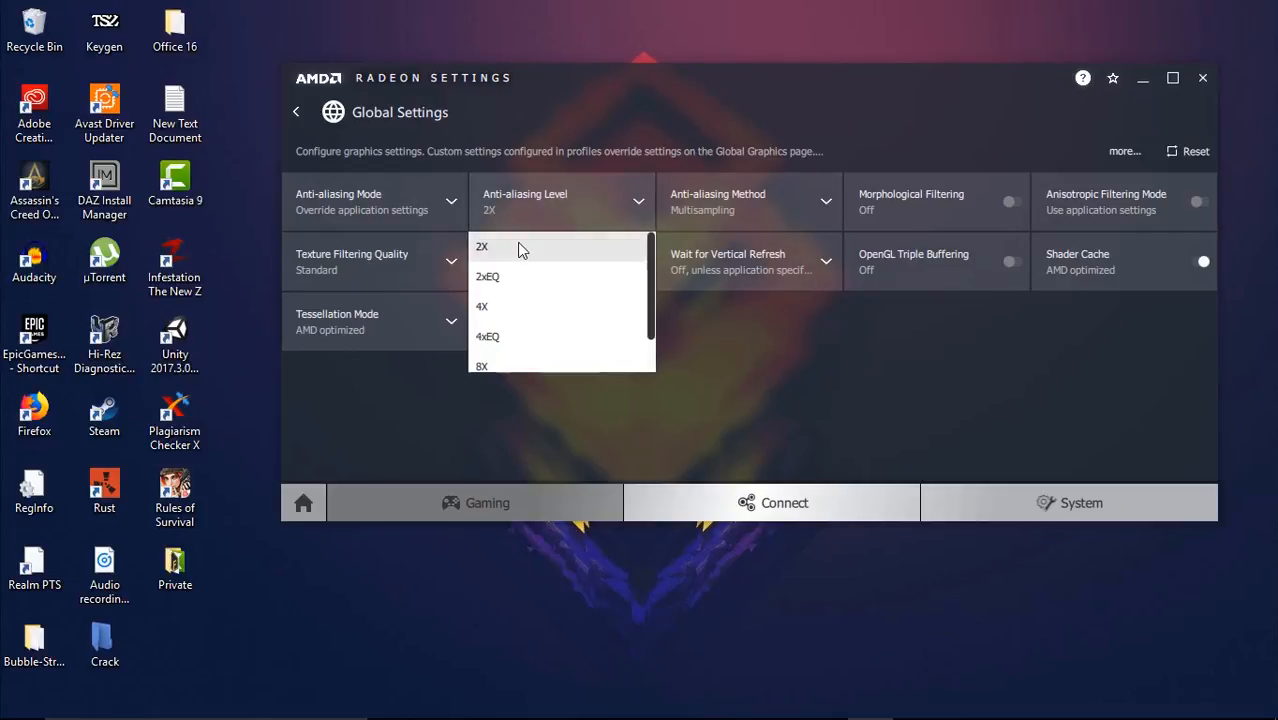
click(482, 248)
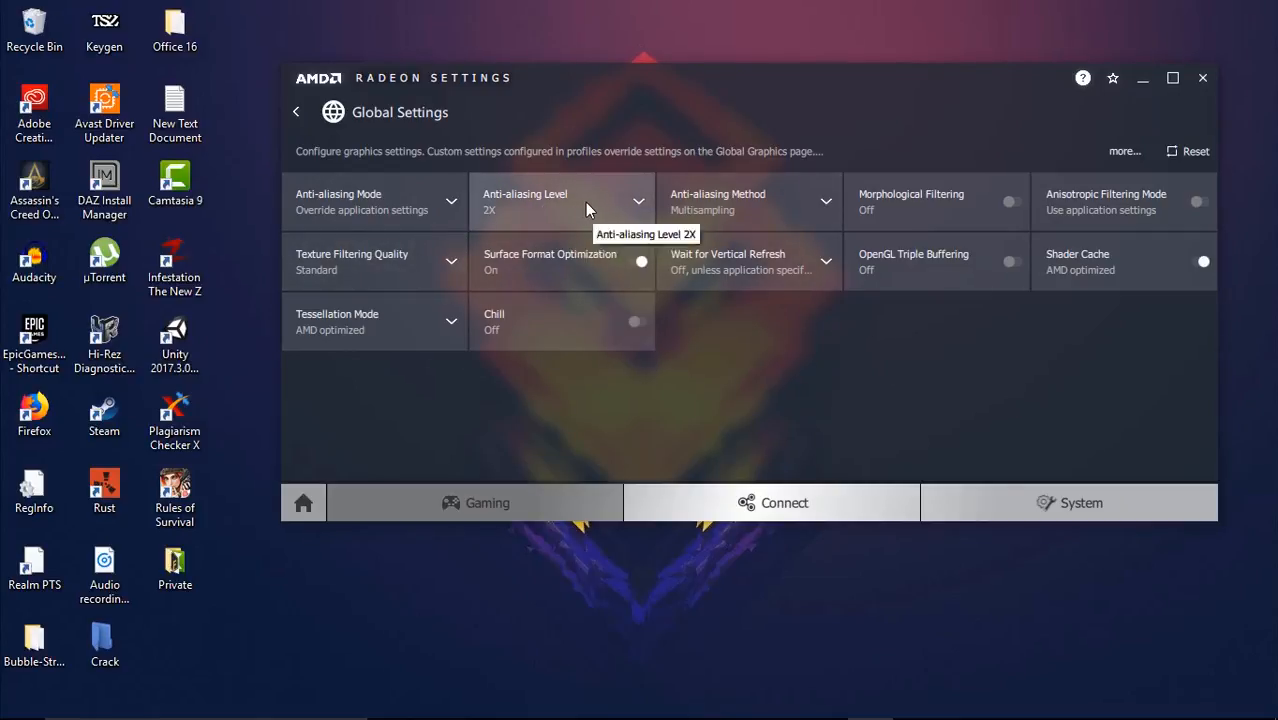
mouse_move(584, 210)
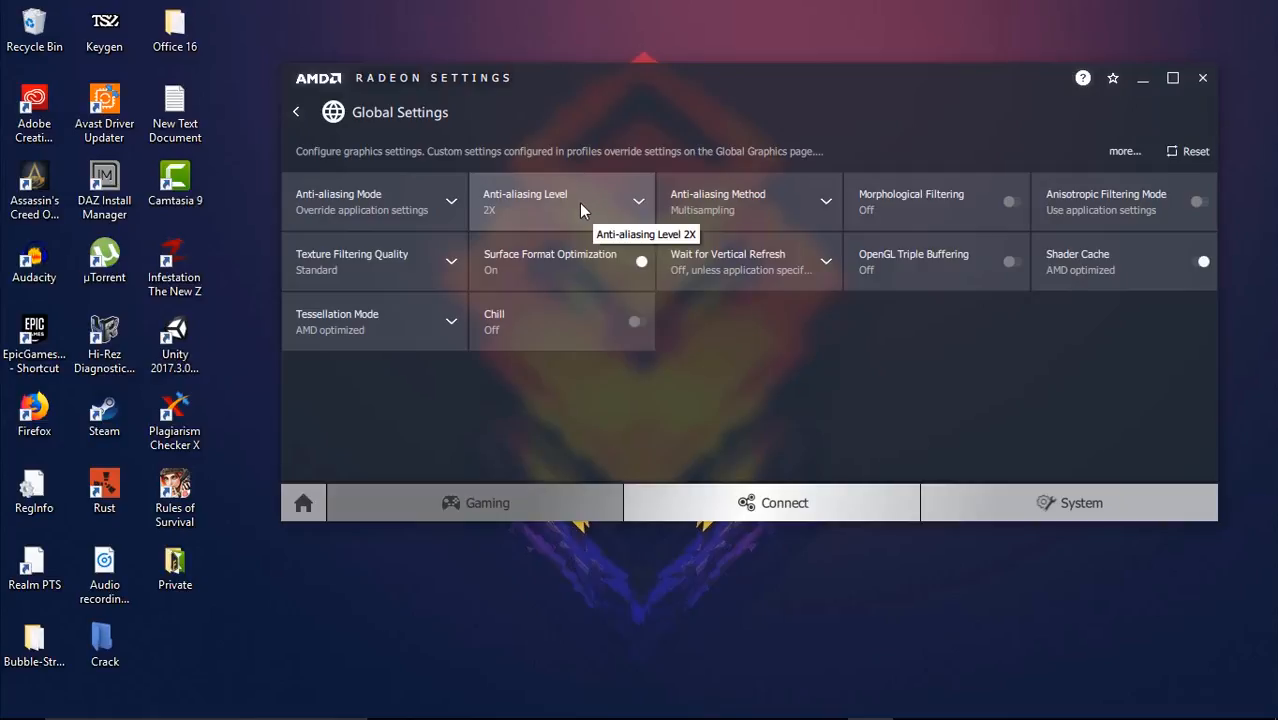
mouse_move(594, 230)
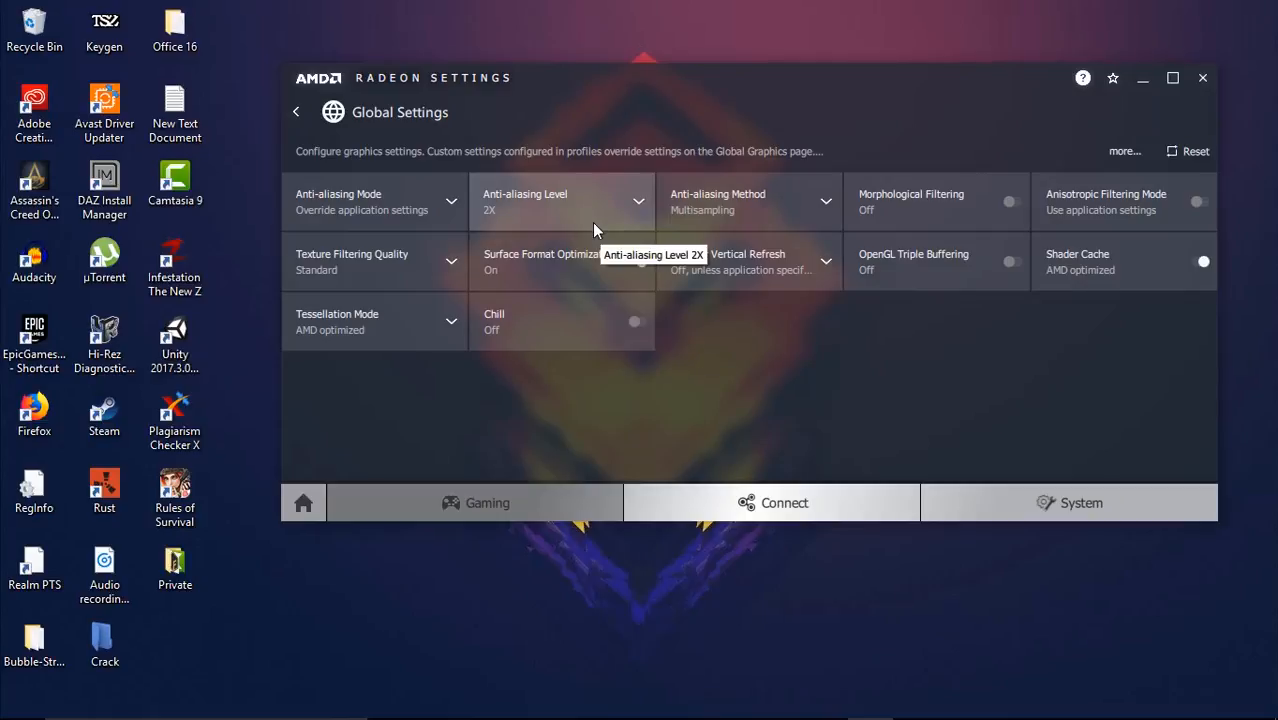
mouse_move(764, 352)
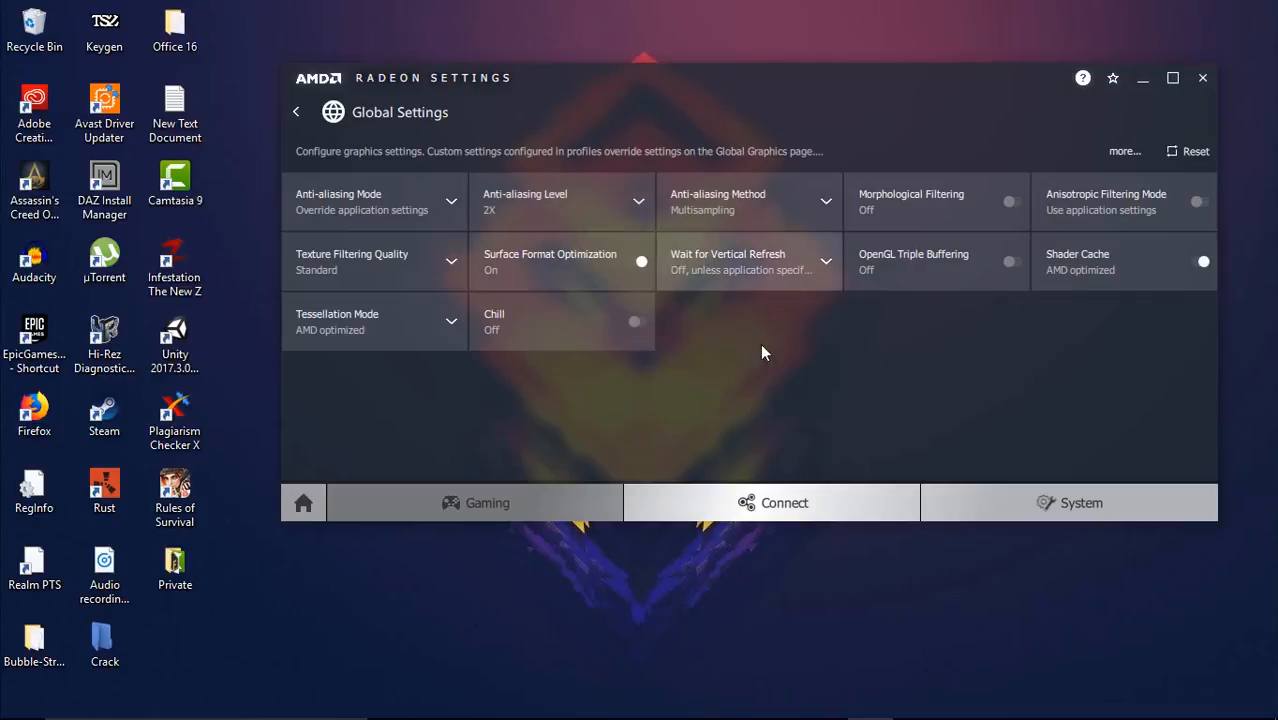
mouse_move(708, 408)
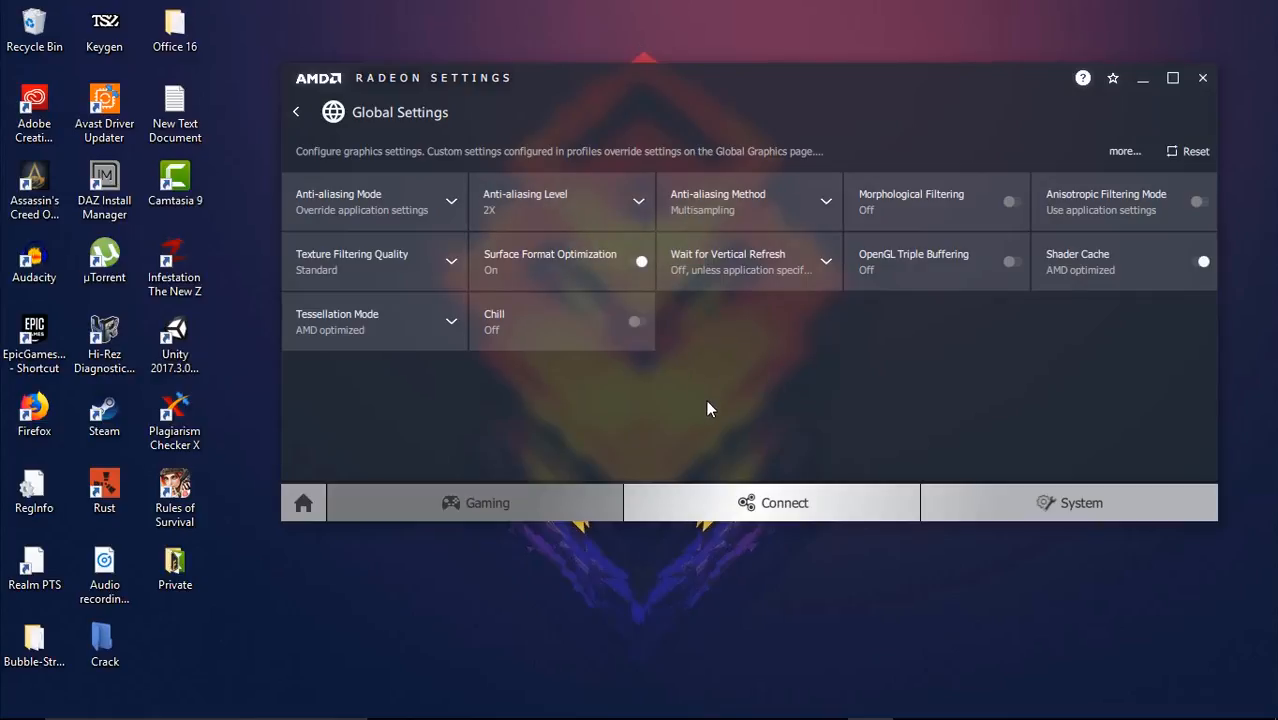
mouse_move(670, 388)
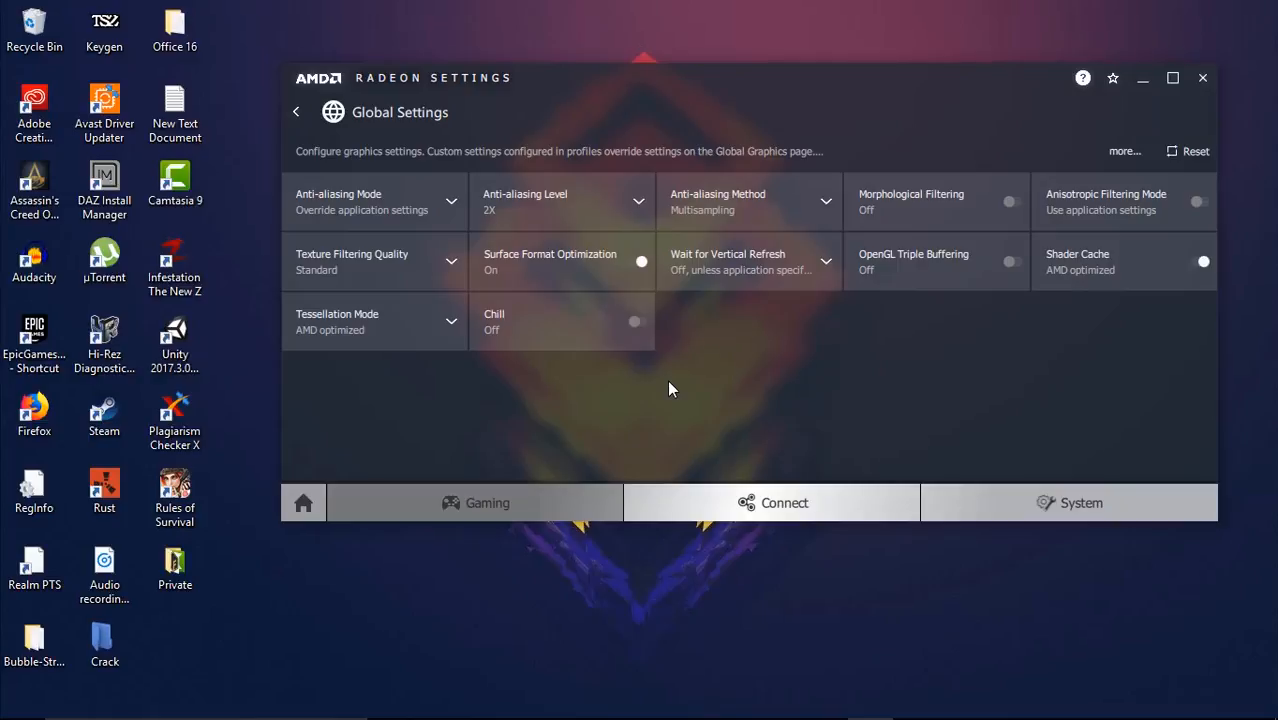
mouse_move(724, 400)
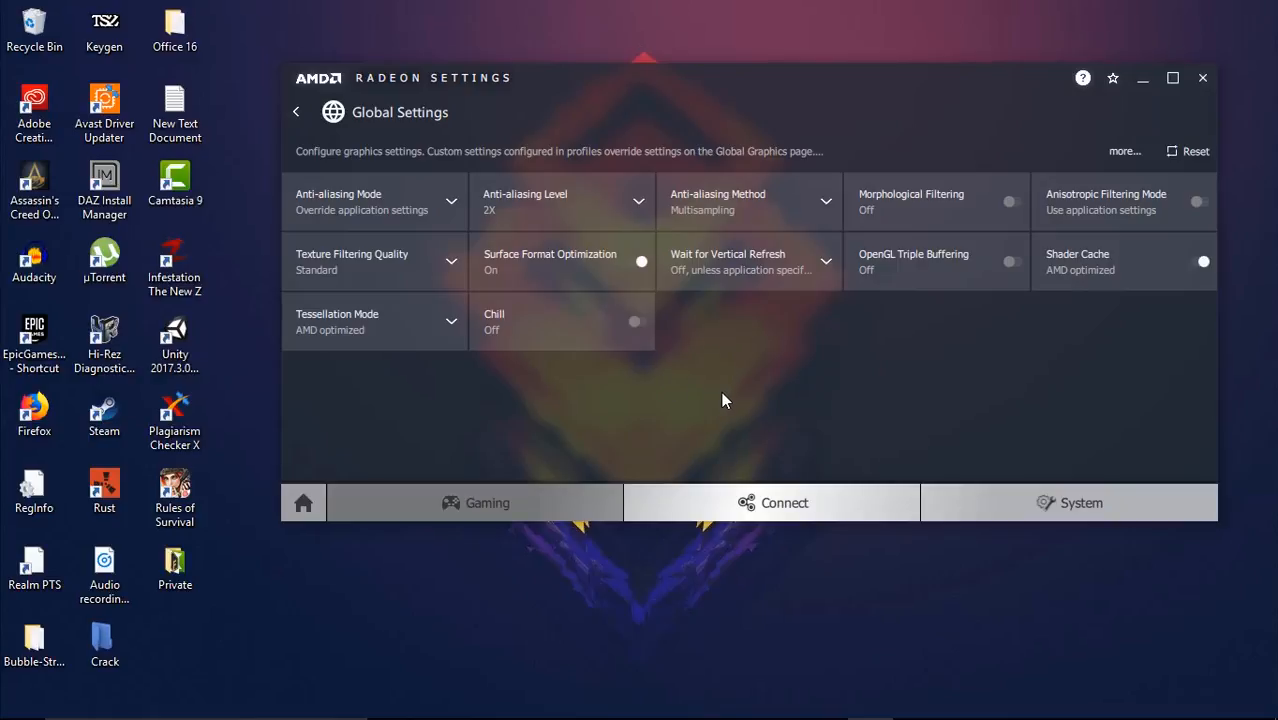
mouse_move(1000, 356)
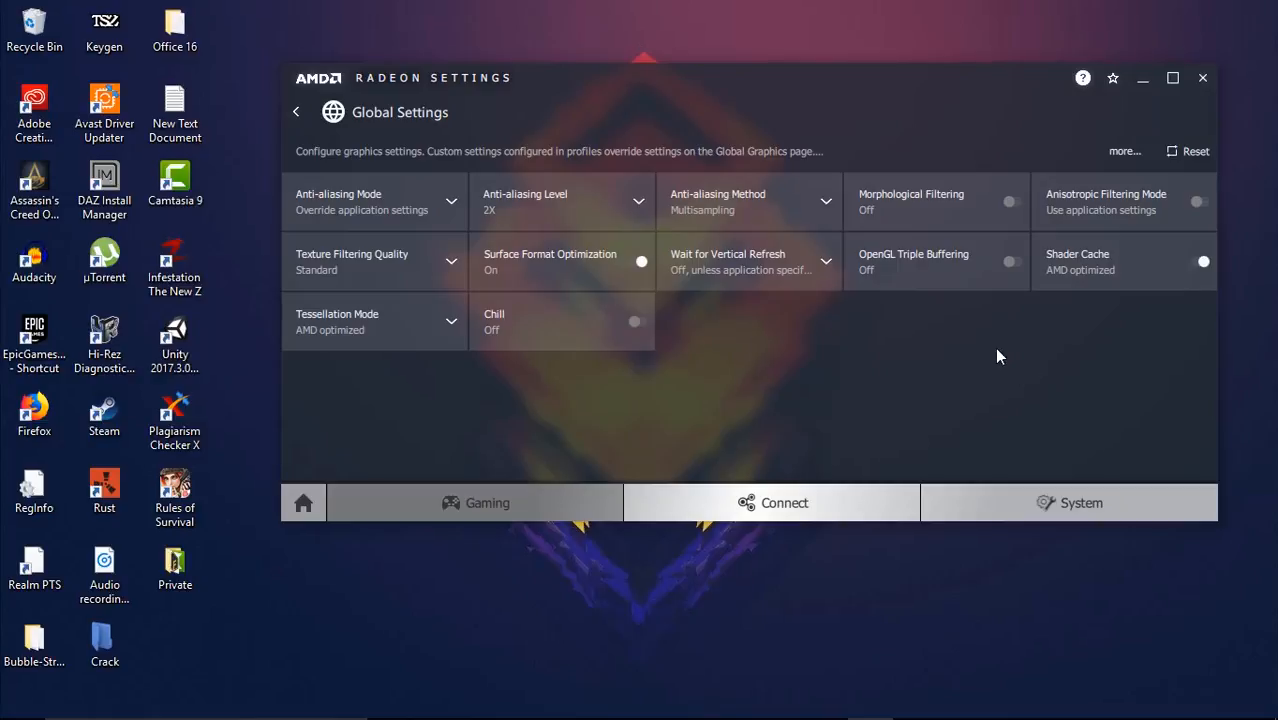
mouse_move(1204, 204)
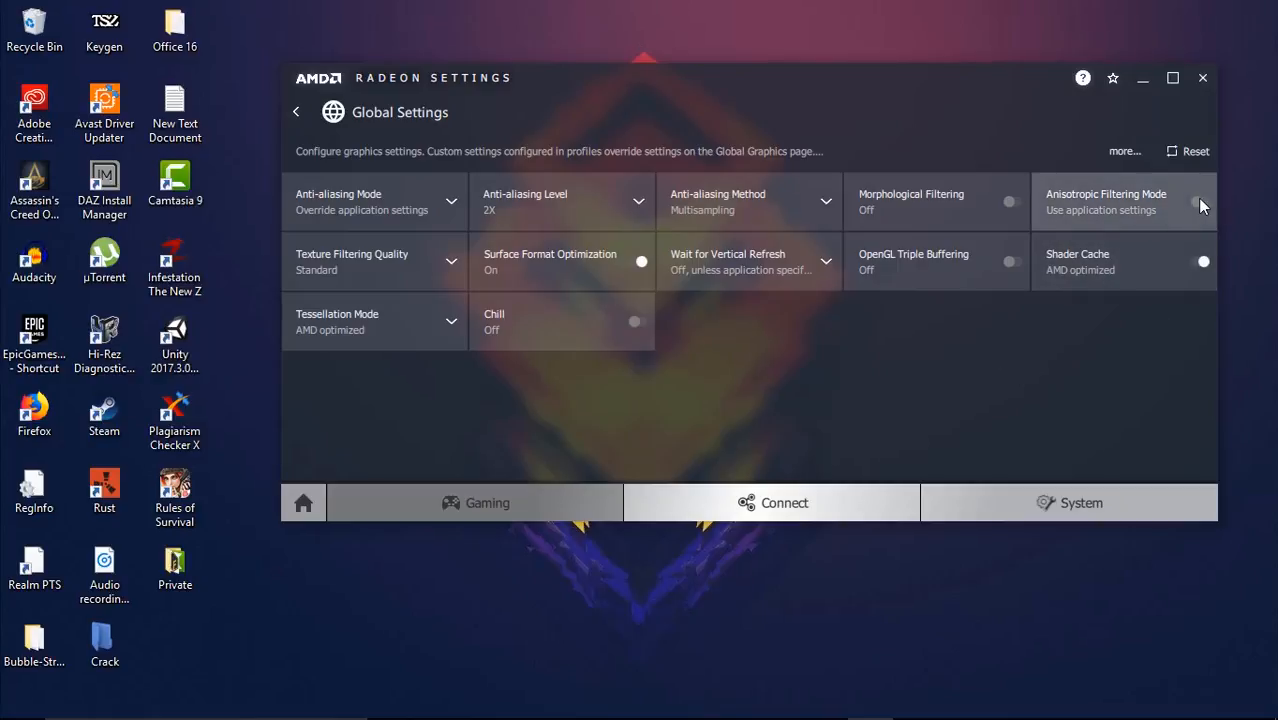
- Override anisotropic filtering at 2x and set Wait for Vertical Refresh to Always off
click(1204, 200)
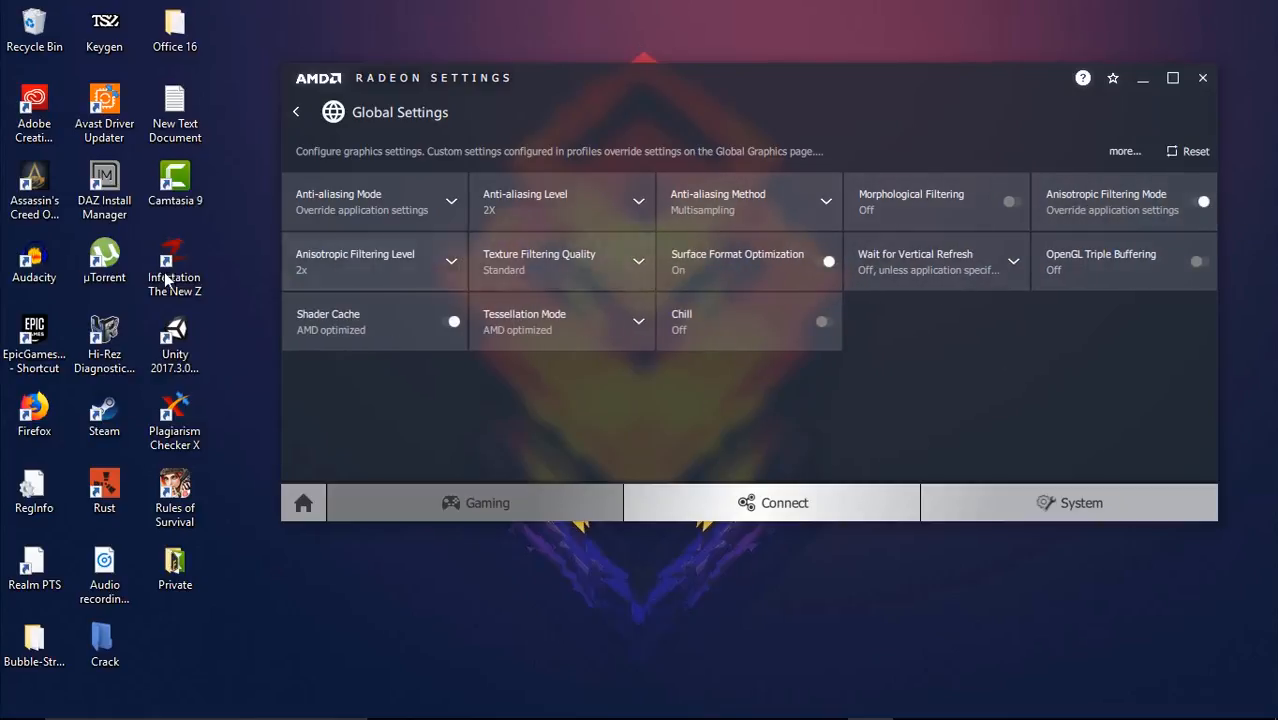
mouse_move(360, 254)
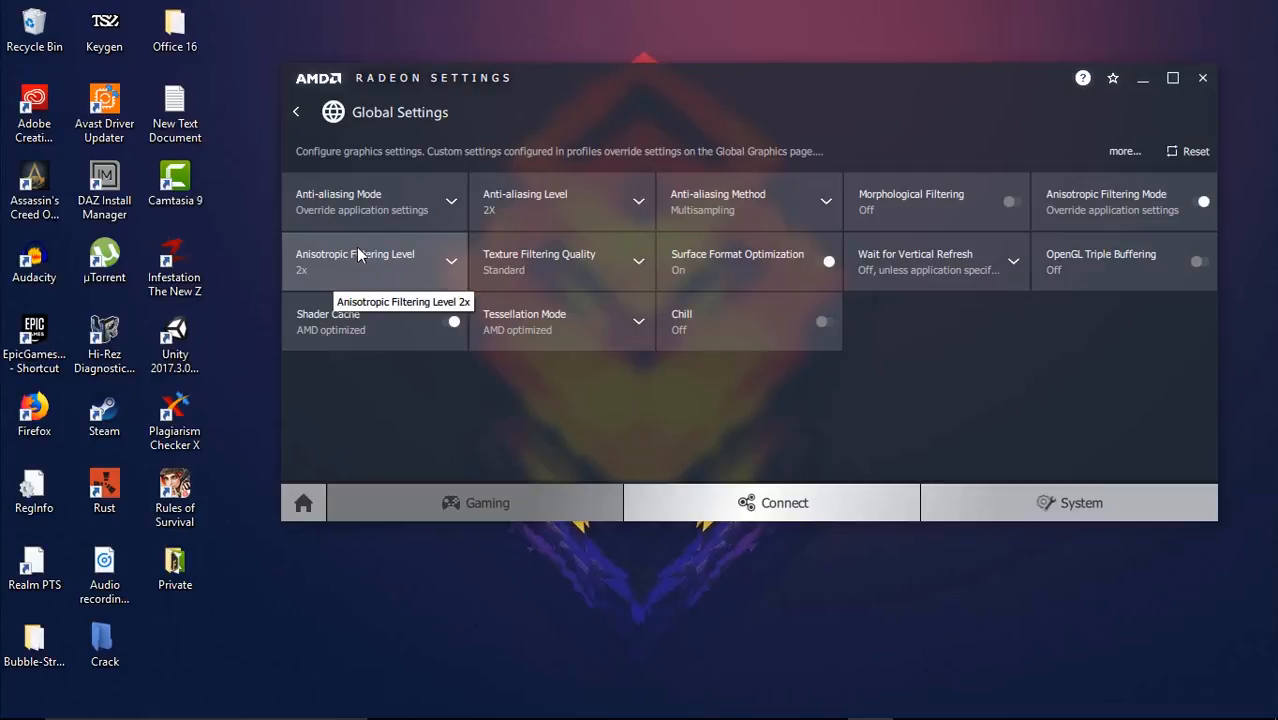
click(450, 262)
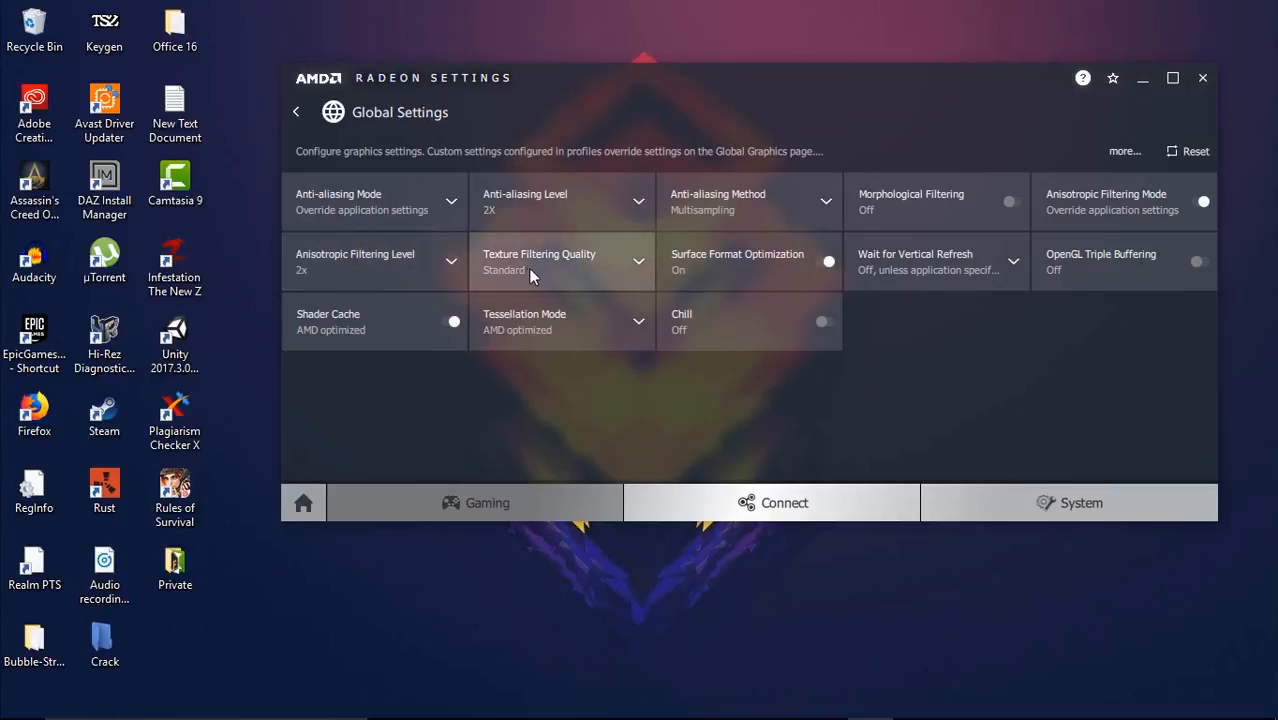
mouse_move(998, 260)
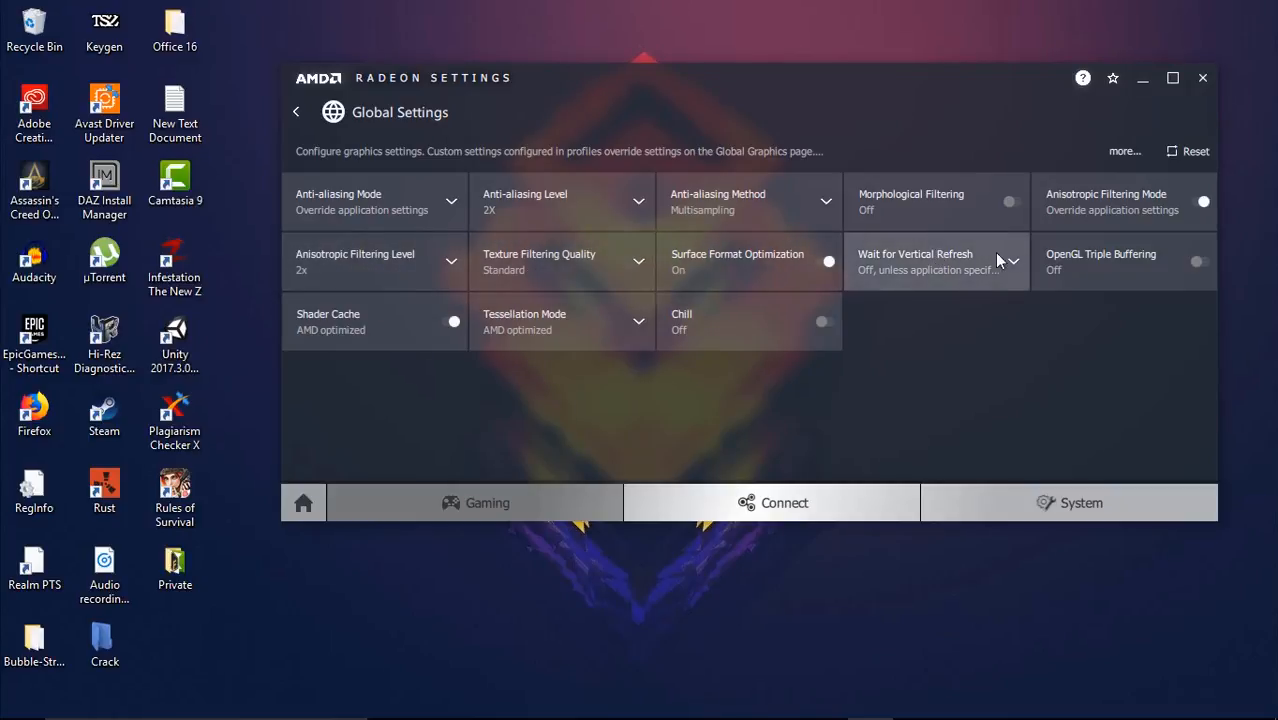
click(1010, 260)
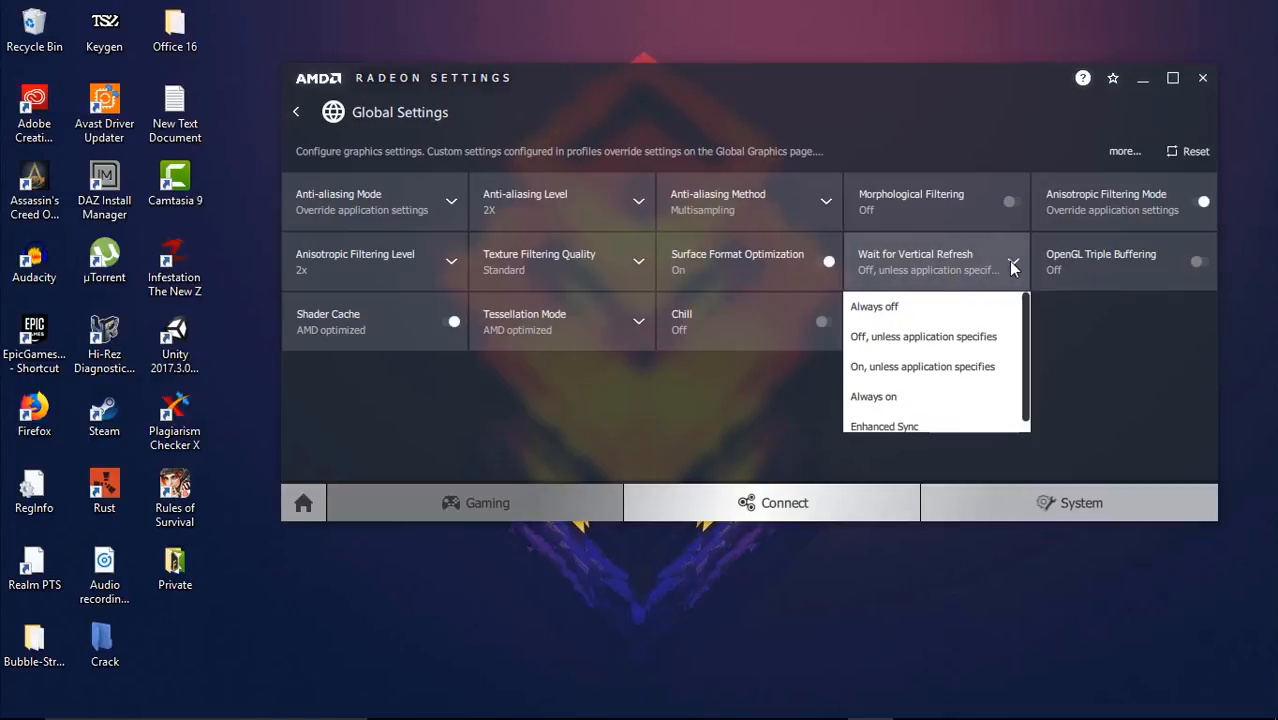
click(872, 306)
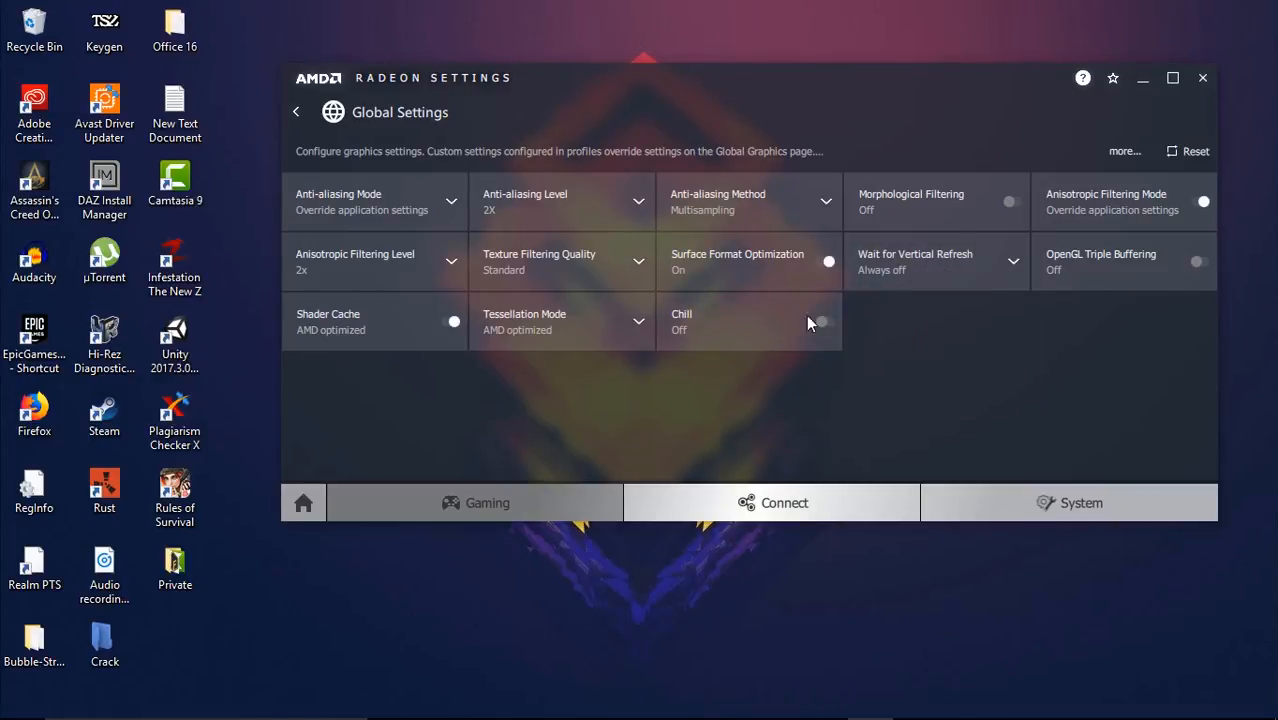
mouse_move(1184, 290)
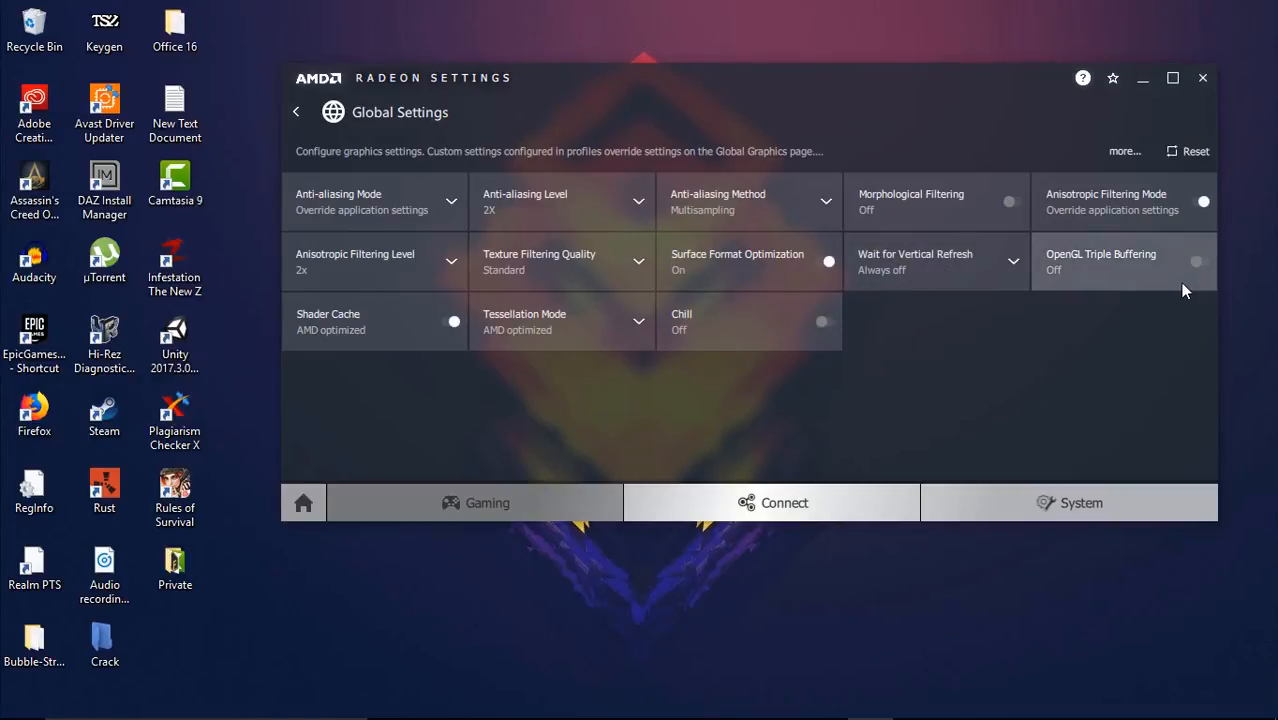
mouse_move(540, 318)
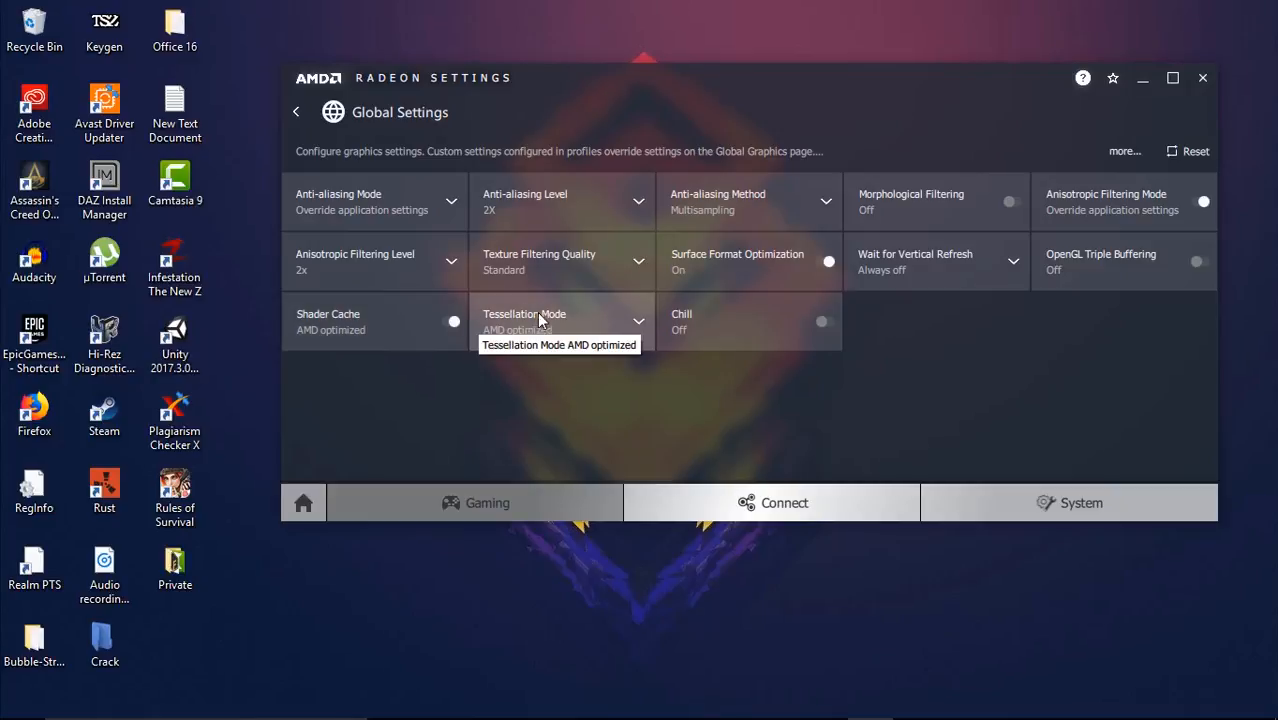
mouse_move(636, 324)
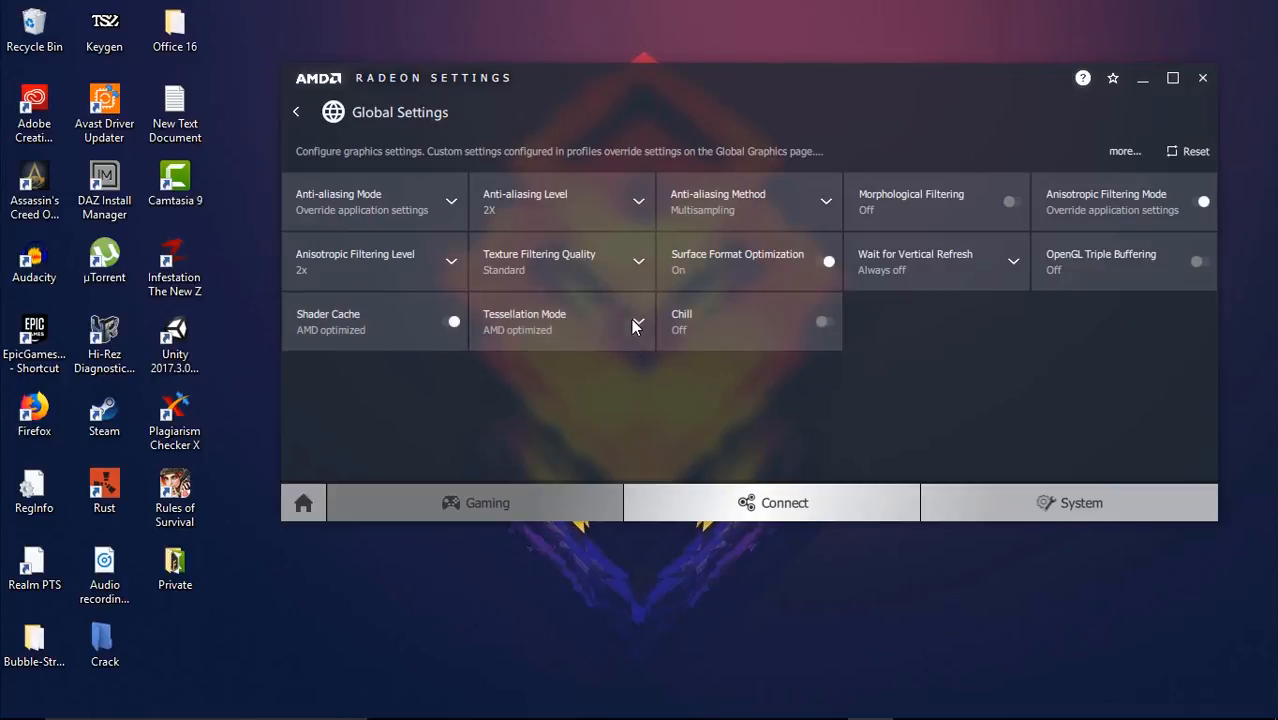
- Make tessellation override application settings with a 32x maximum tessellation level
click(638, 320)
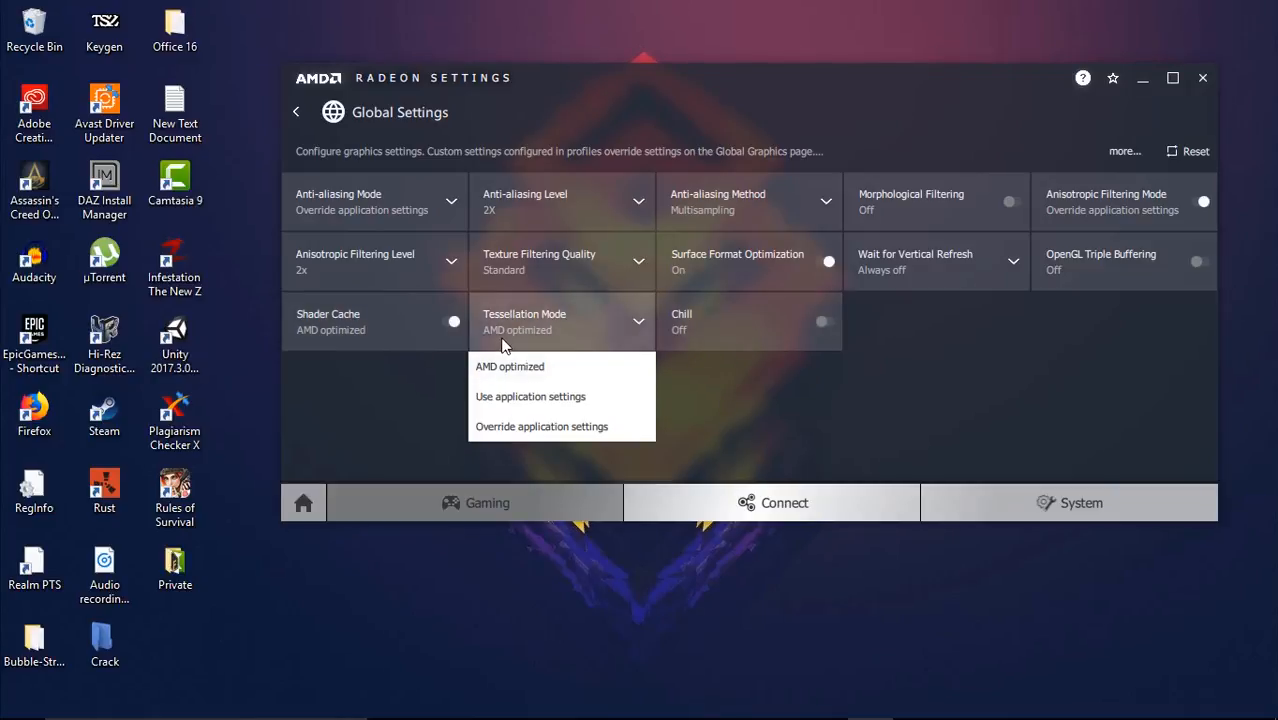
mouse_move(496, 432)
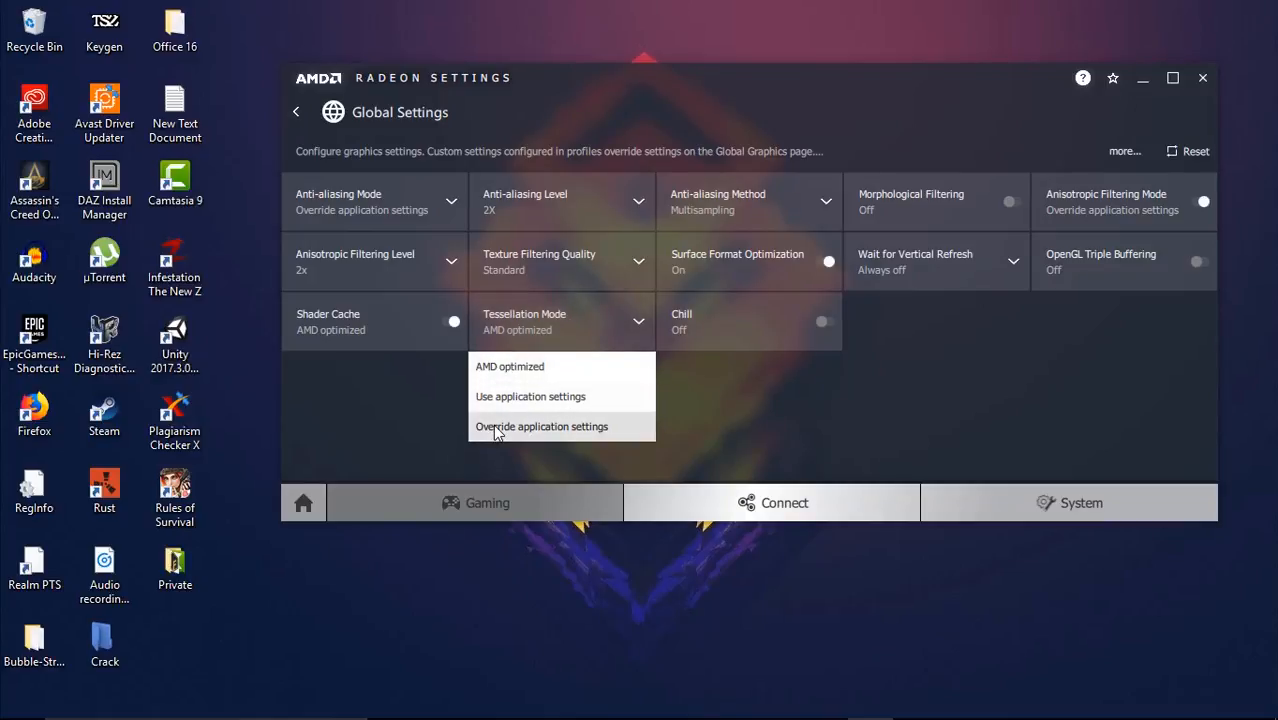
click(540, 426)
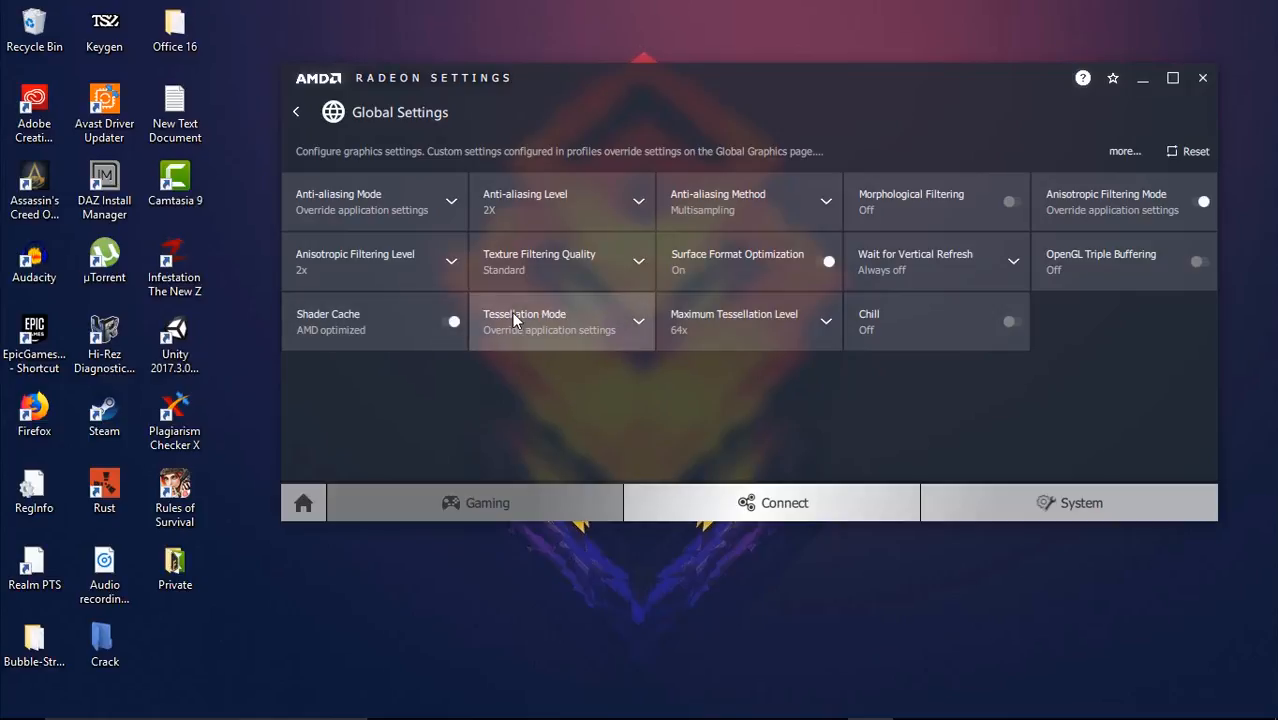
mouse_move(524, 320)
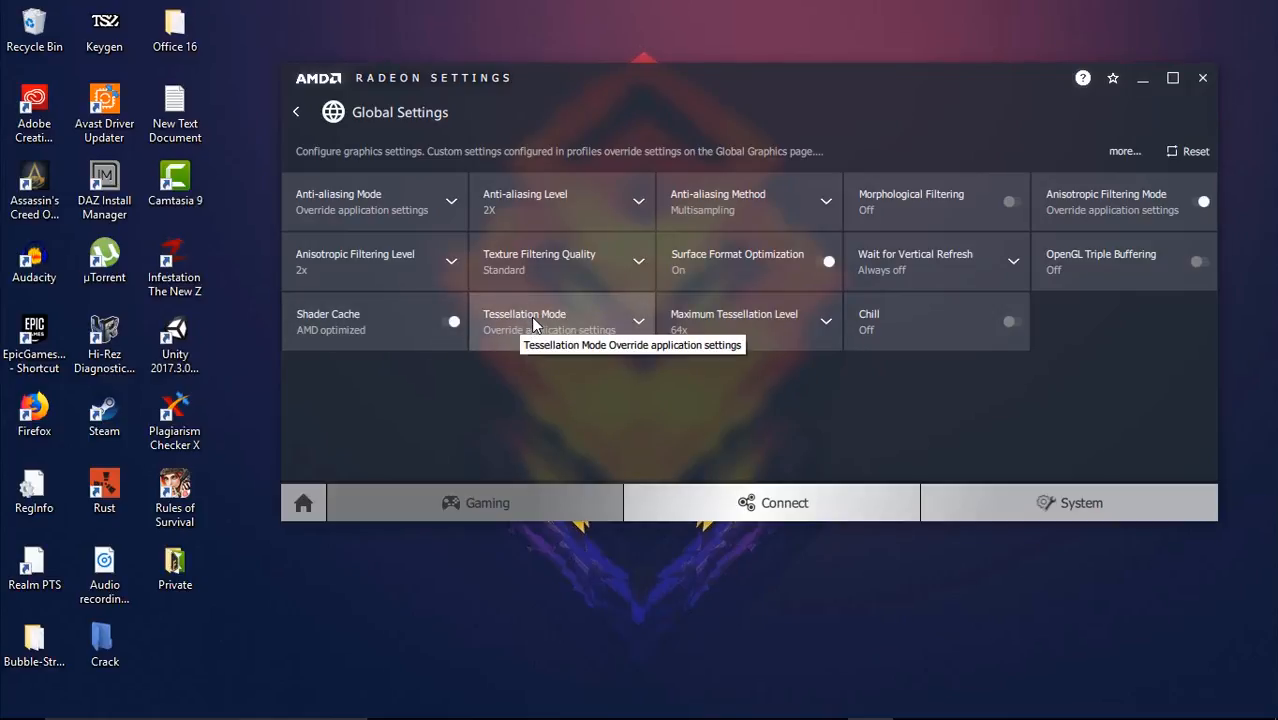
mouse_move(696, 332)
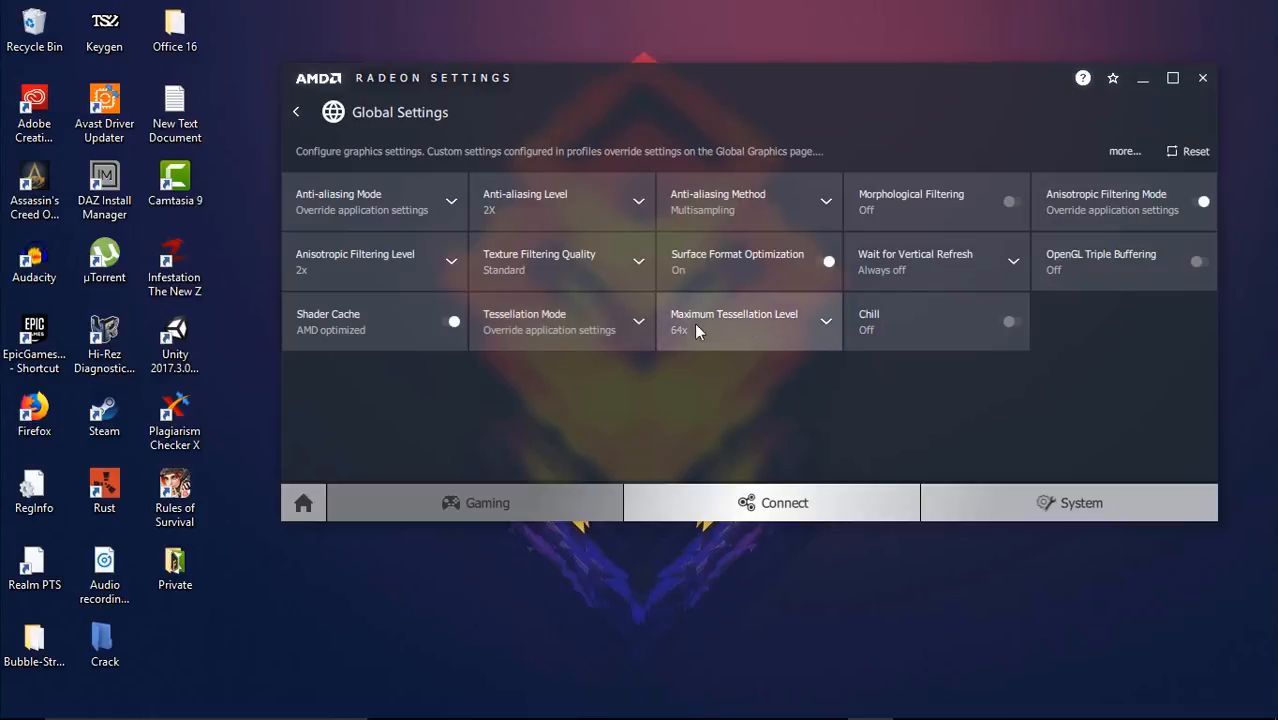
click(824, 320)
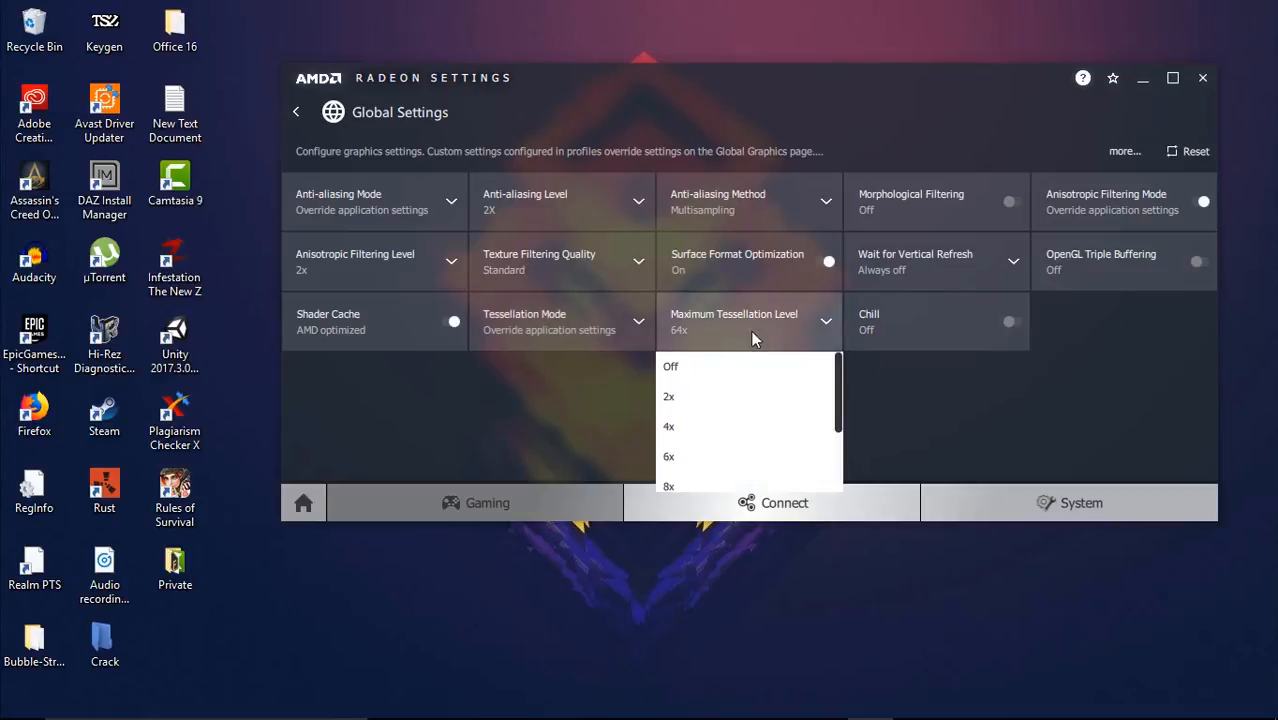
scroll(down, 3)
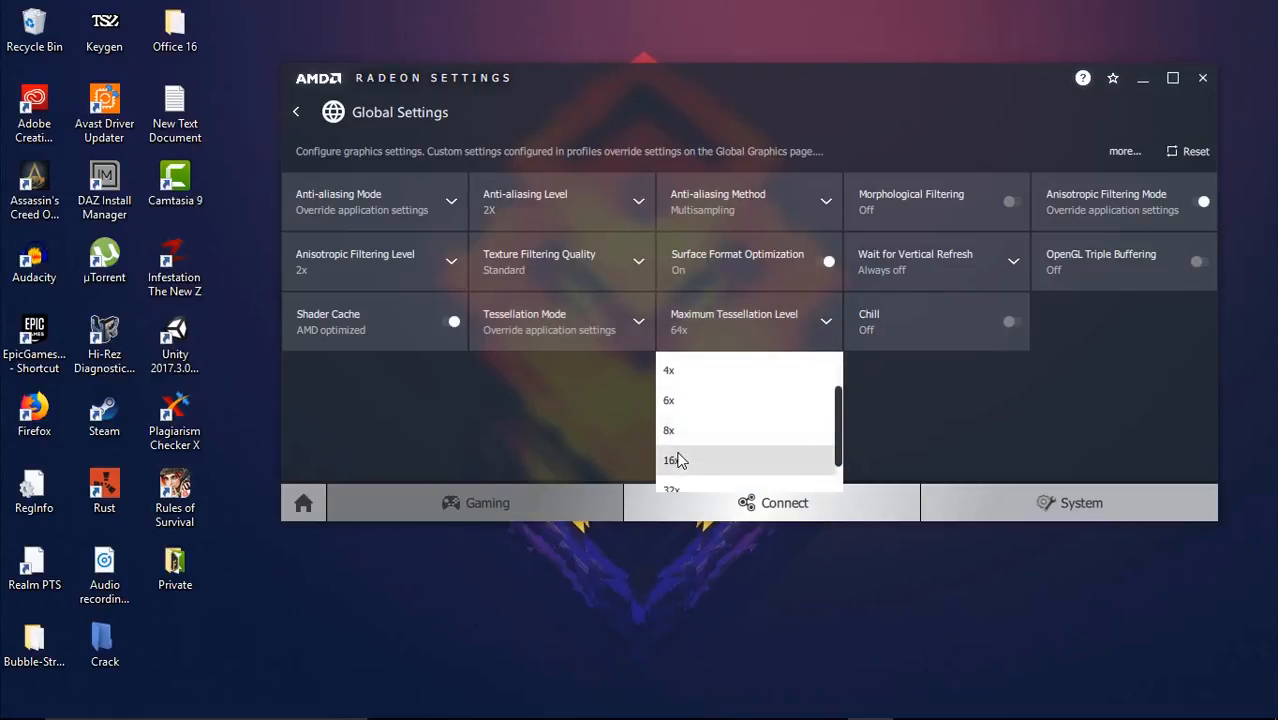
click(672, 488)
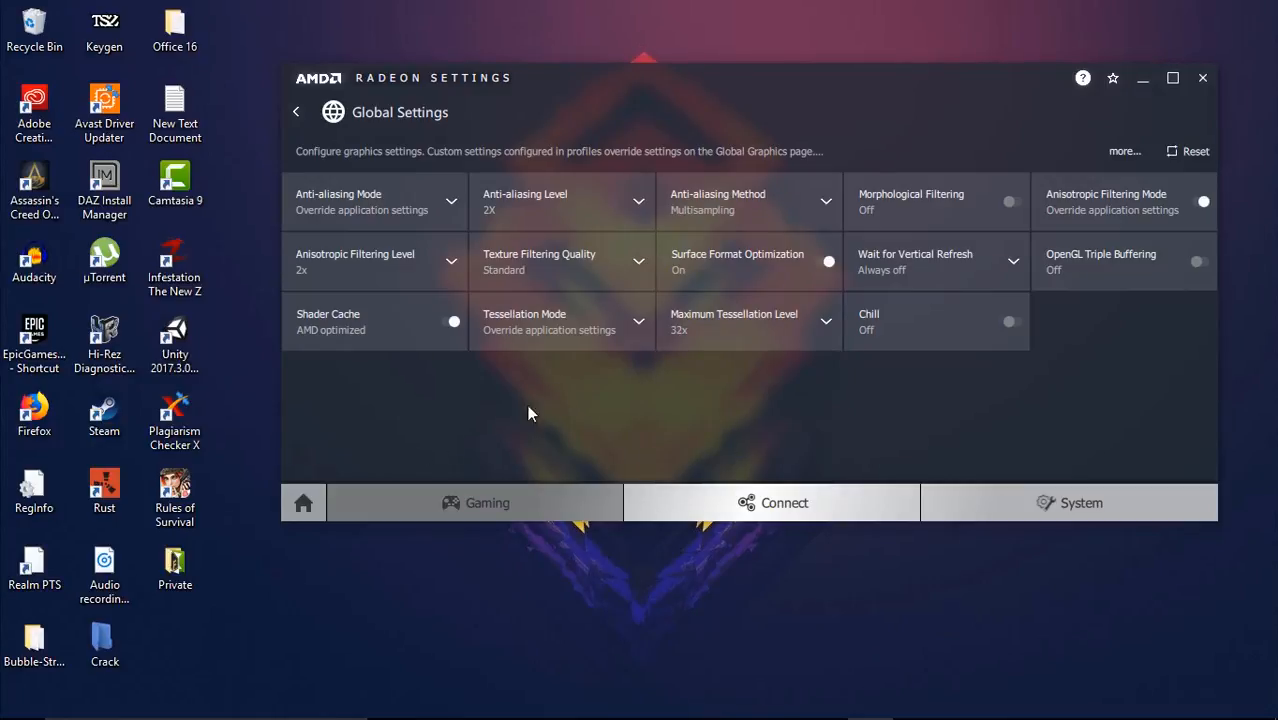
mouse_move(800, 378)
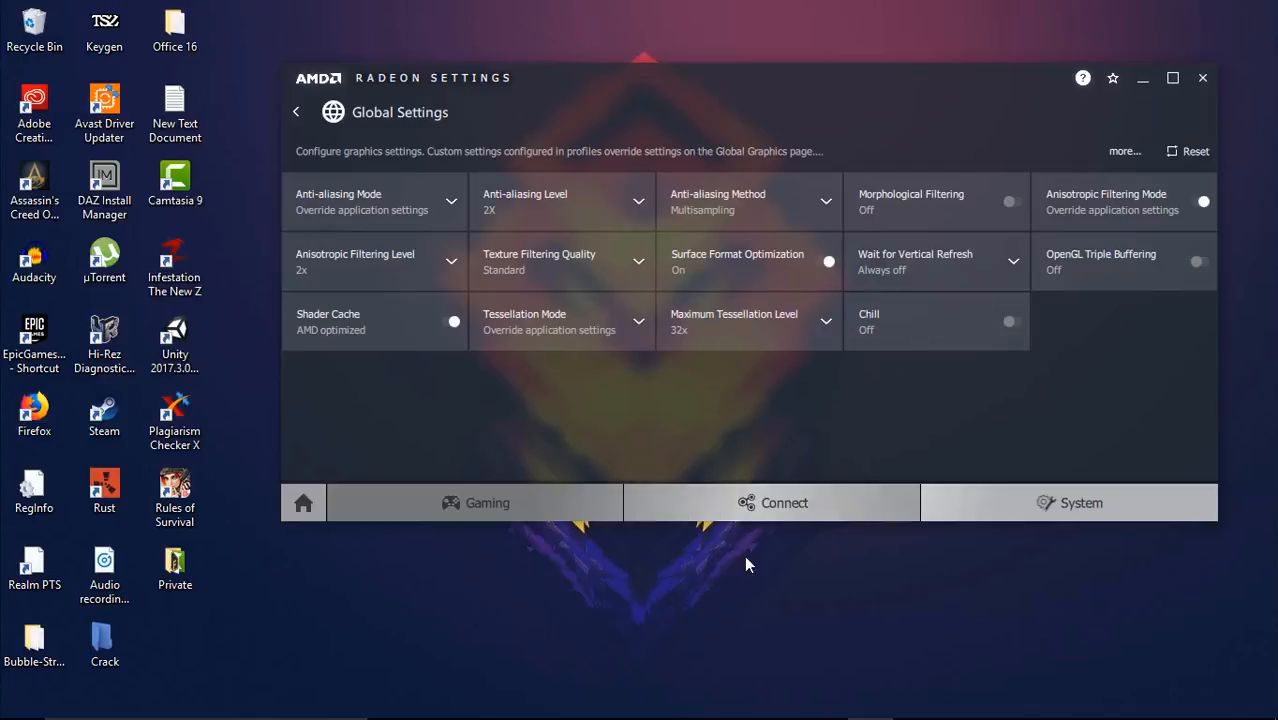
mouse_move(1070, 210)
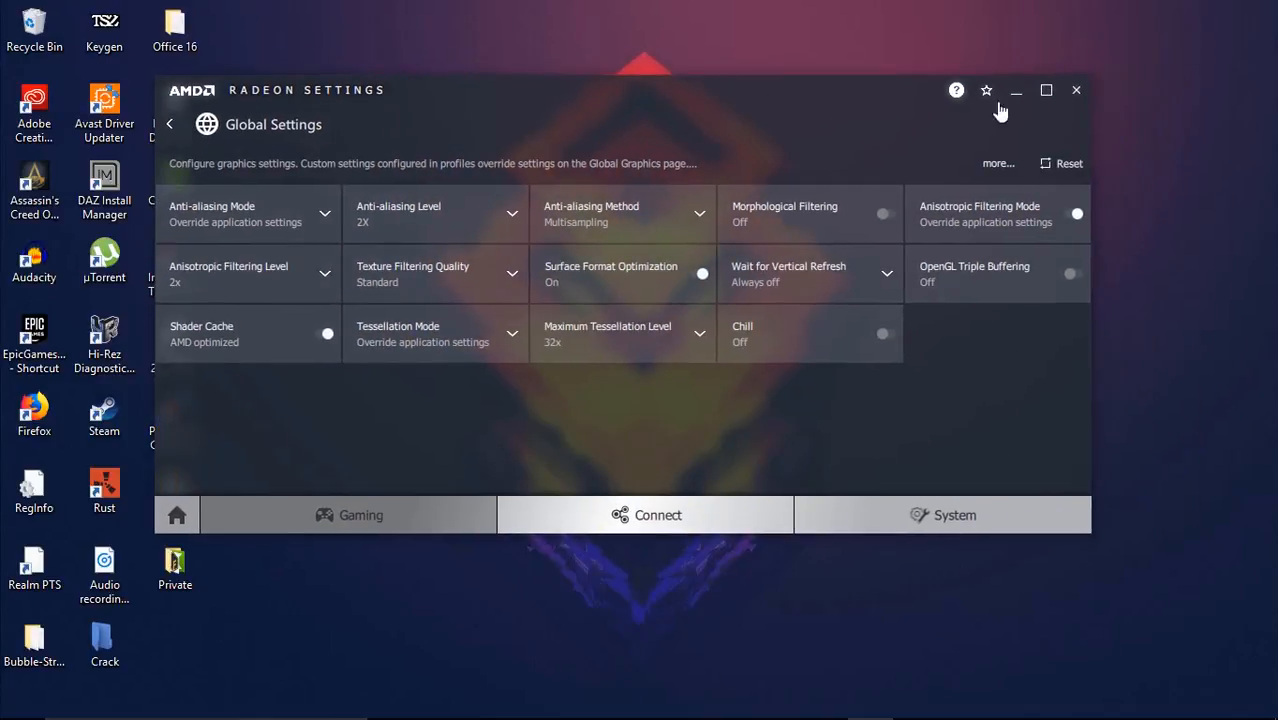
mouse_move(616, 168)
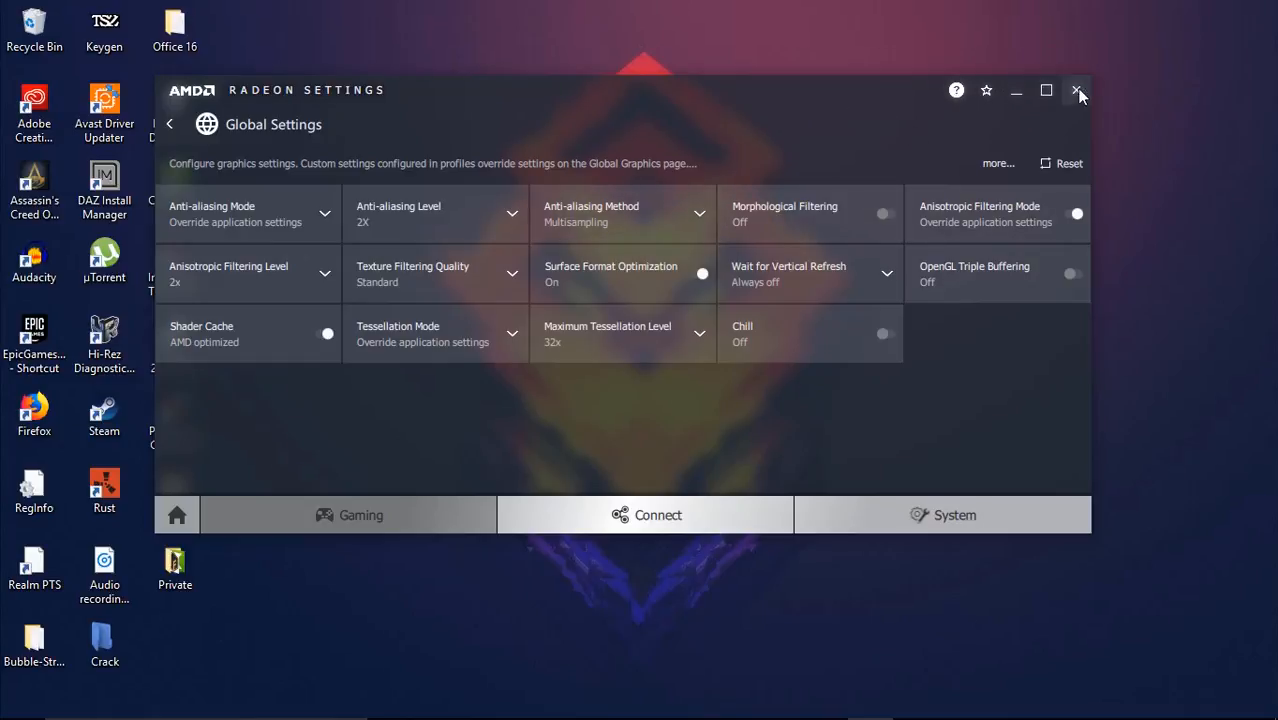
- Close the Radeon global settings window, returning to the Fortnite lobby
click(1078, 90)
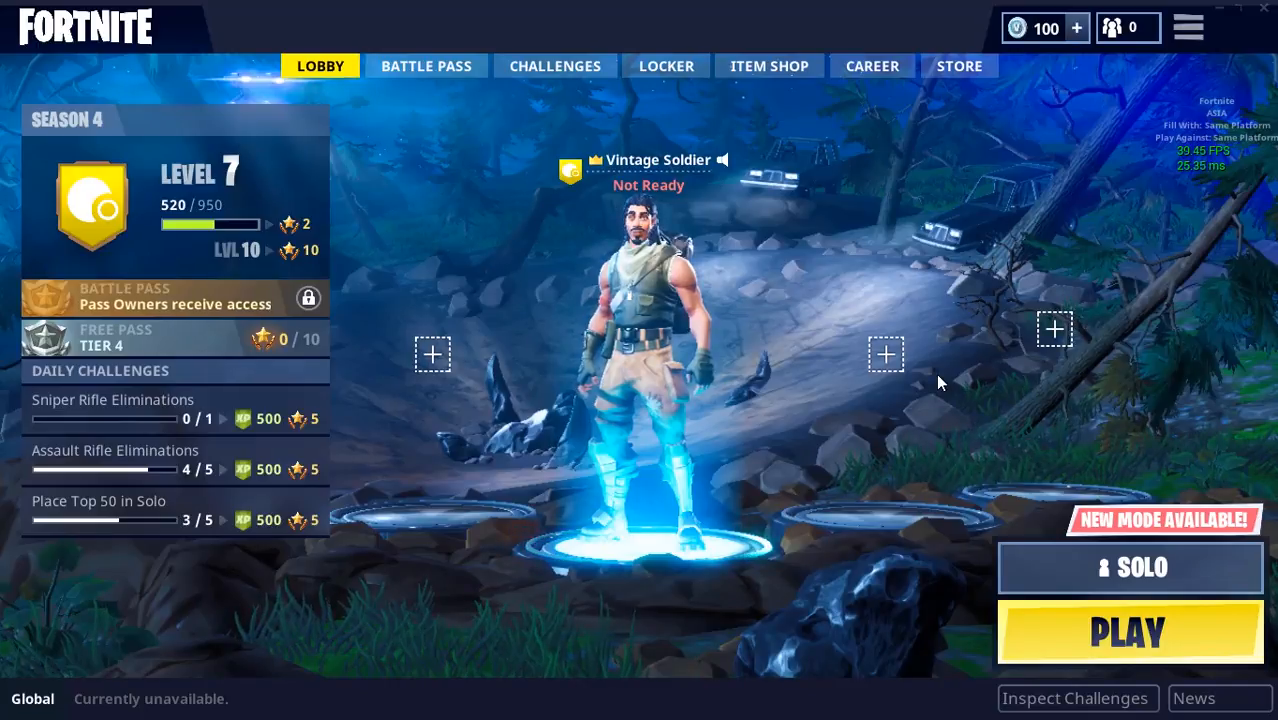
mouse_move(990, 342)
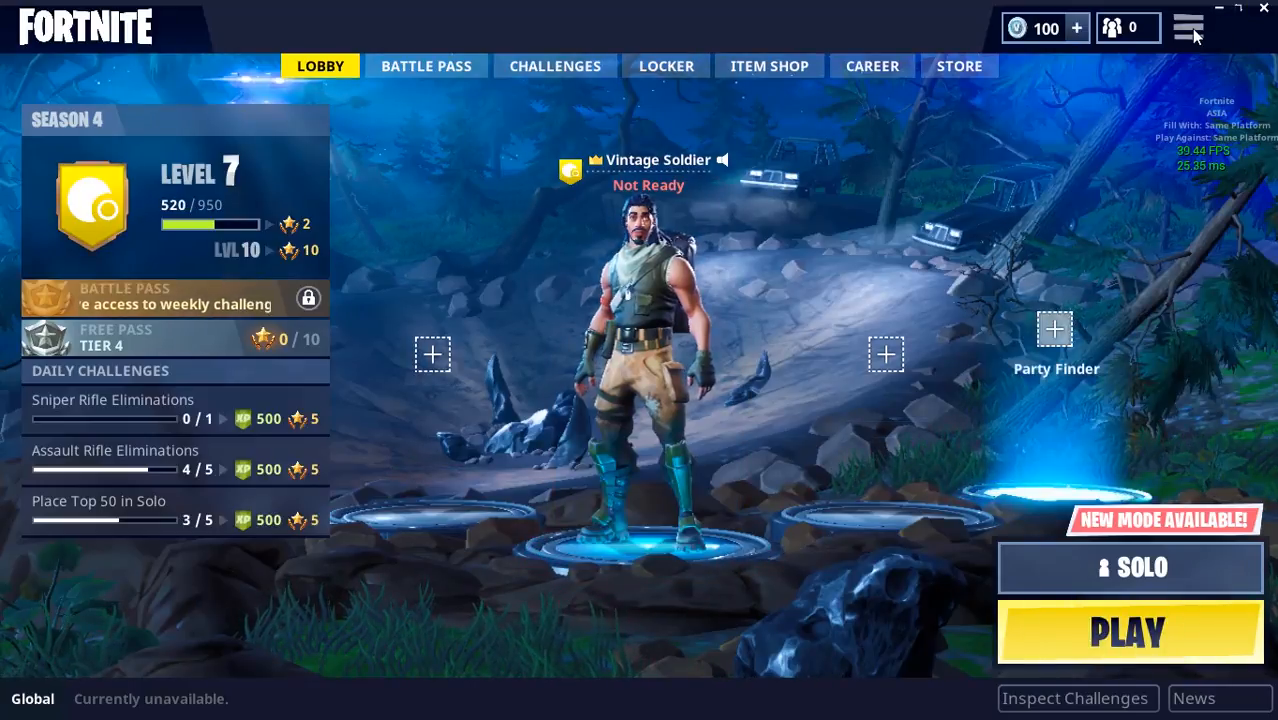
mouse_move(1188, 28)
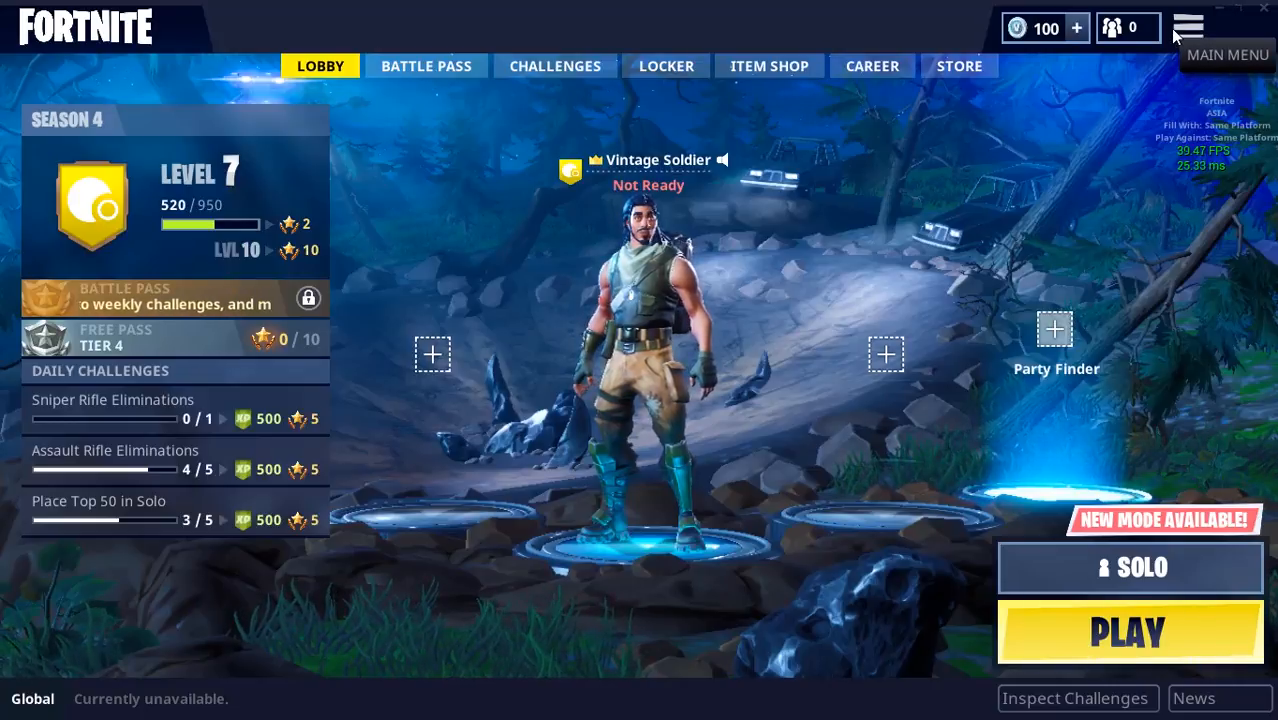
- Reach Fortnite's Video settings page from the lobby's main menu
click(1188, 28)
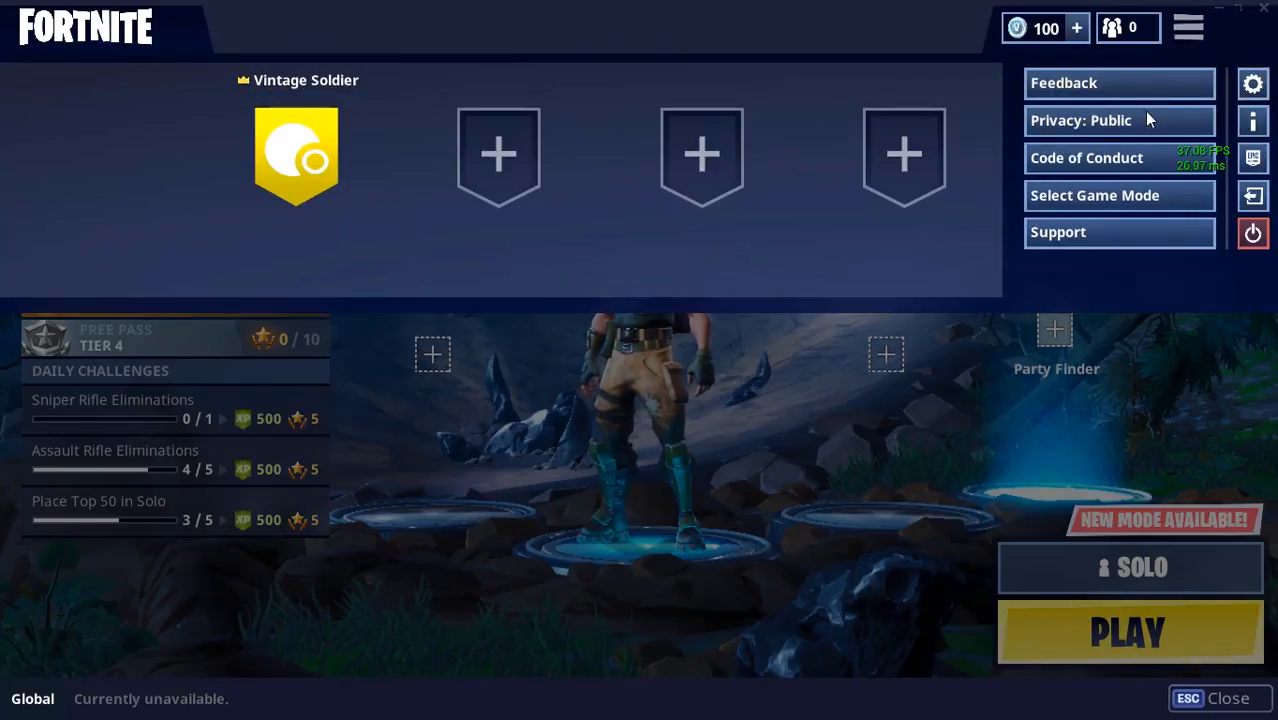
click(1252, 84)
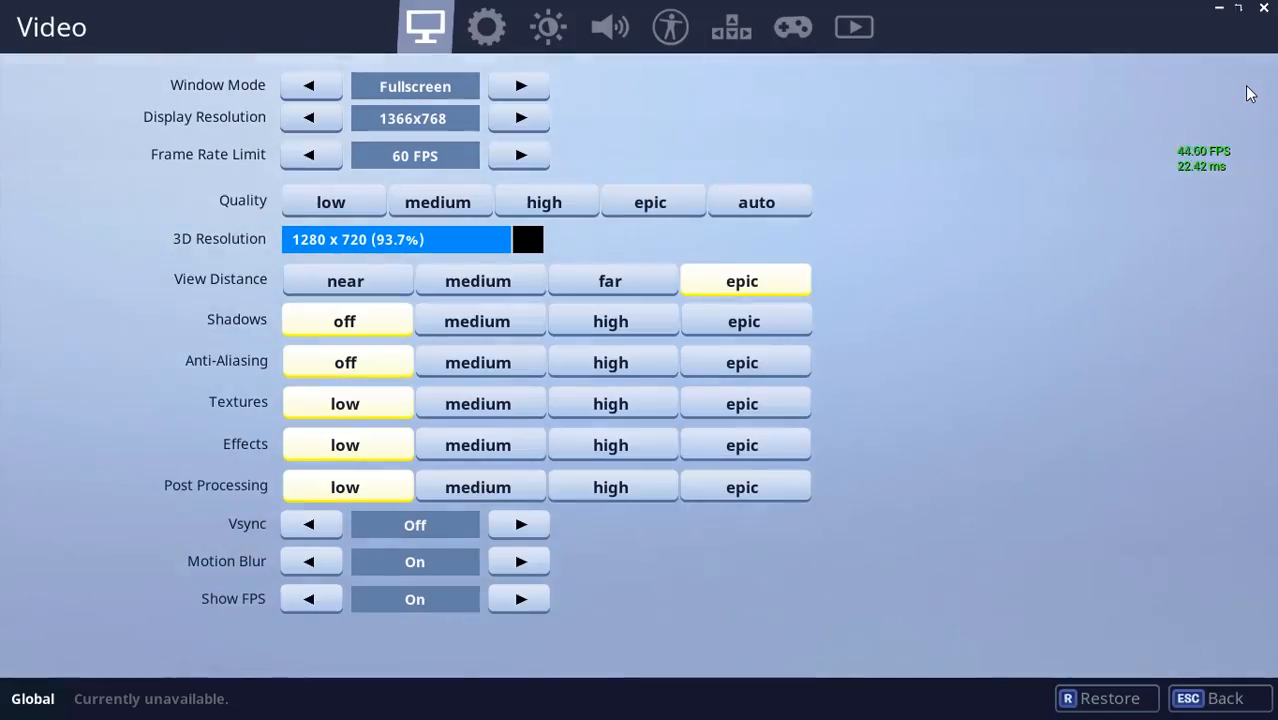
click(332, 200)
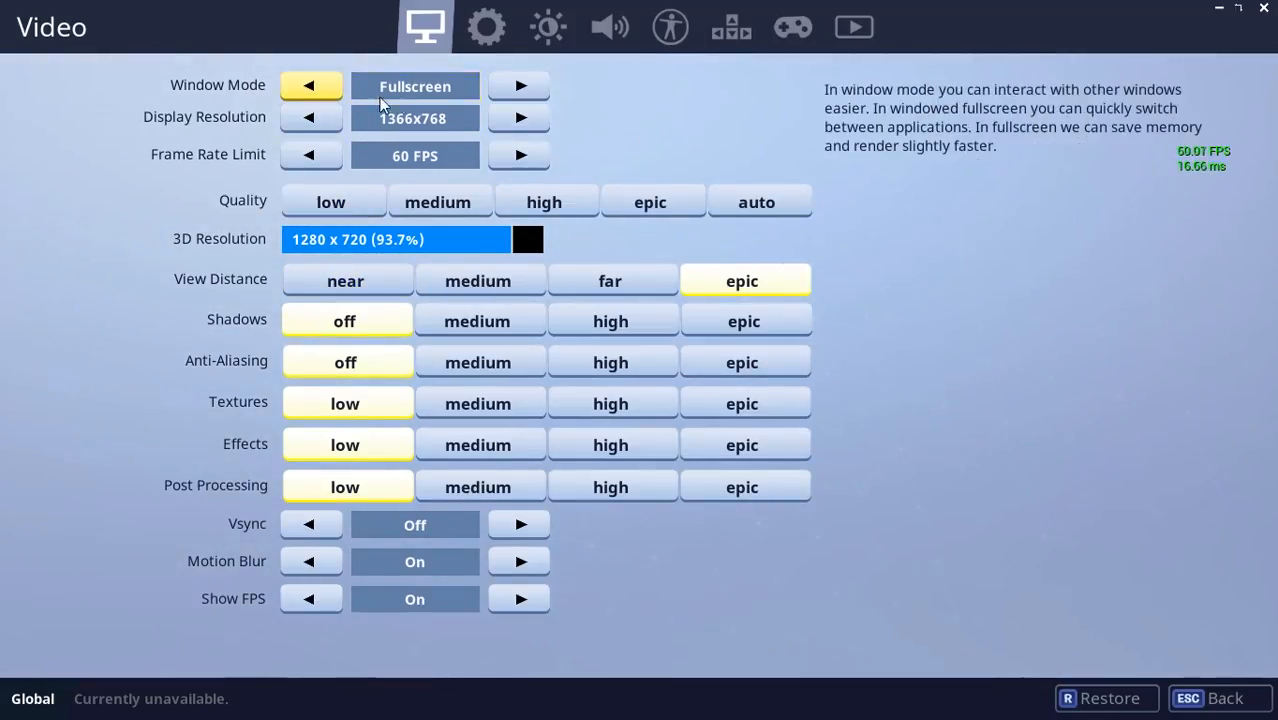
click(414, 118)
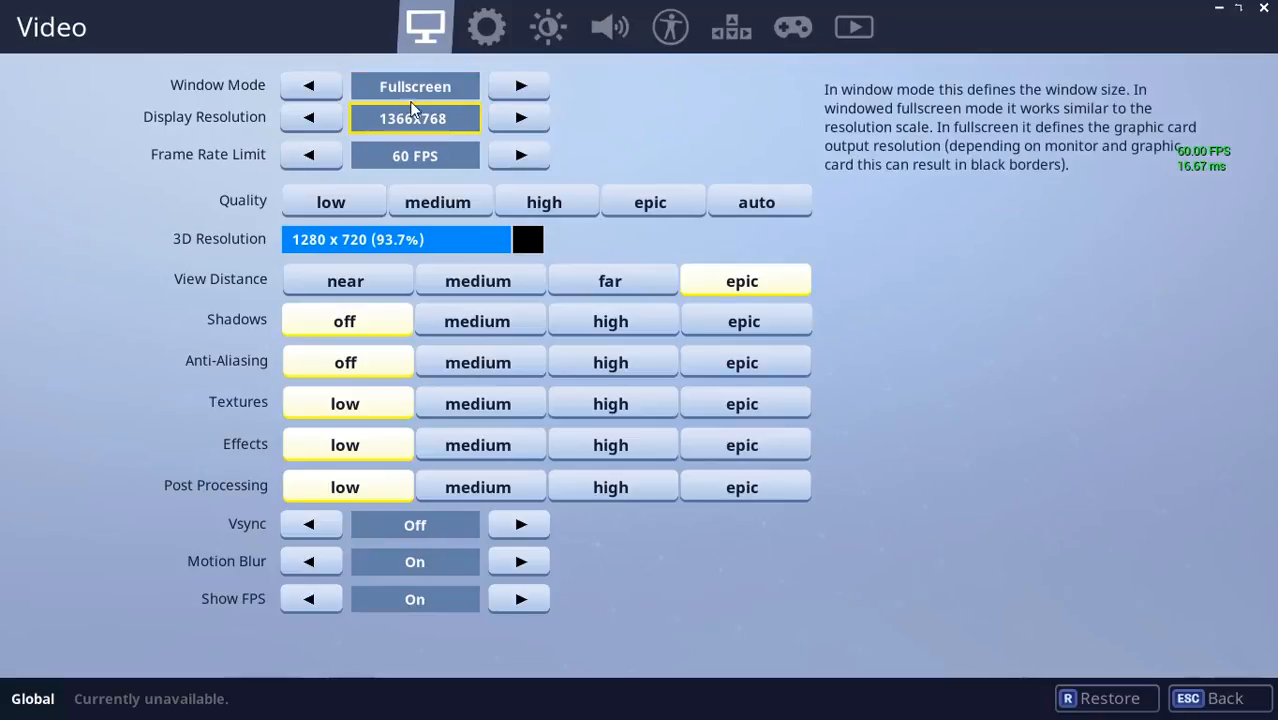
mouse_move(438, 136)
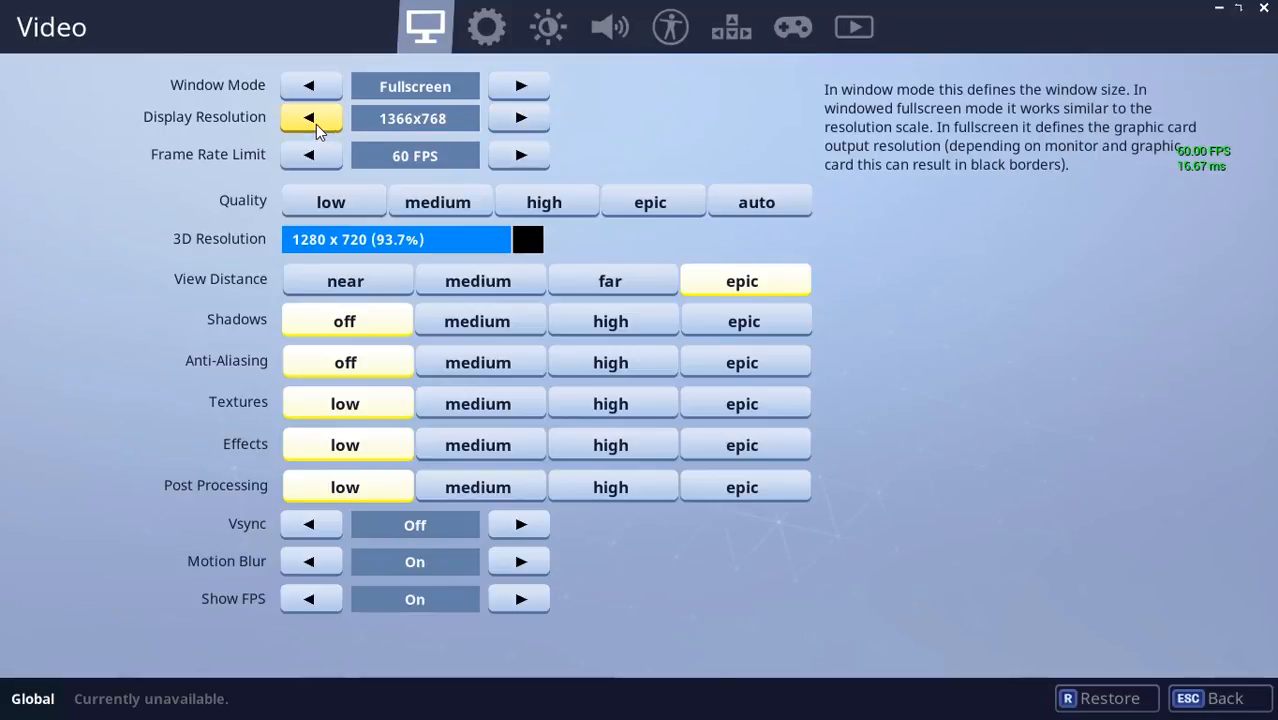
mouse_move(330, 156)
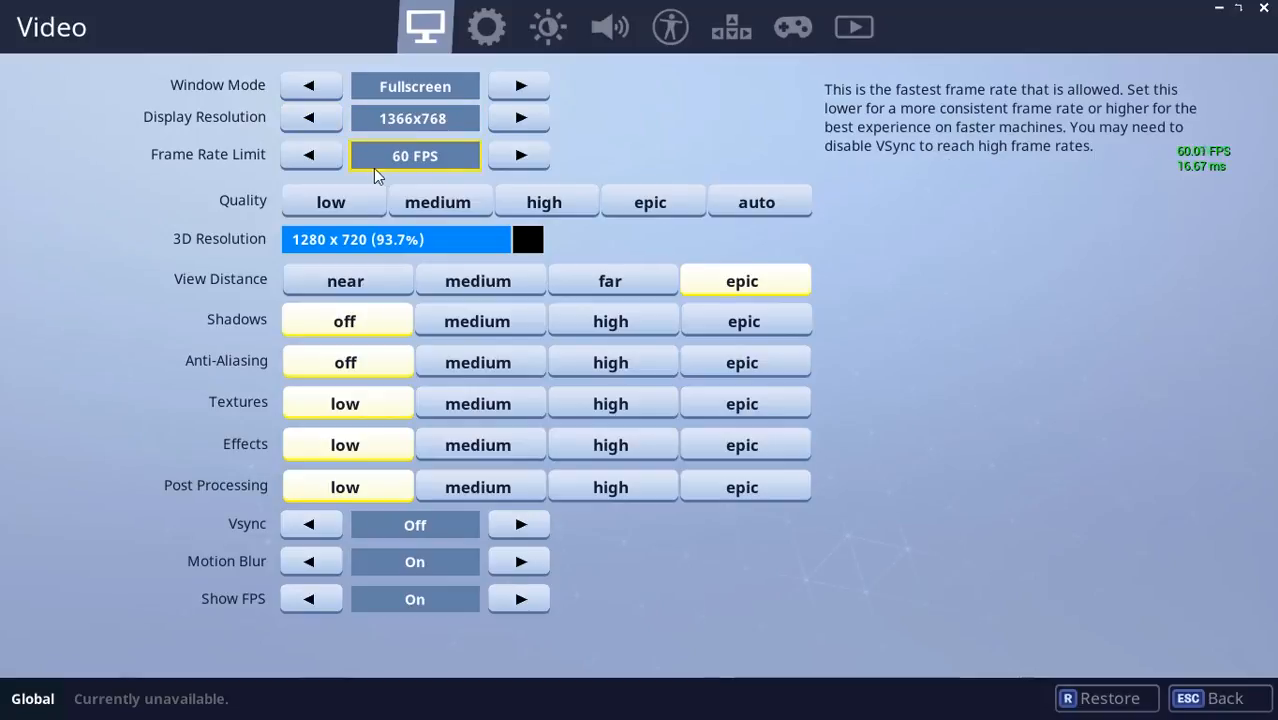
mouse_move(310, 118)
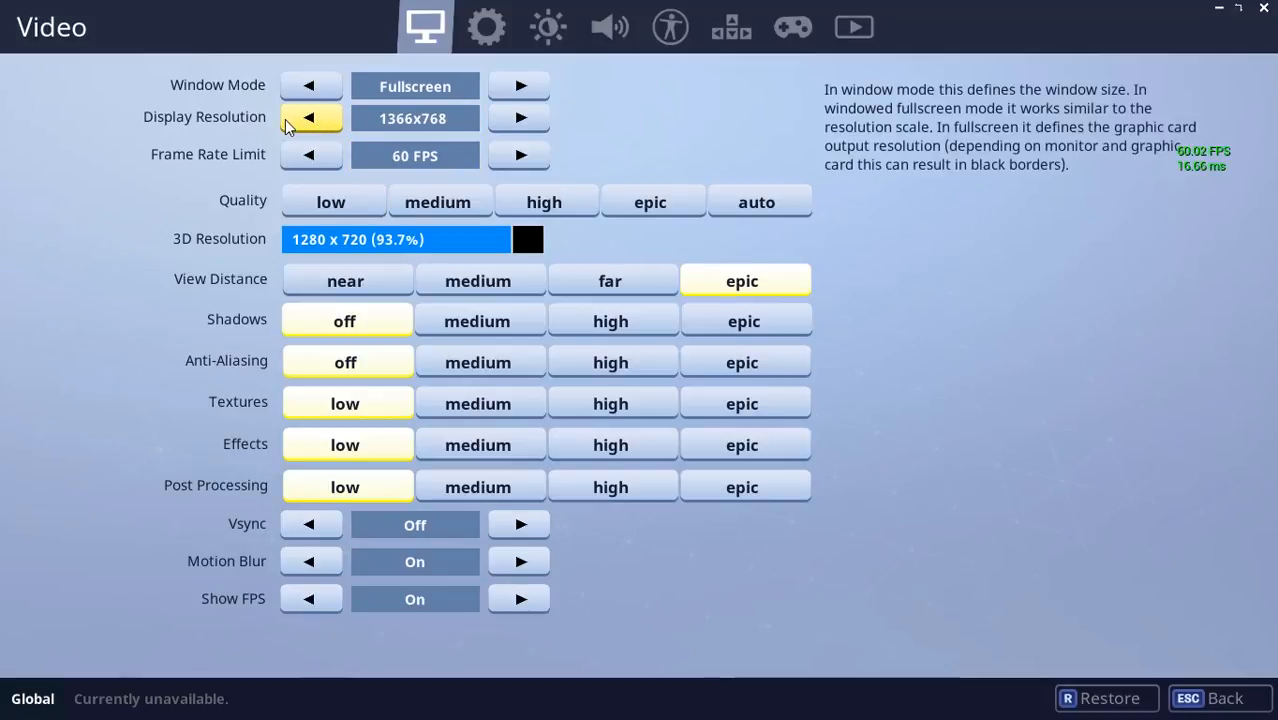
mouse_move(312, 144)
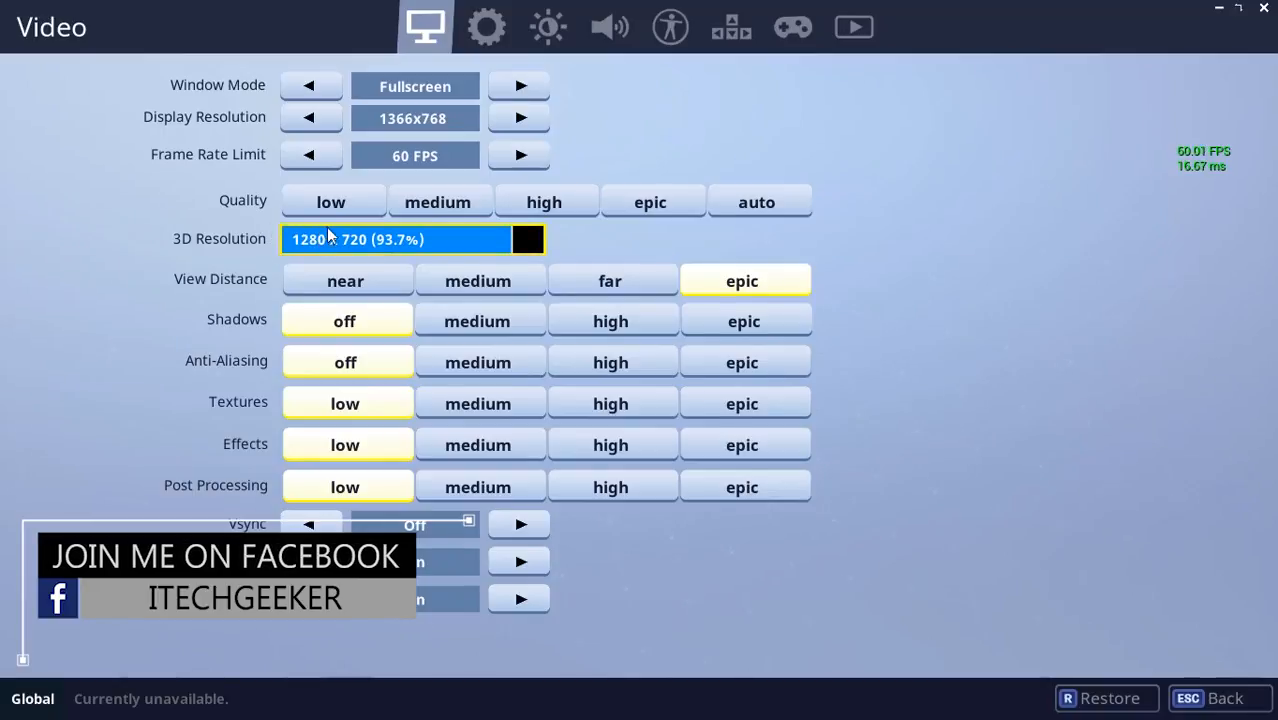
- Switch the overall quality preset to low, then to medium
click(332, 202)
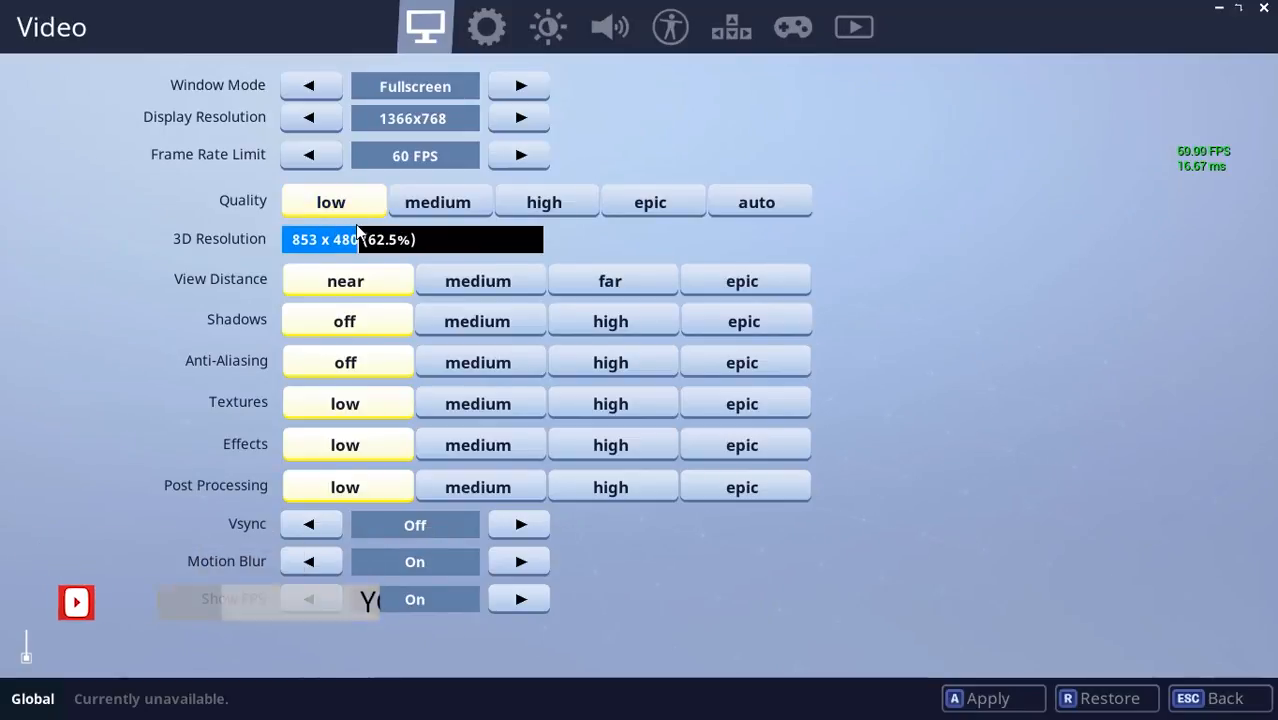
click(438, 200)
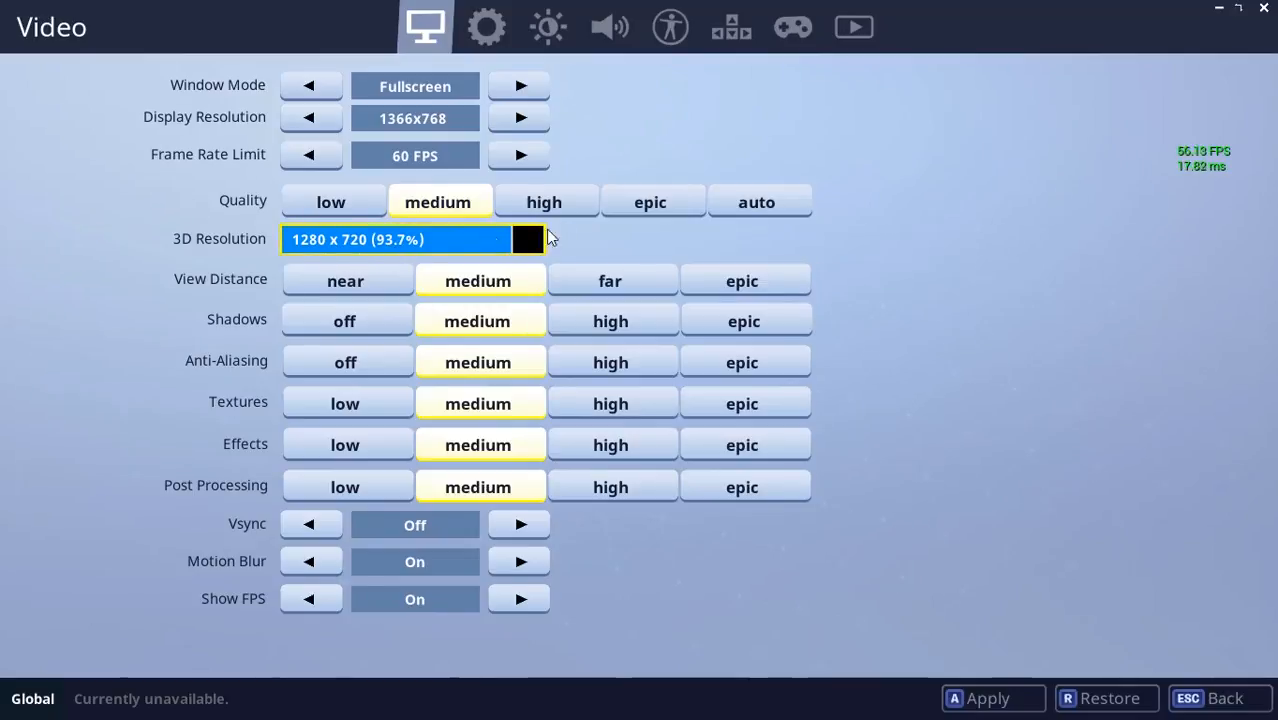
mouse_move(660, 236)
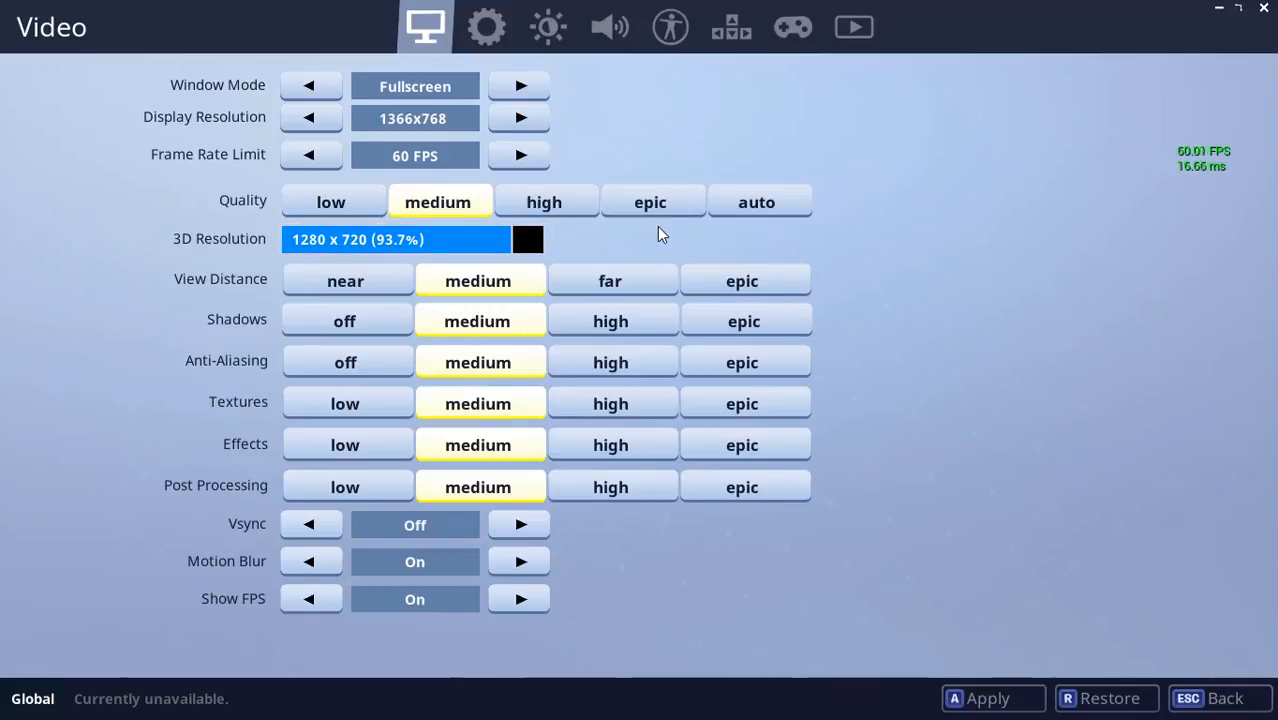
mouse_move(12, 48)
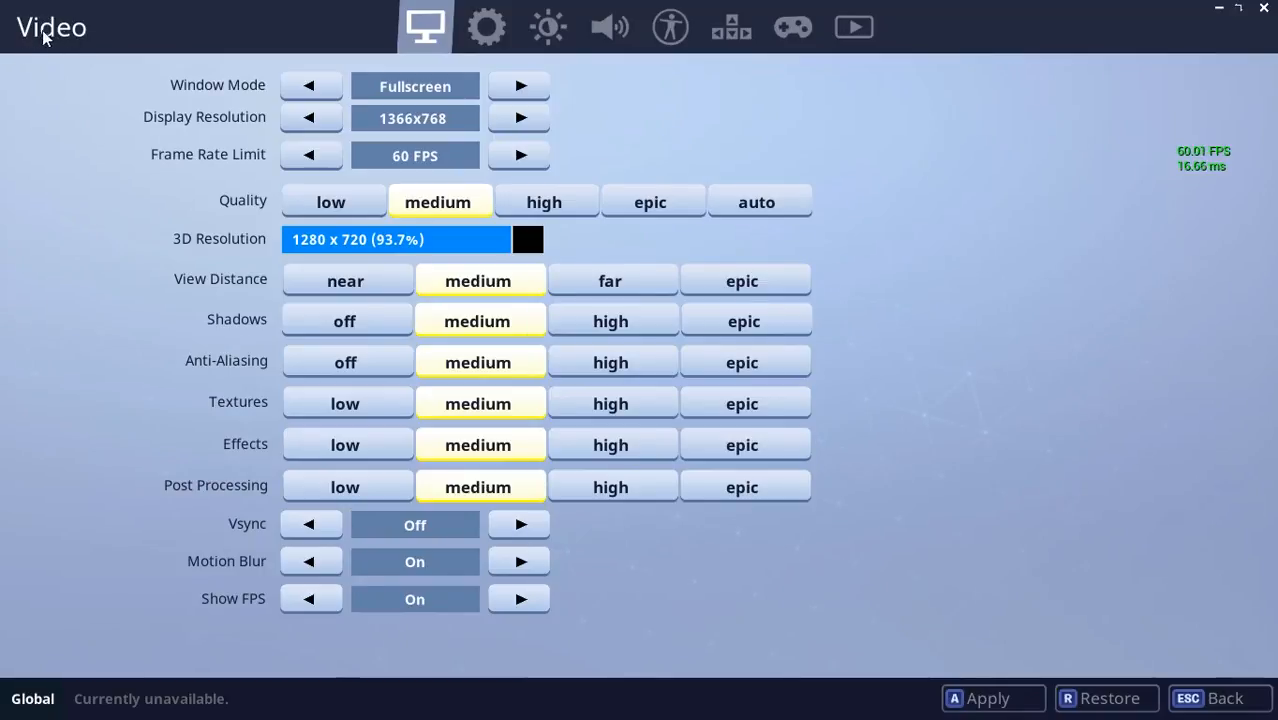
mouse_move(100, 172)
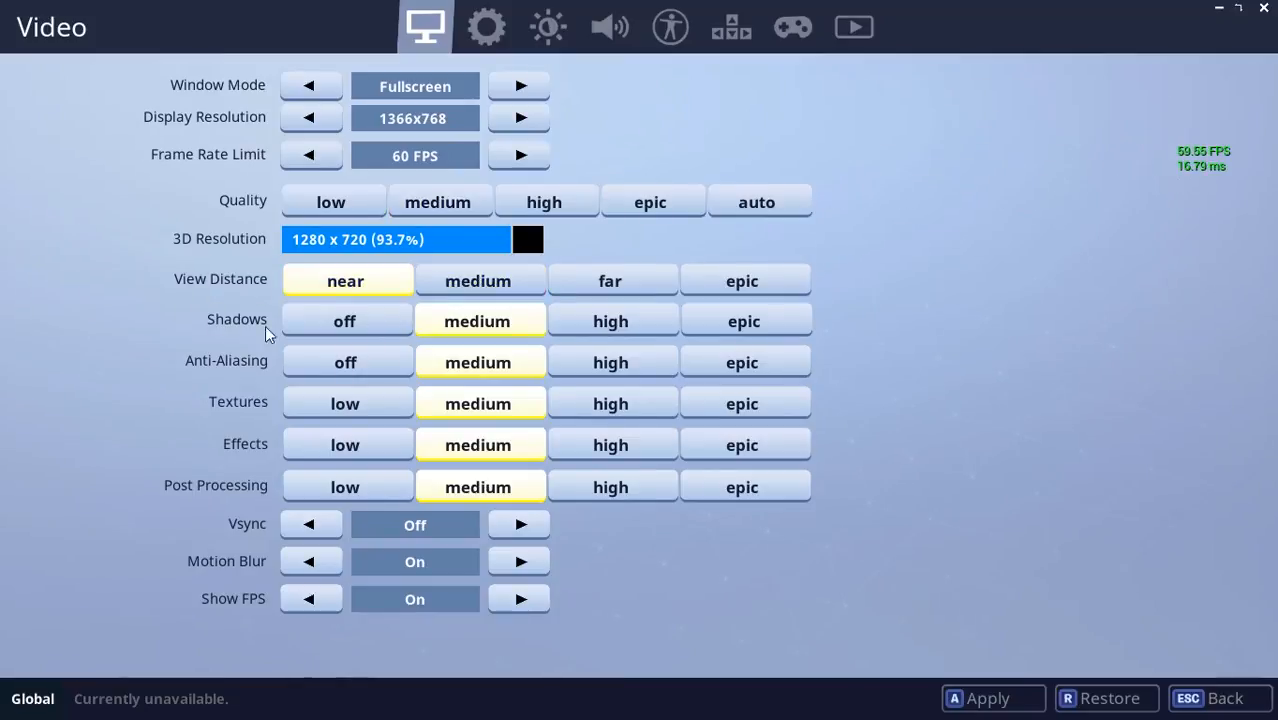
- Turn shadows and anti-aliasing off and set textures, effects and post processing to low
click(344, 320)
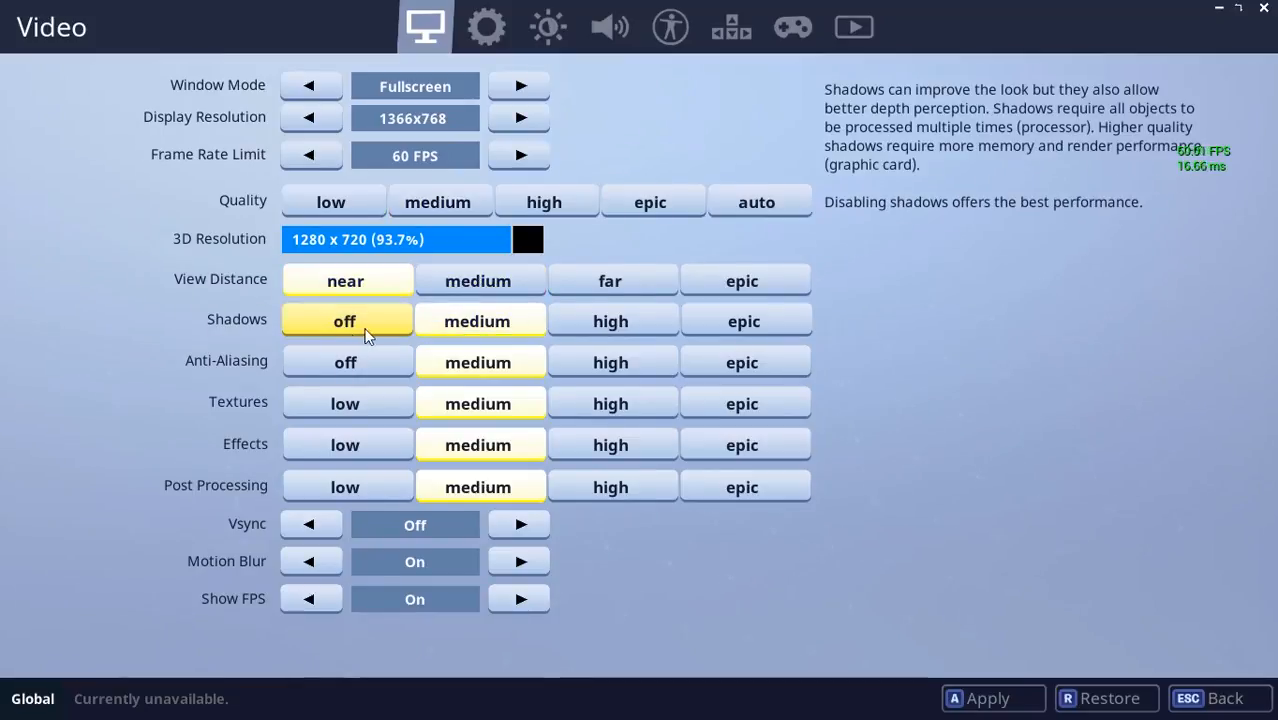
click(476, 320)
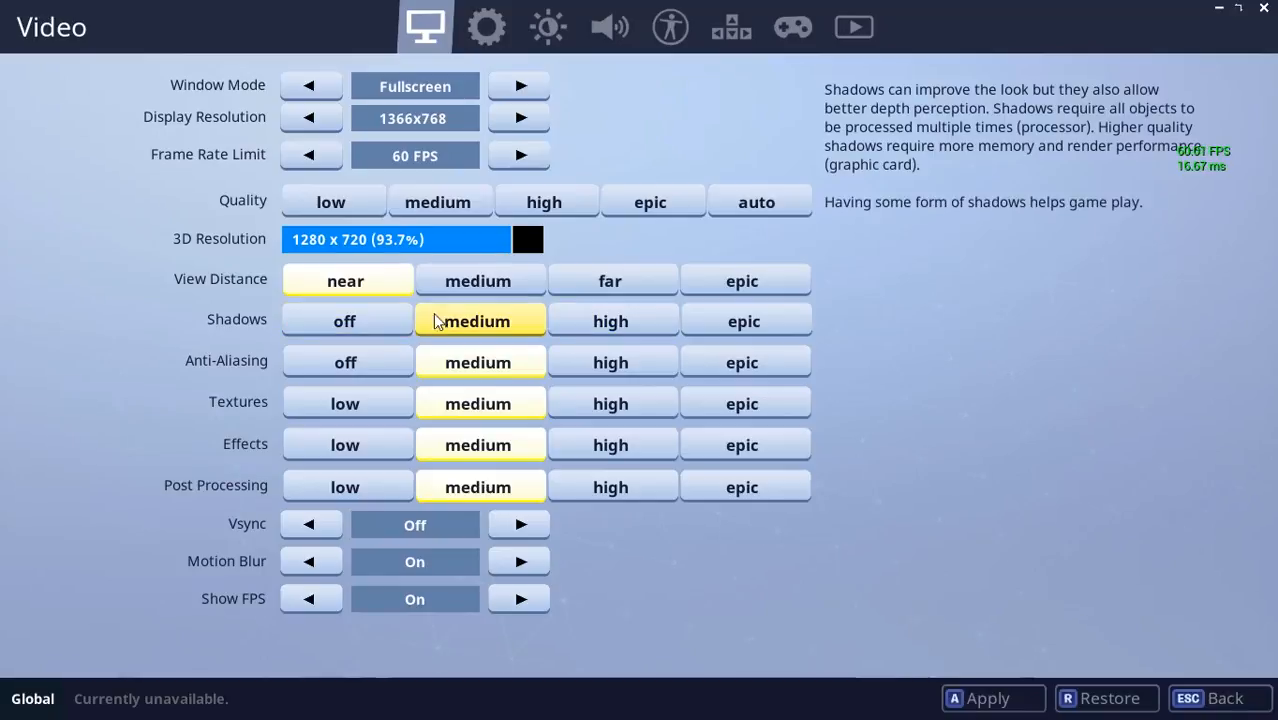
click(344, 320)
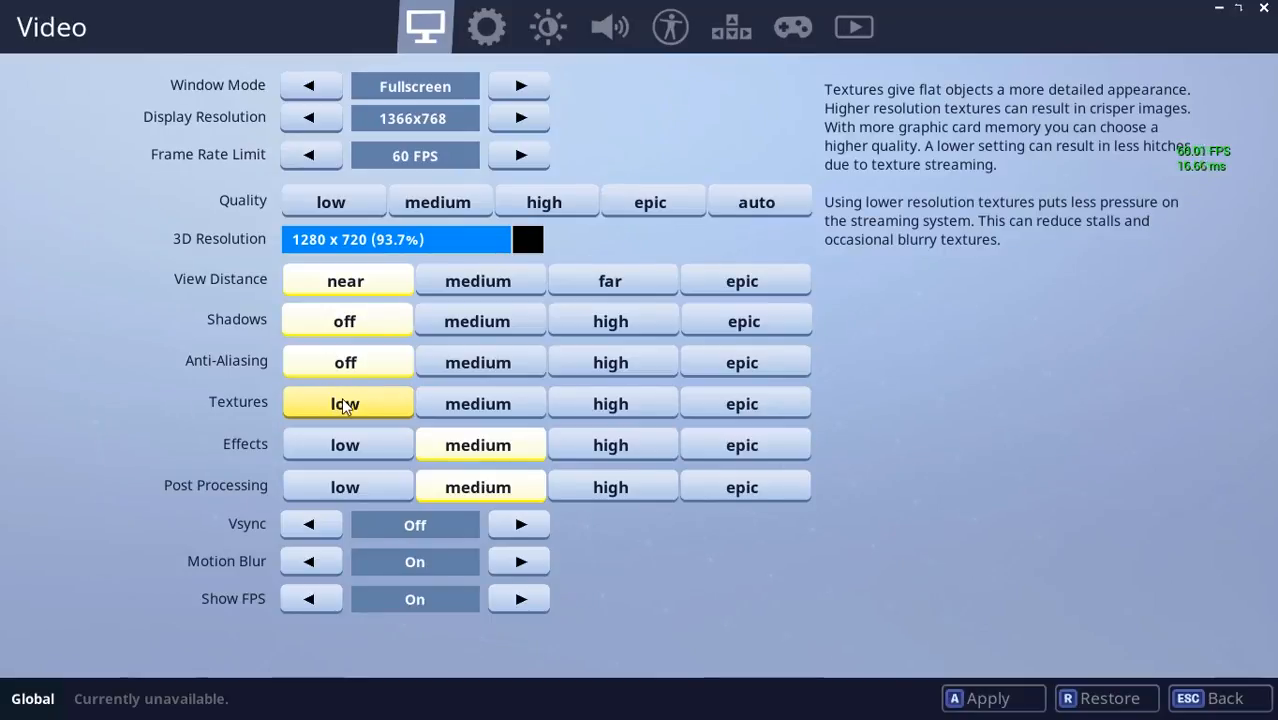
click(478, 404)
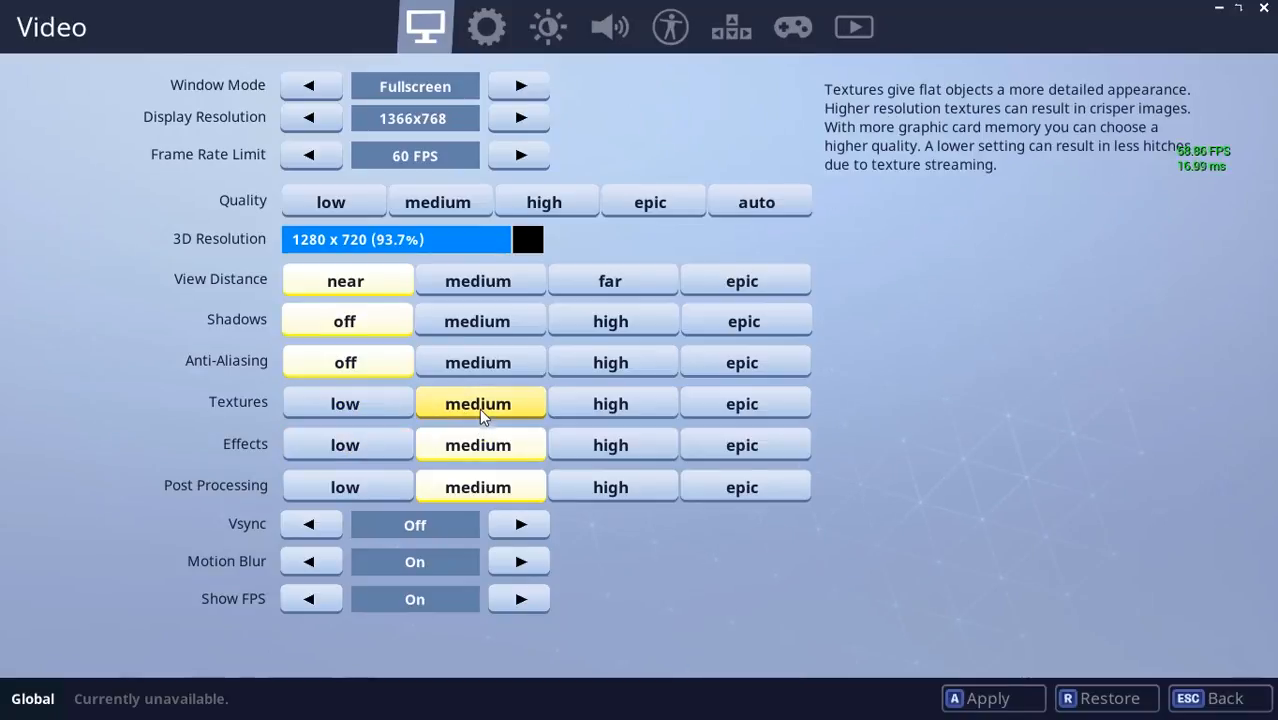
mouse_move(448, 416)
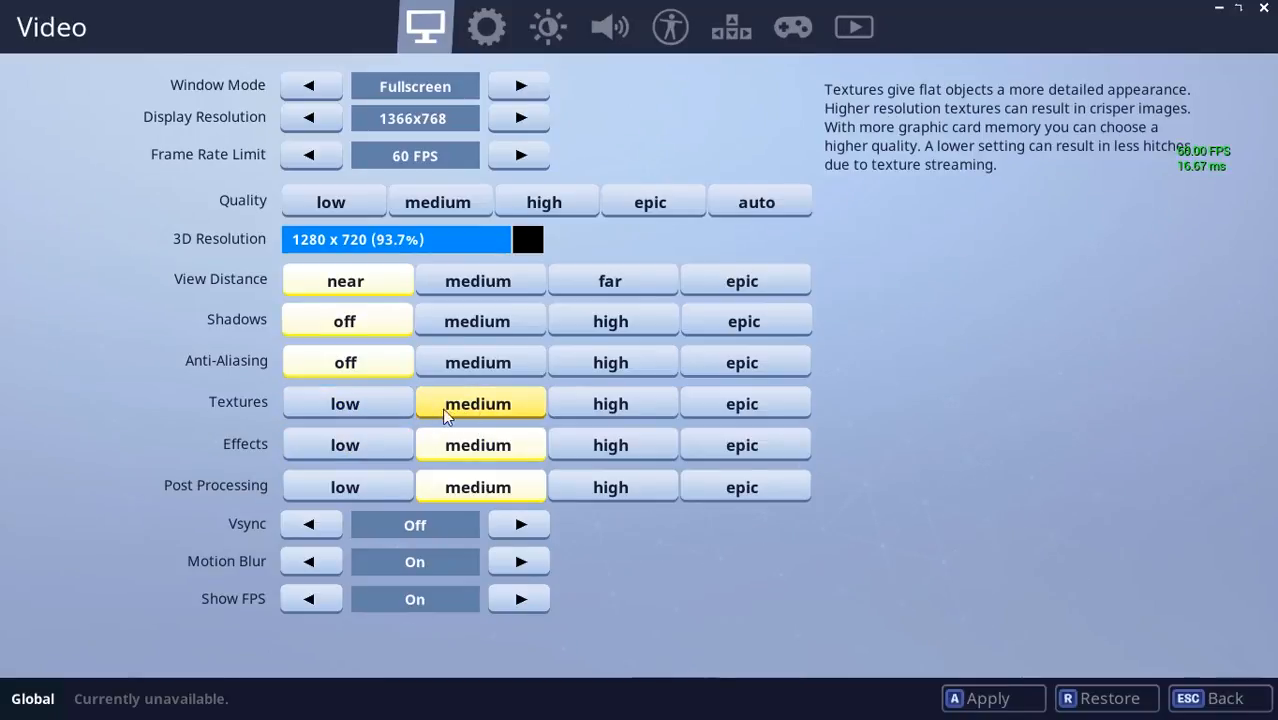
click(344, 404)
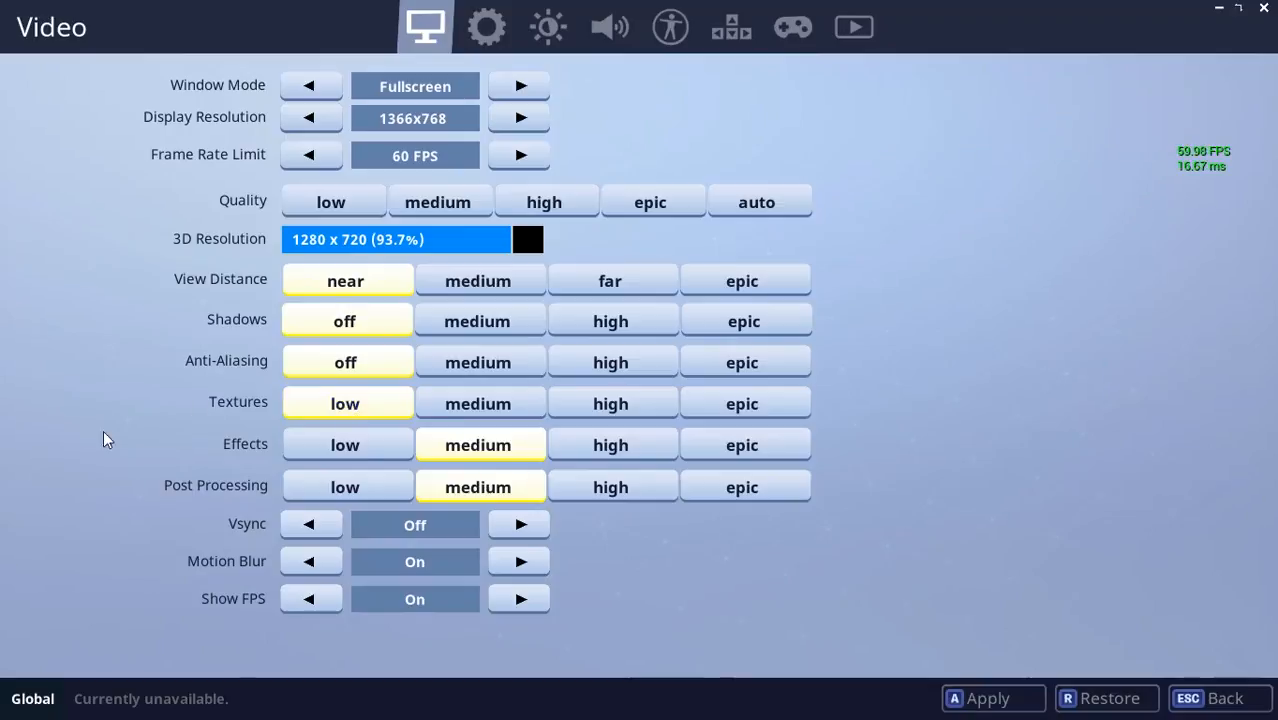
mouse_move(344, 404)
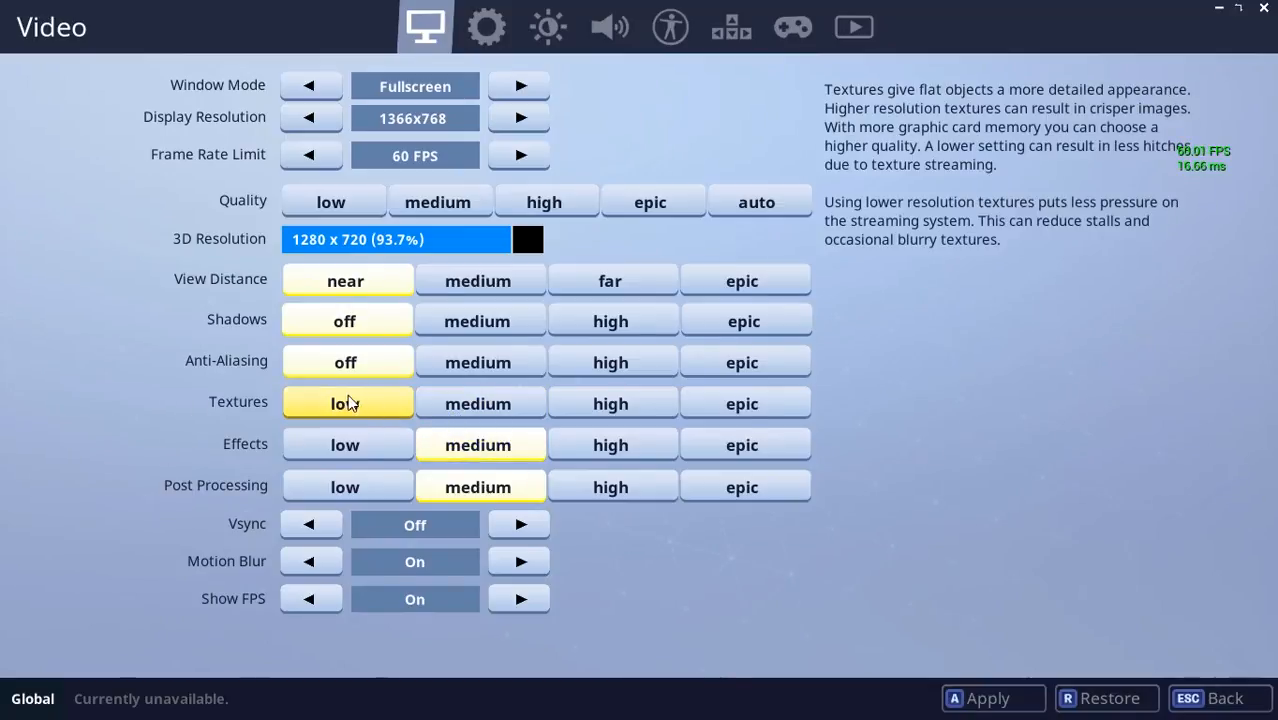
mouse_move(332, 412)
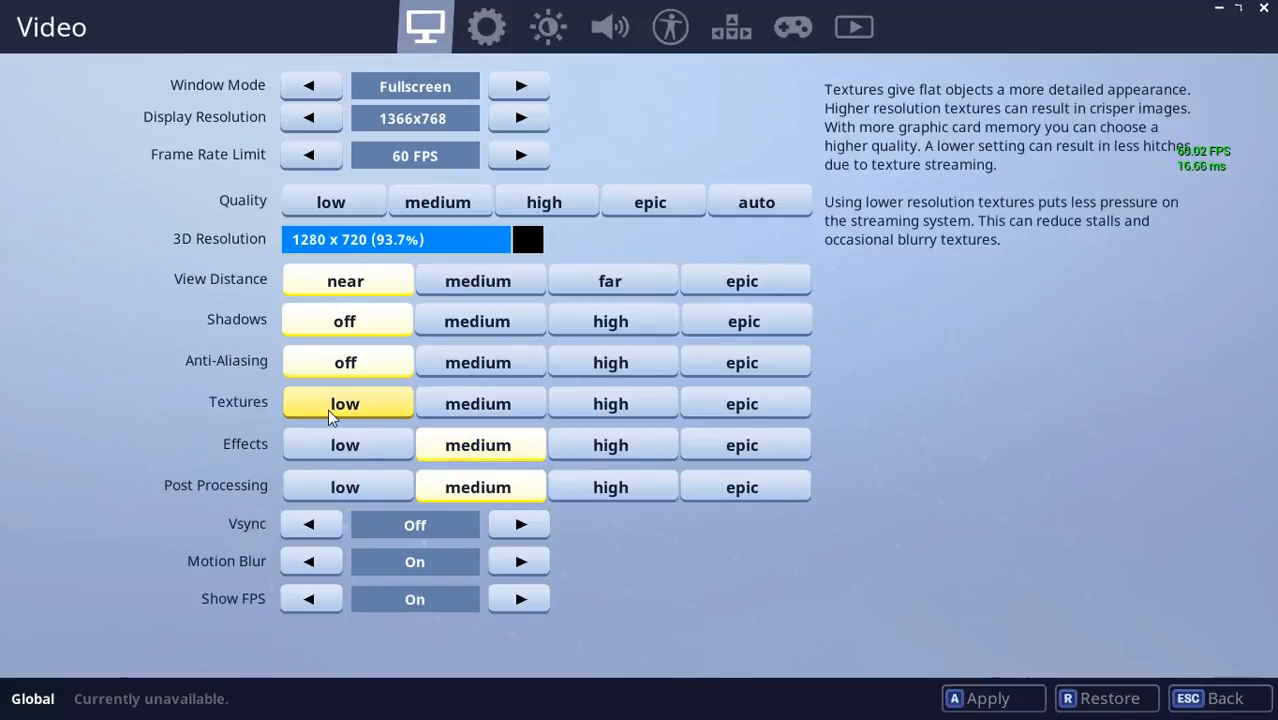
click(344, 444)
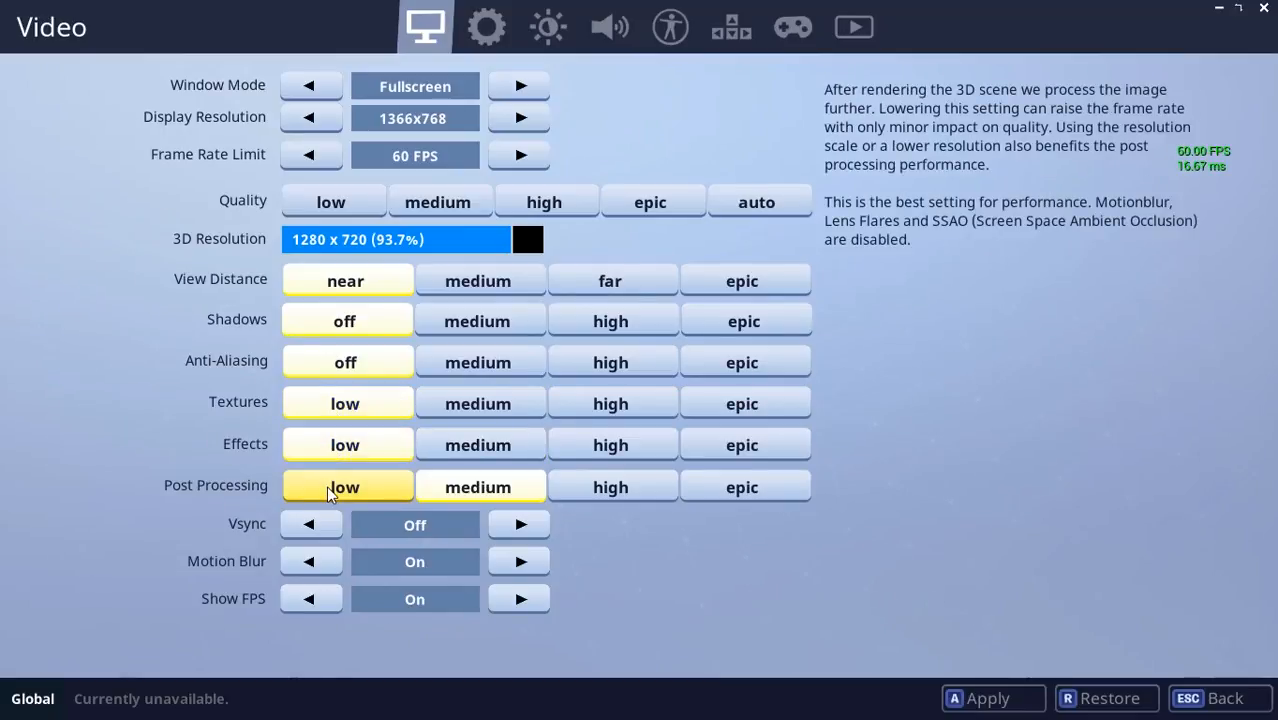
mouse_move(312, 524)
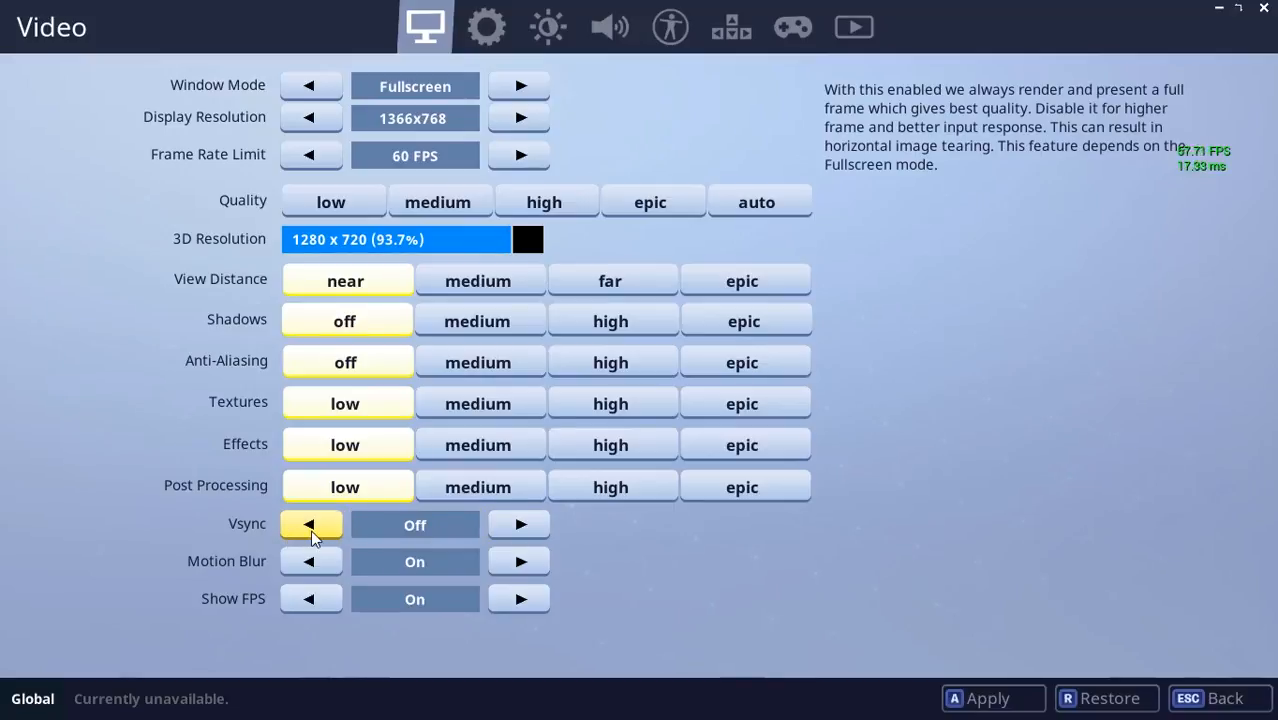
mouse_move(324, 536)
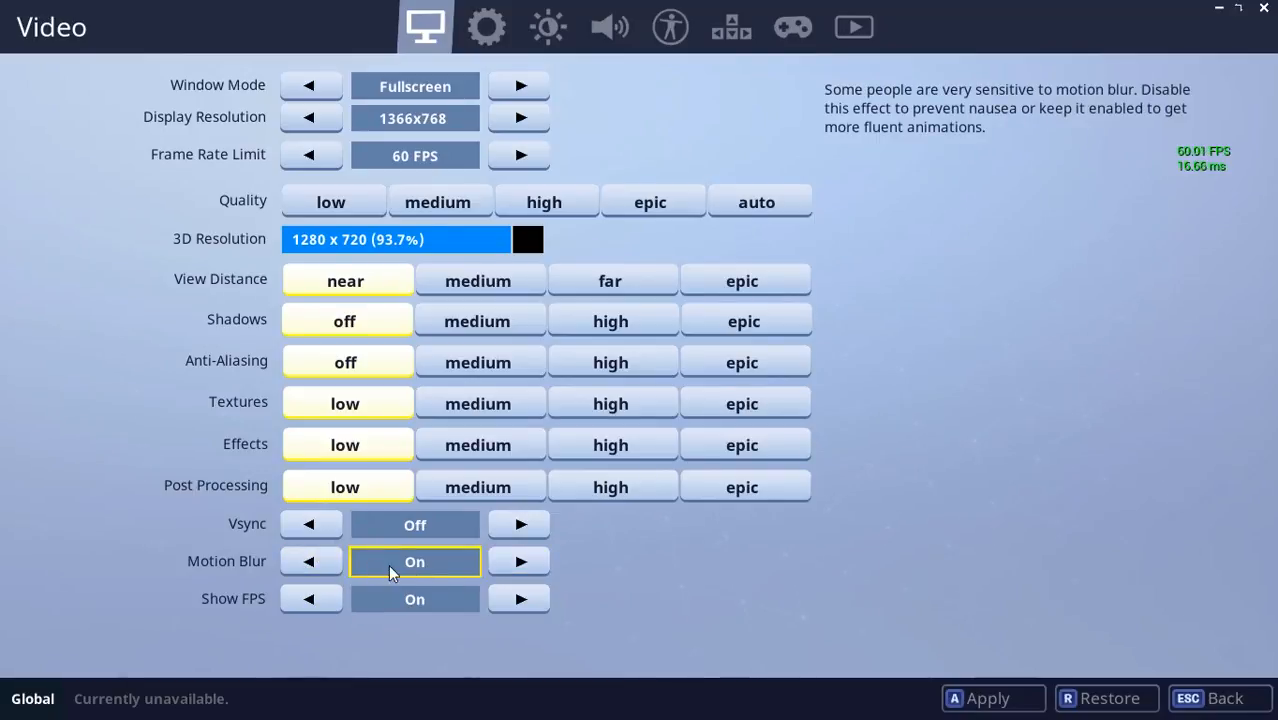
mouse_move(362, 572)
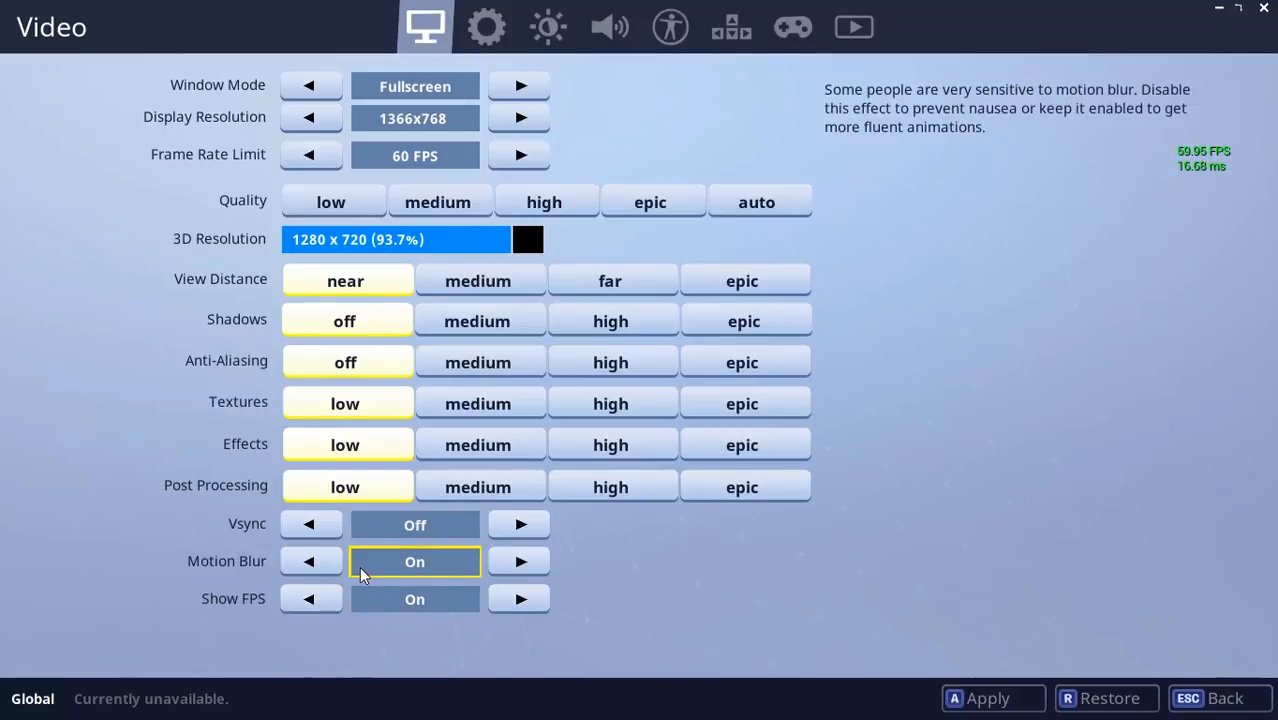
mouse_move(454, 560)
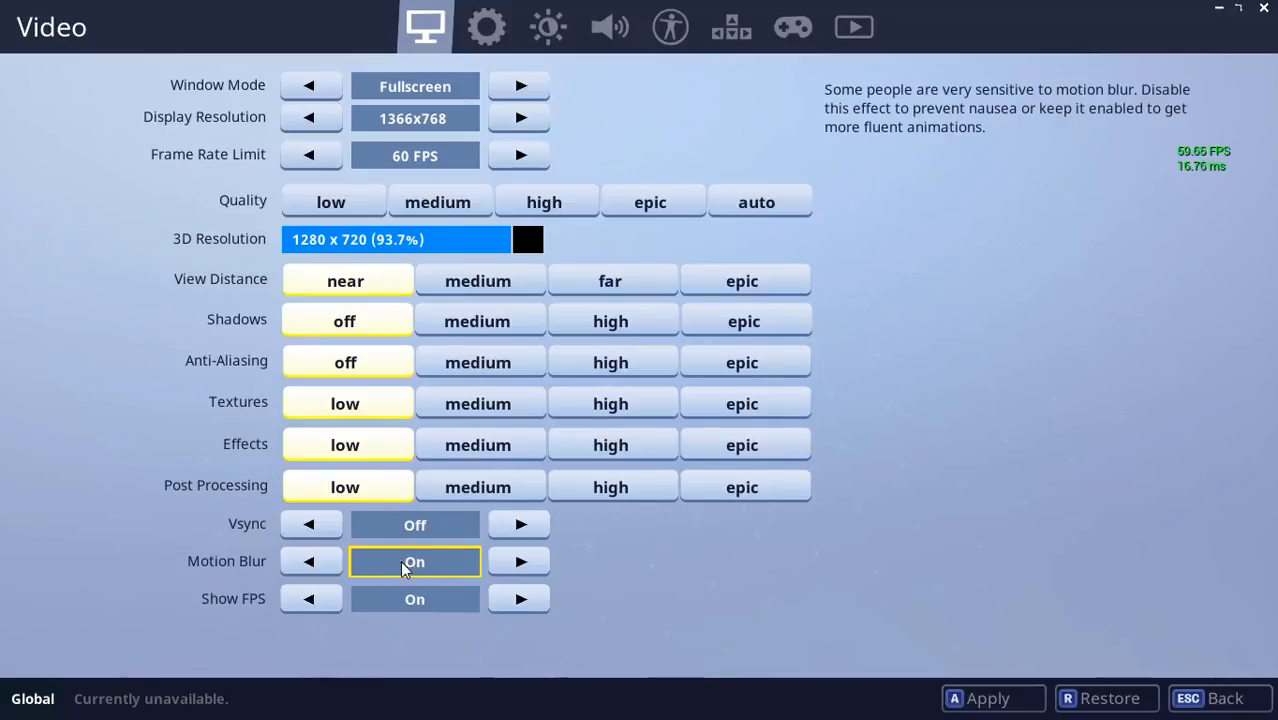
mouse_move(370, 676)
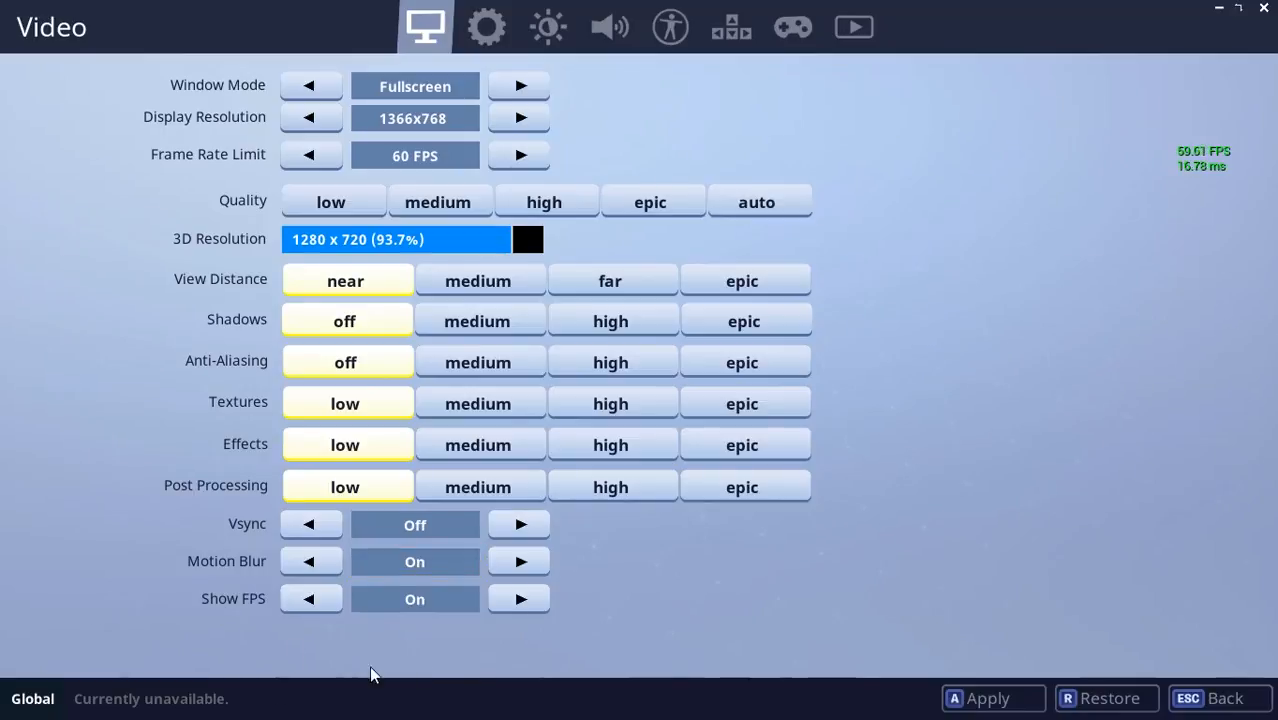
mouse_move(344, 624)
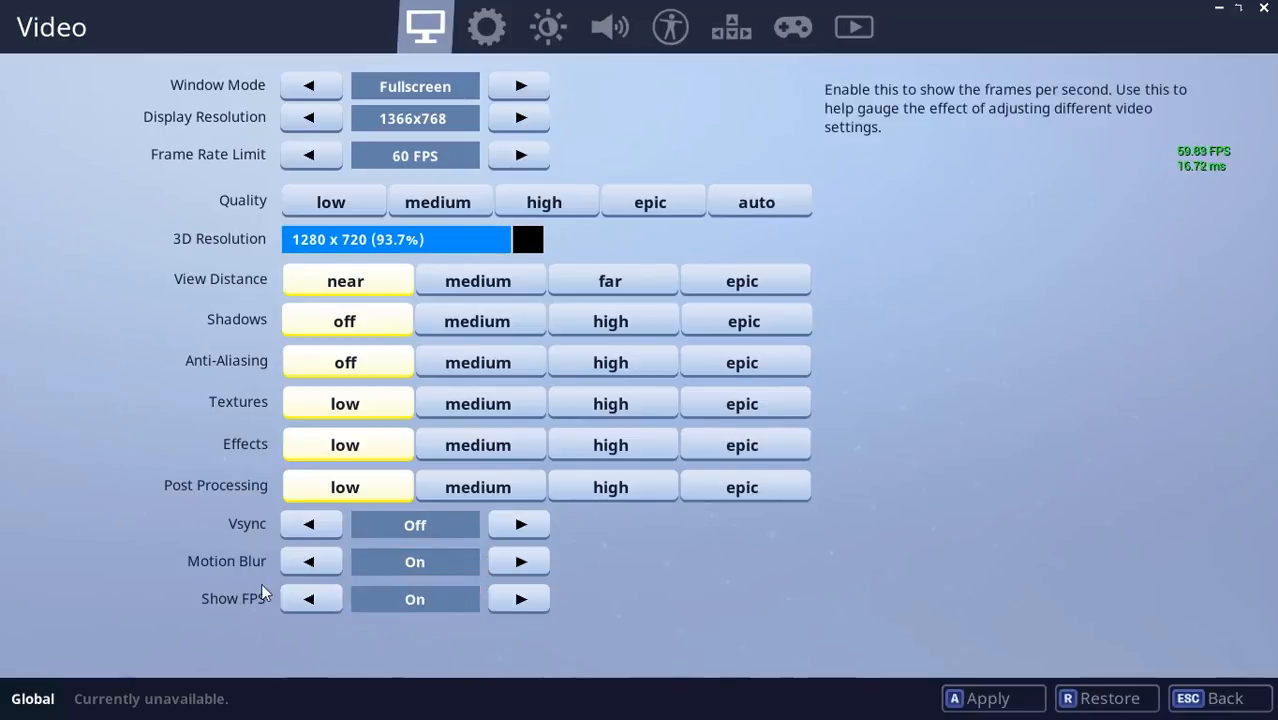
click(414, 598)
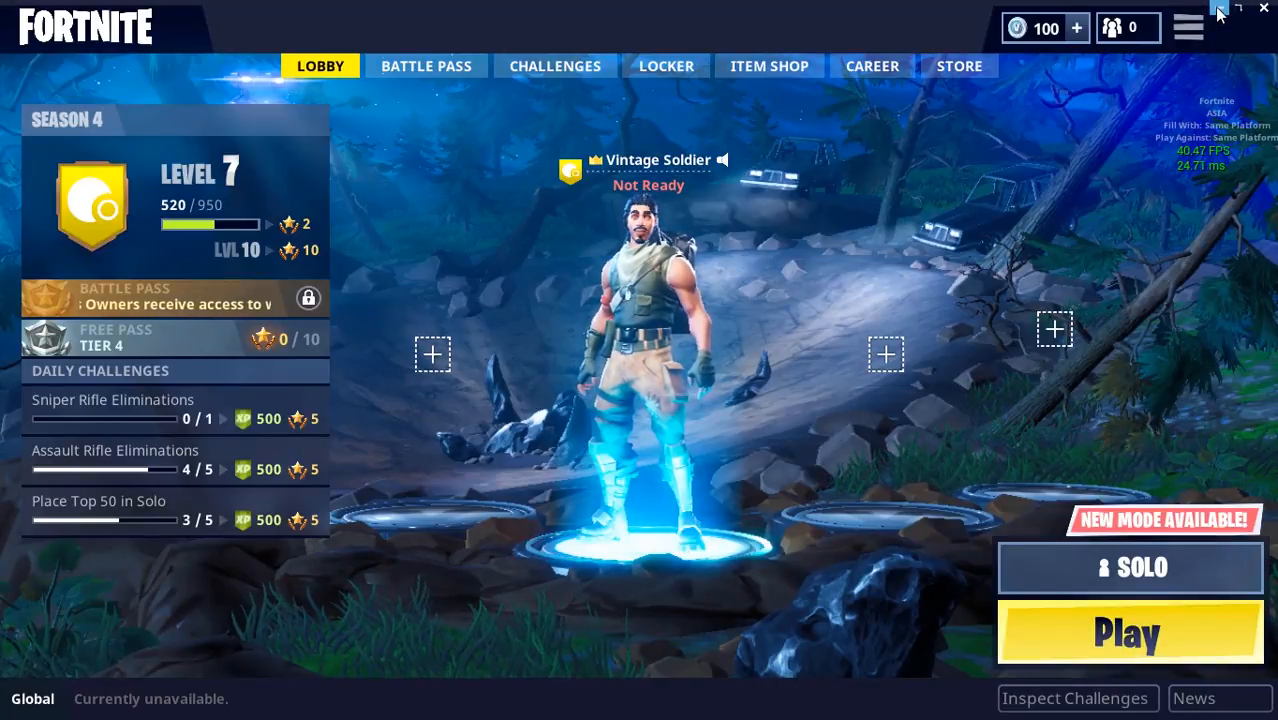
mouse_move(892, 590)
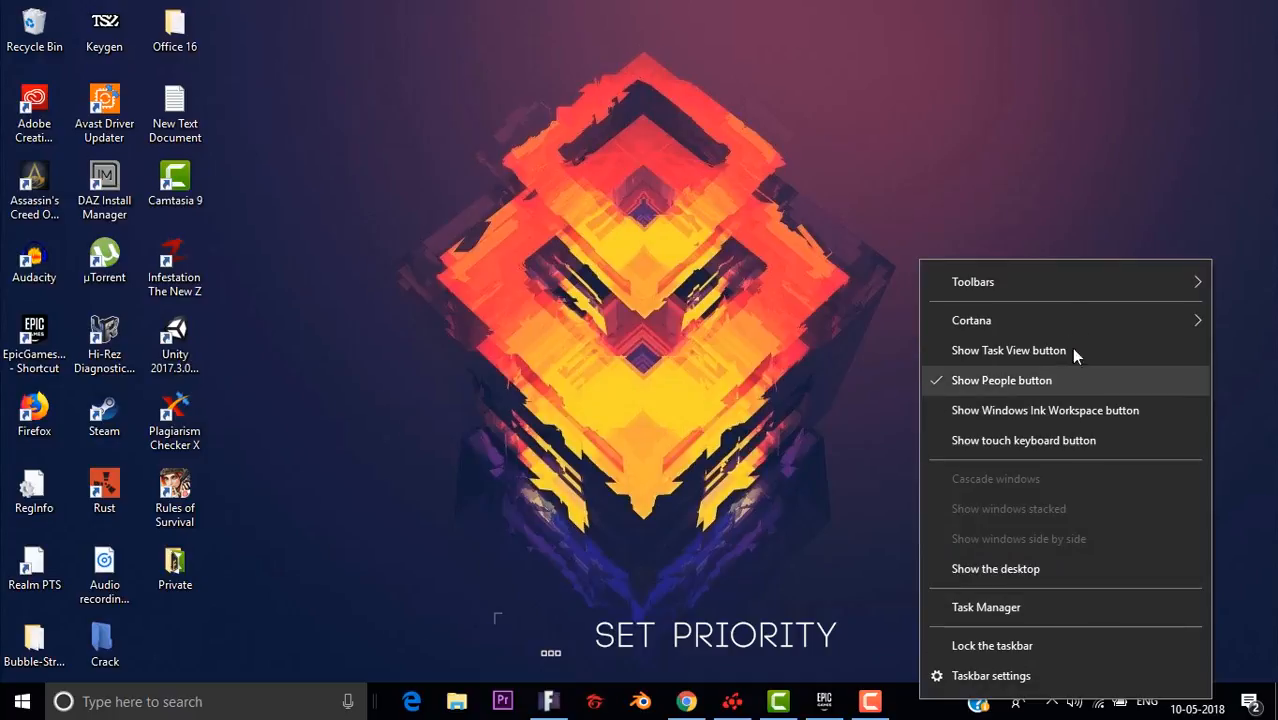
mouse_move(1044, 516)
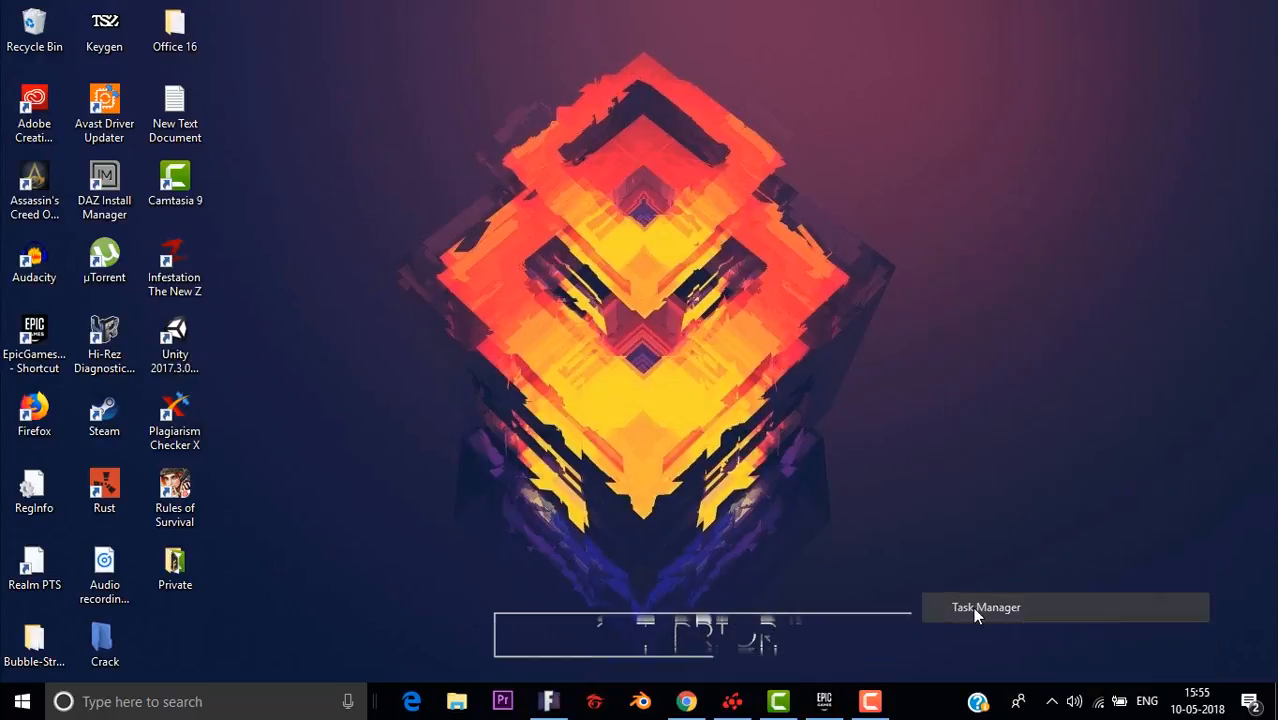
- Launch Task Manager and select FortniteClient-Win64-Shipping.exe in the Details list
click(986, 608)
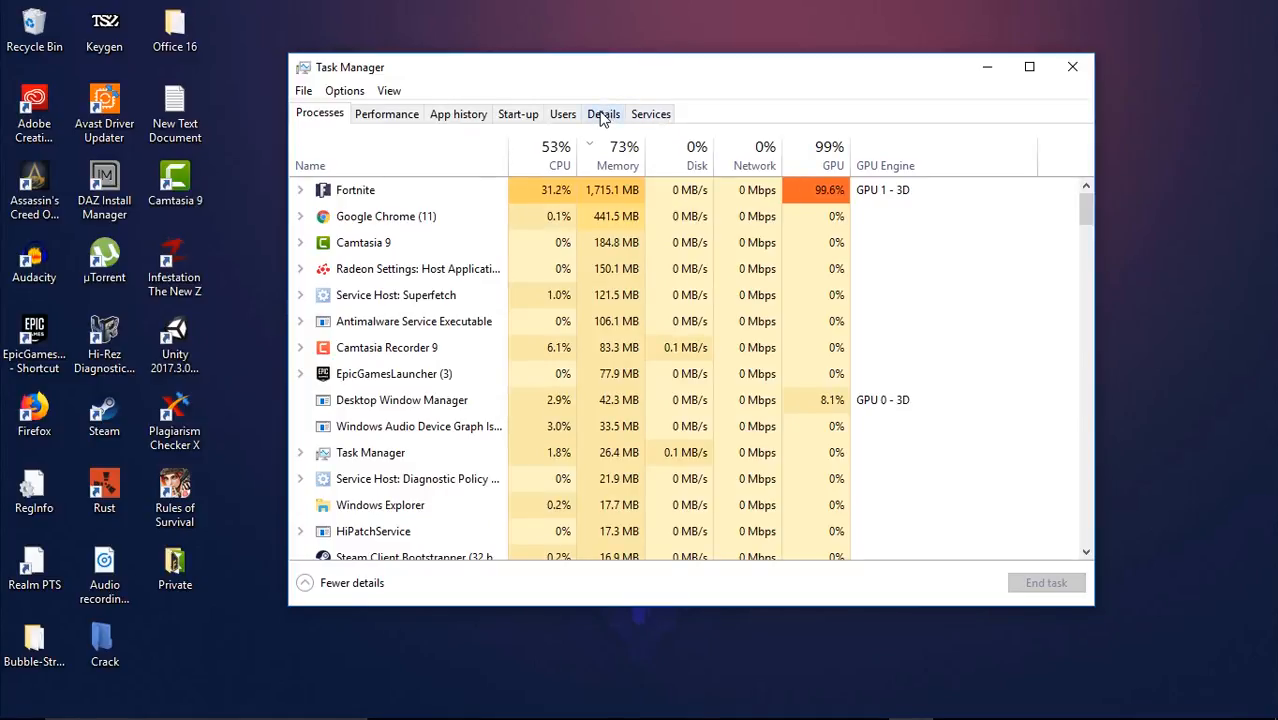
click(604, 112)
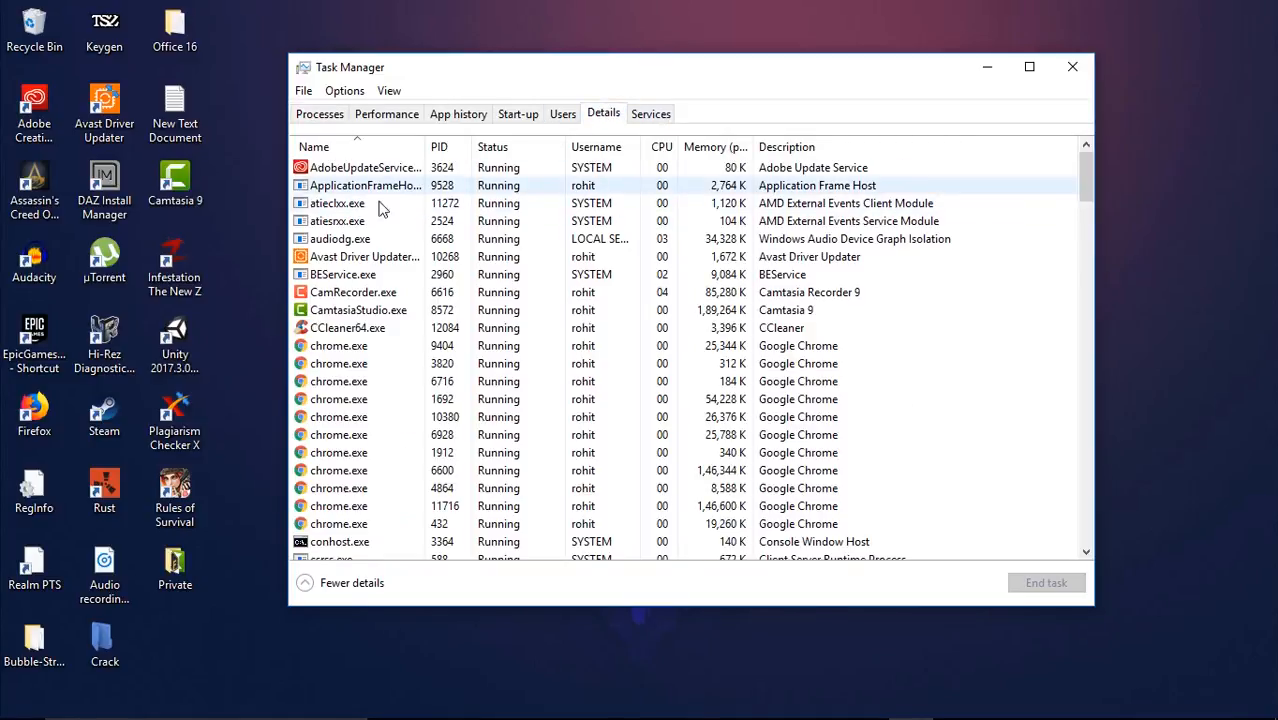
scroll(down, 3)
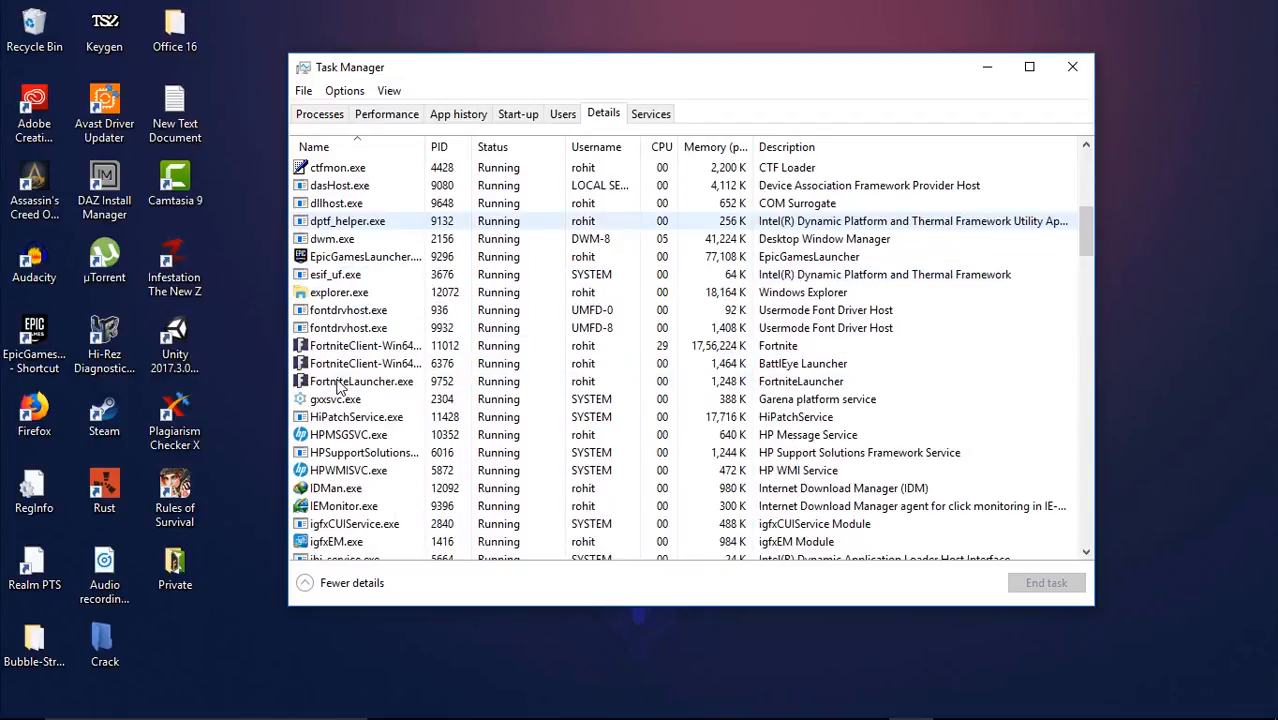
click(364, 344)
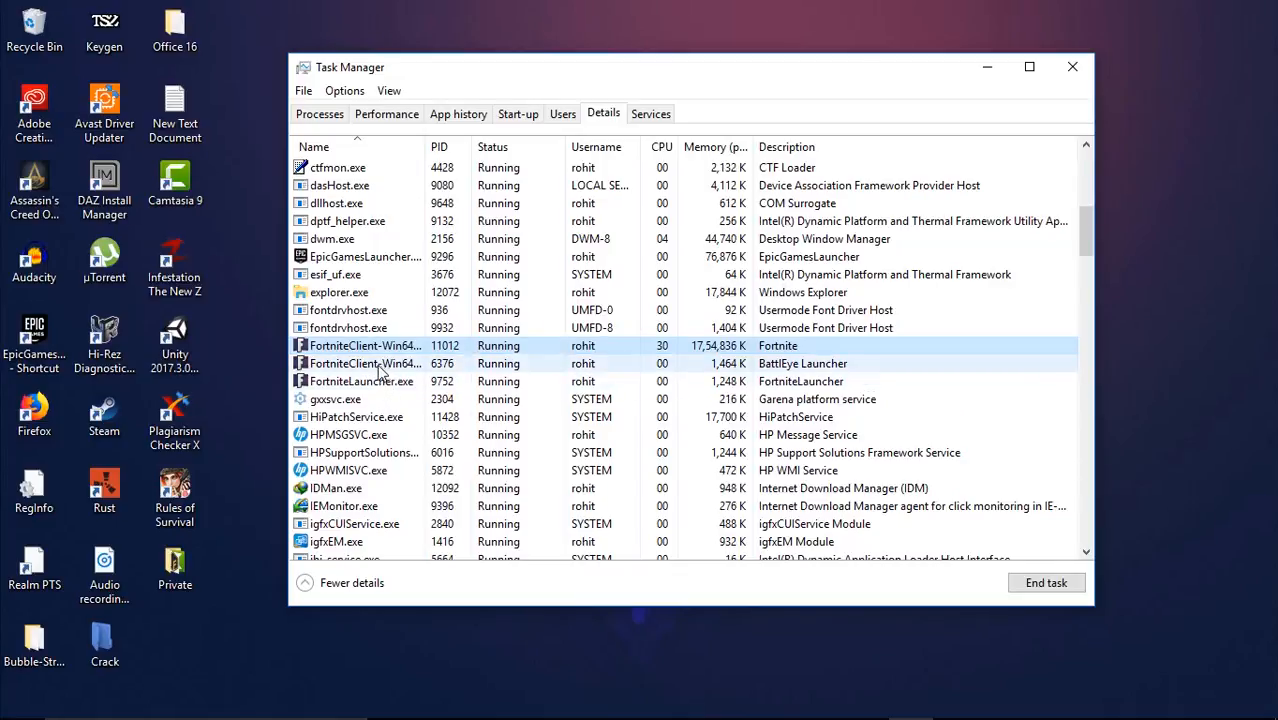
click(364, 364)
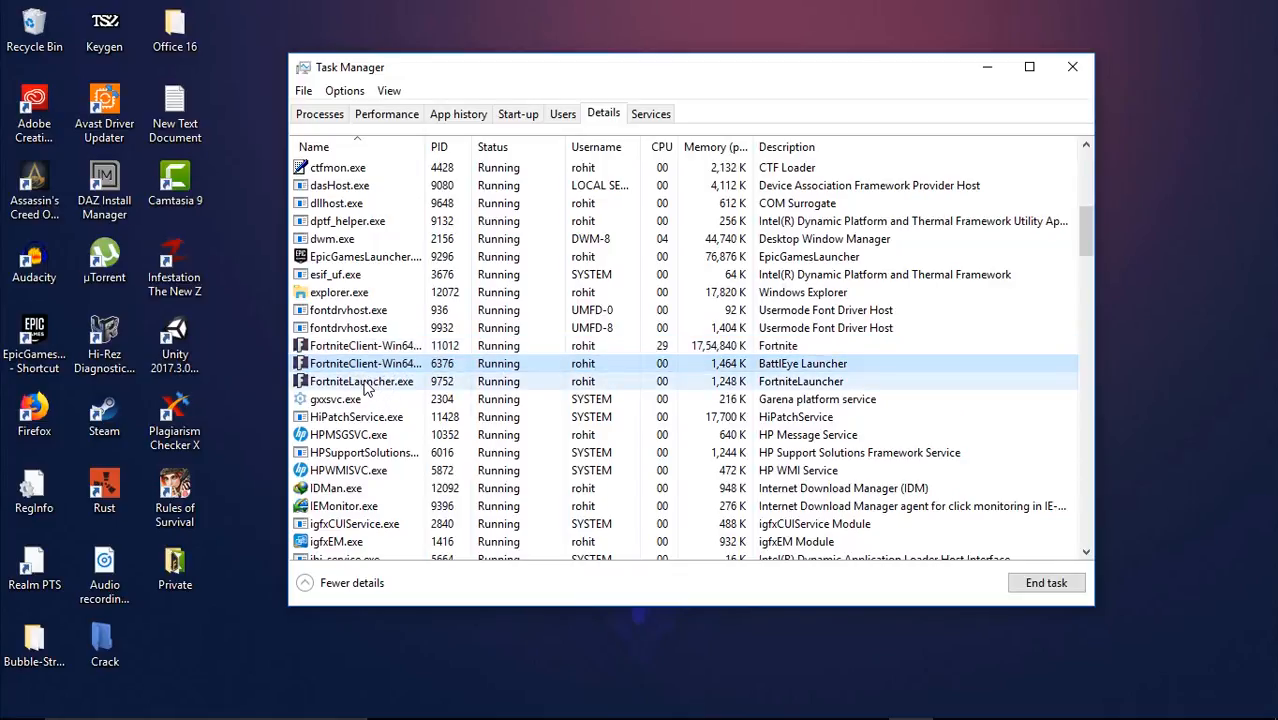
click(400, 344)
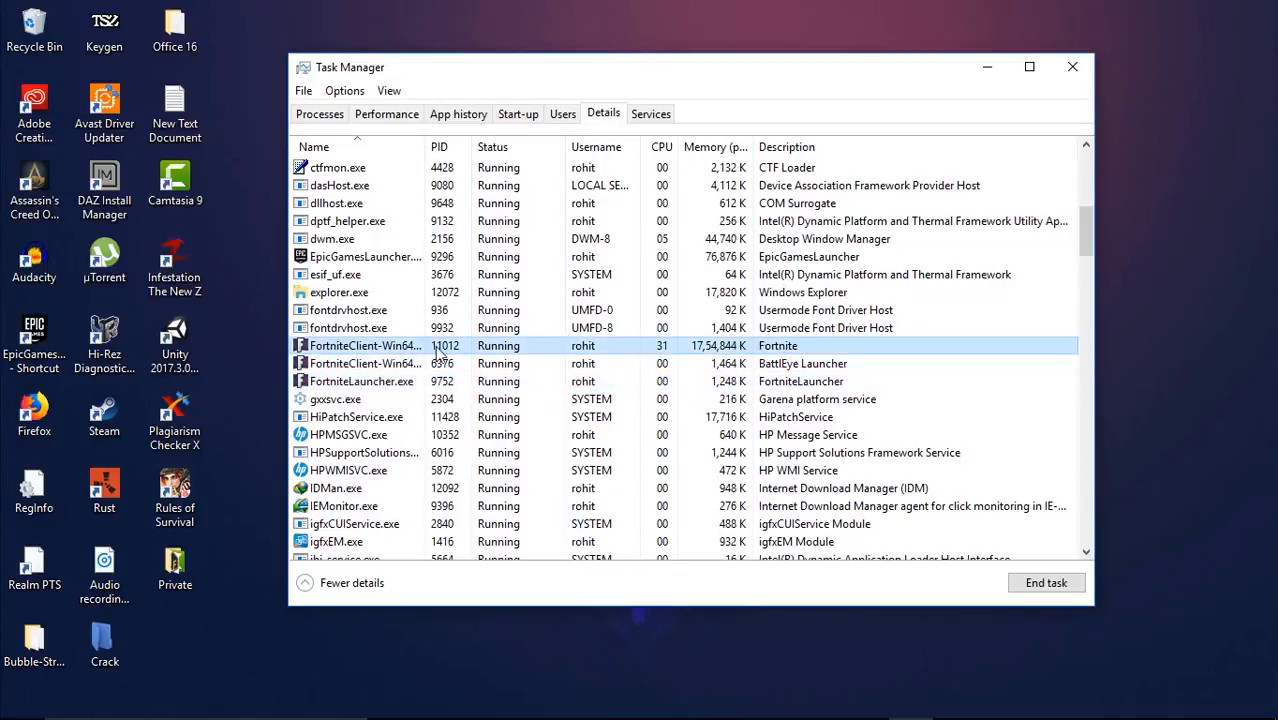
mouse_move(364, 344)
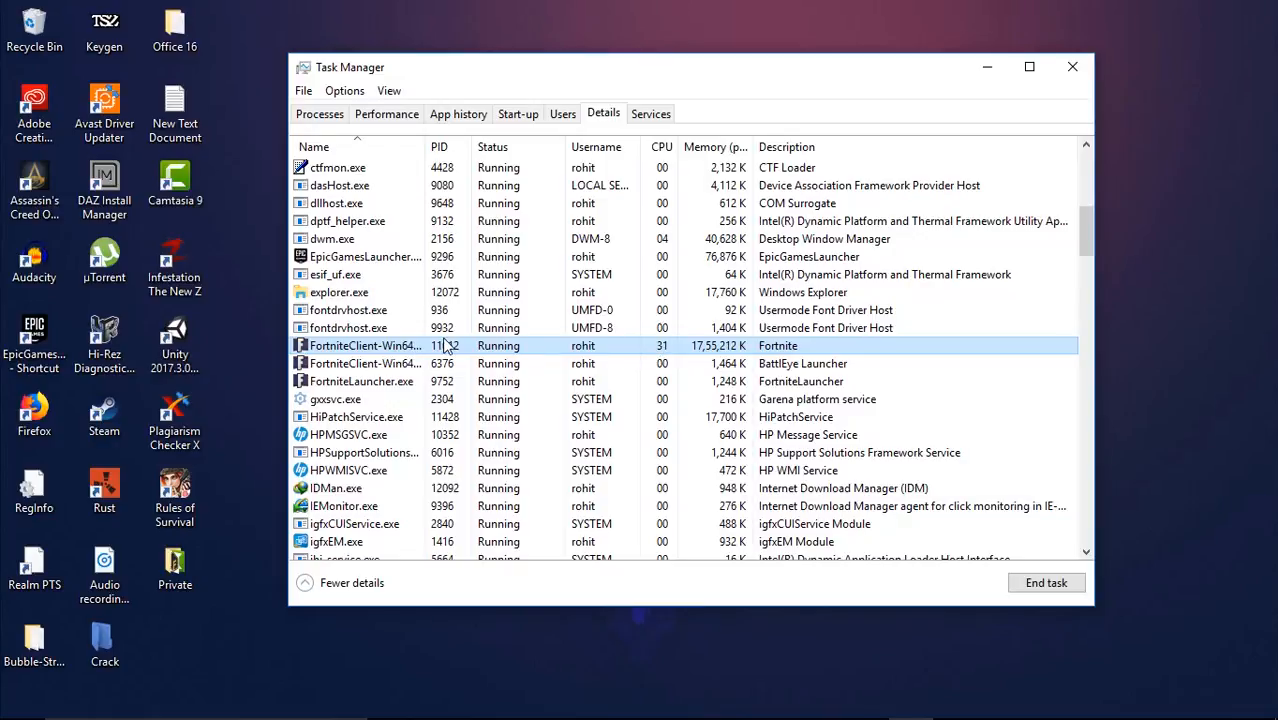
- Set the Fortnite process priority to High, confirm it, and reopen its options to verify
right_click(364, 344)
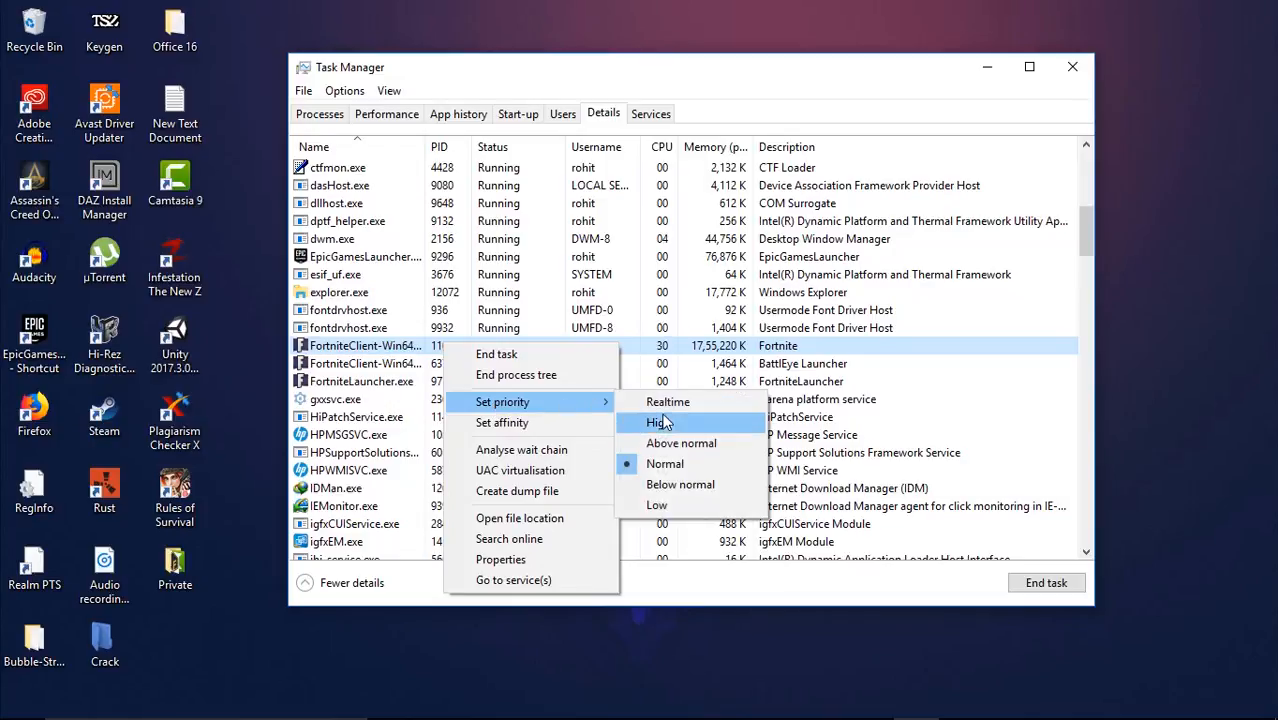
click(656, 422)
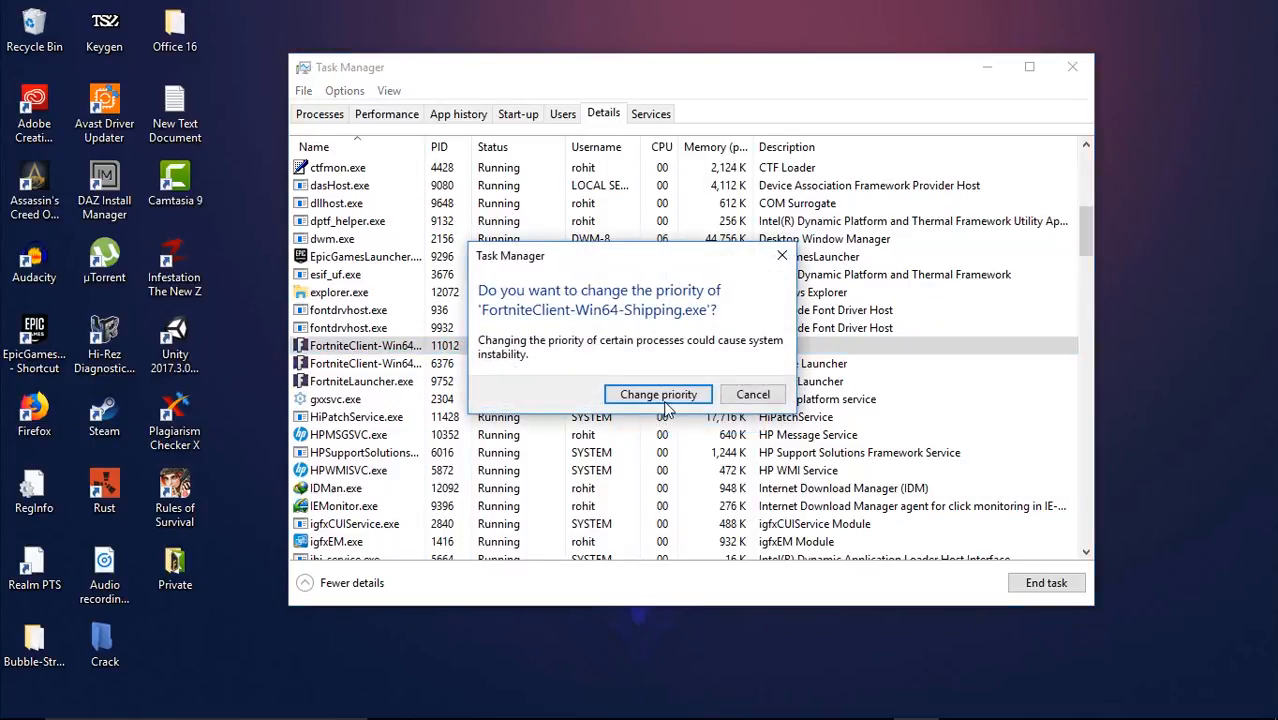
click(658, 394)
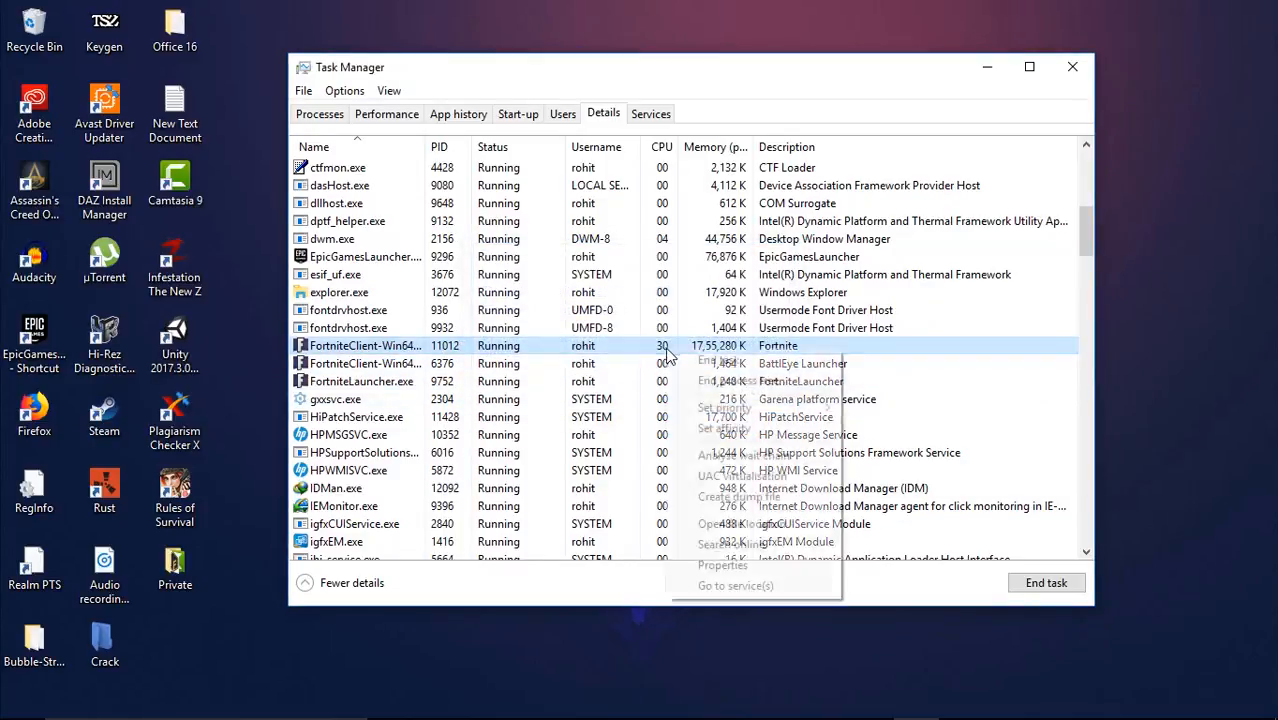
click(724, 408)
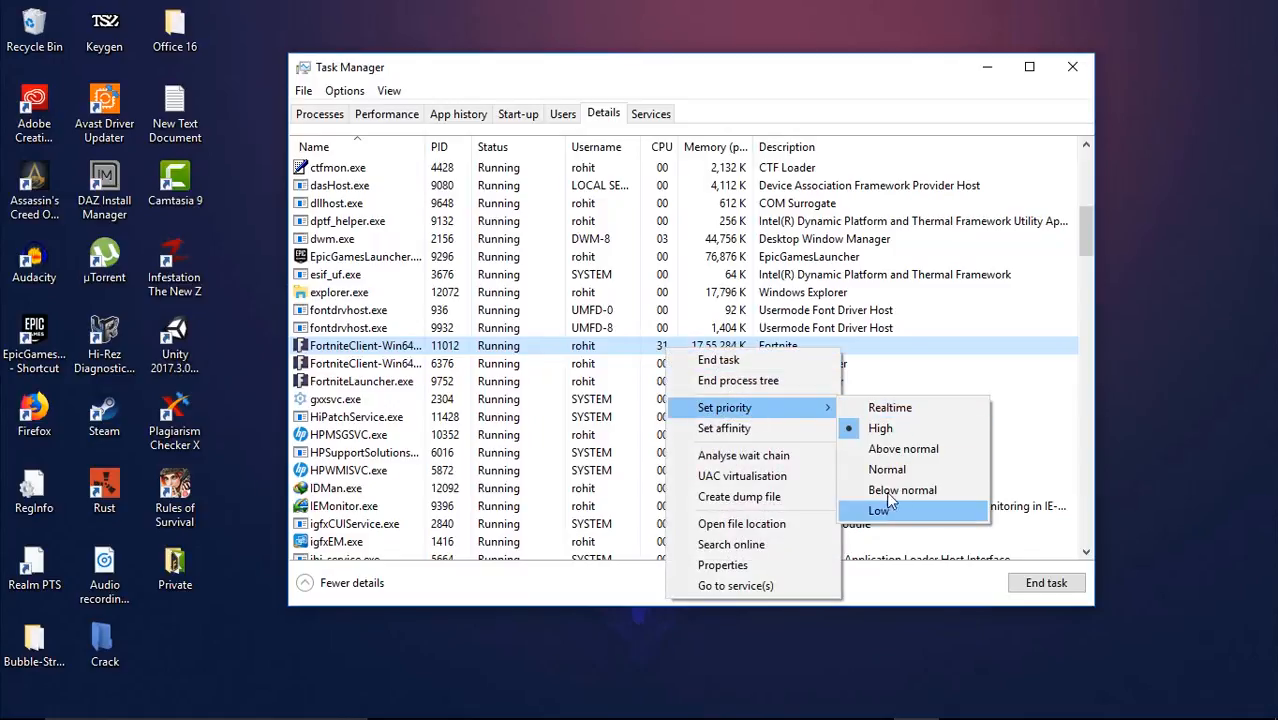
mouse_move(880, 428)
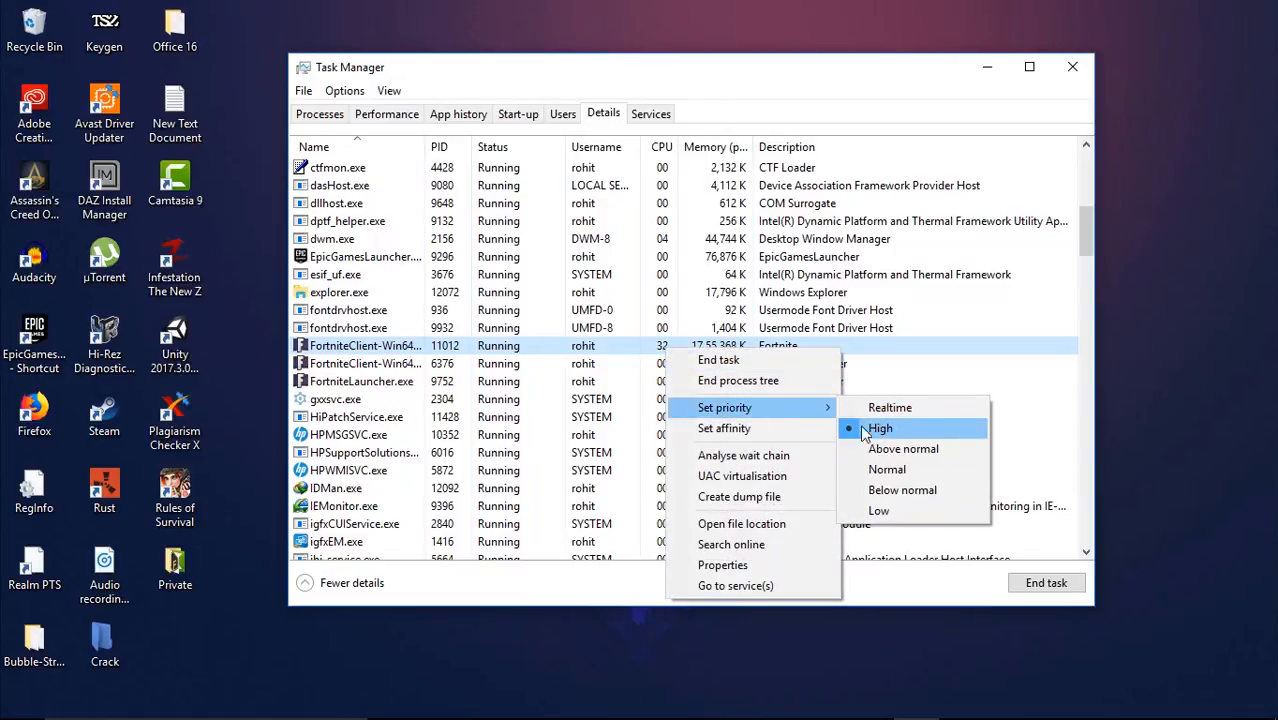
mouse_move(878, 512)
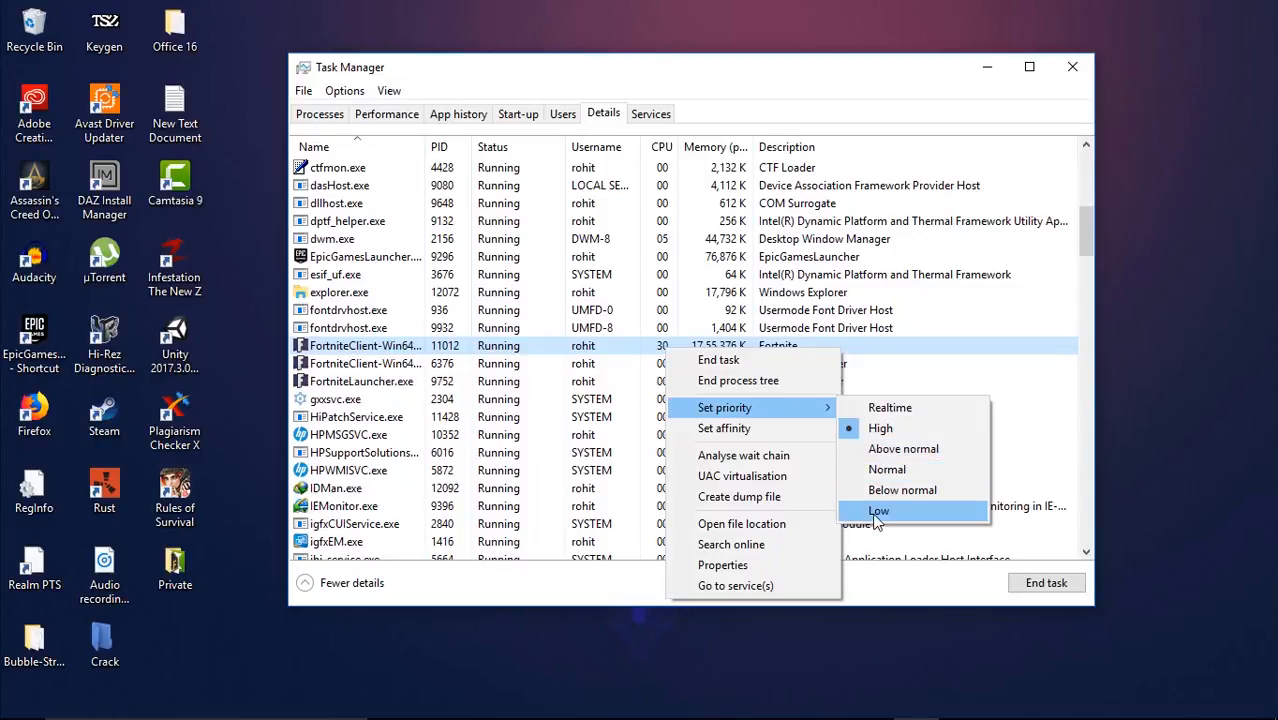
mouse_move(904, 468)
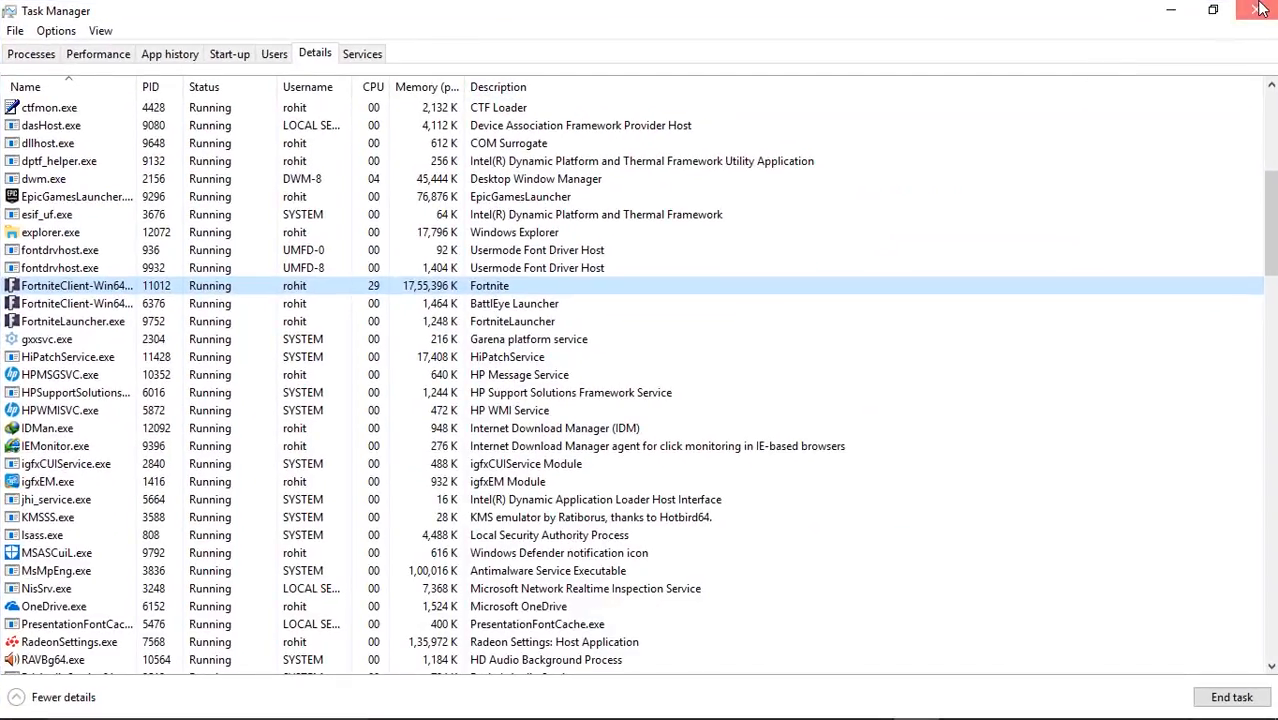
- Close Task Manager, leaving the desktop showing
click(1260, 8)
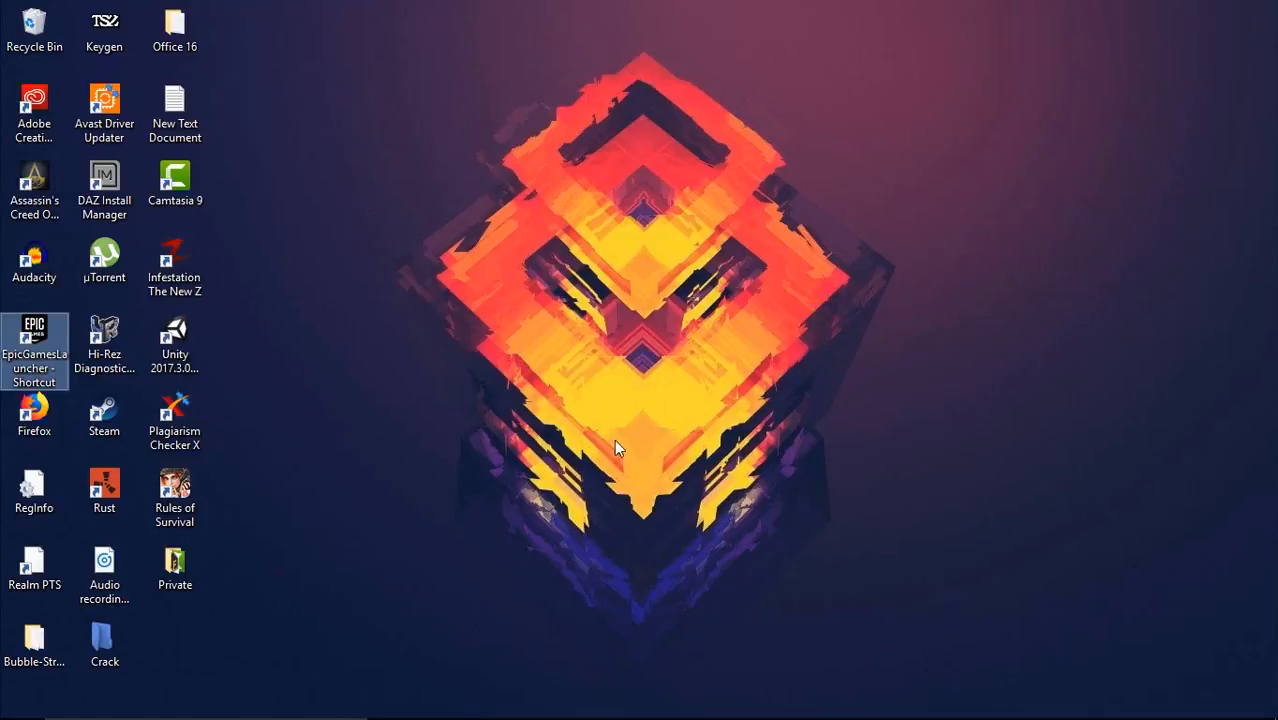
mouse_move(864, 506)
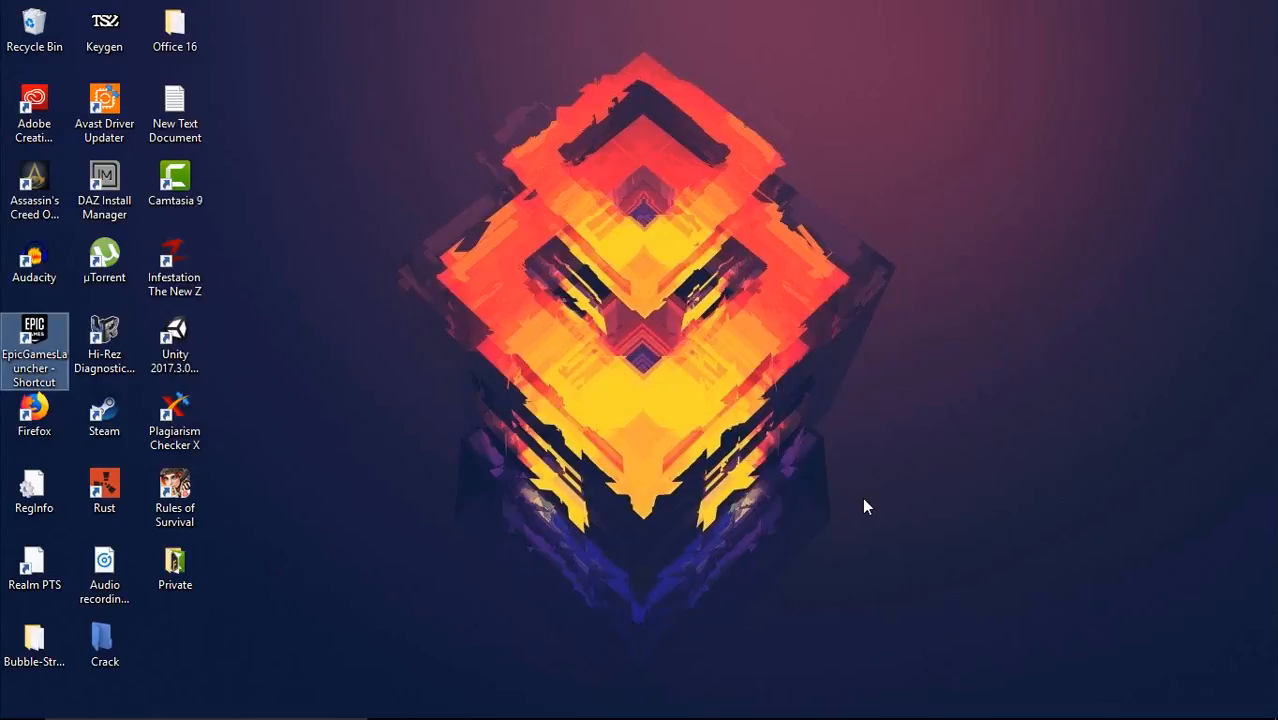
mouse_move(630, 578)
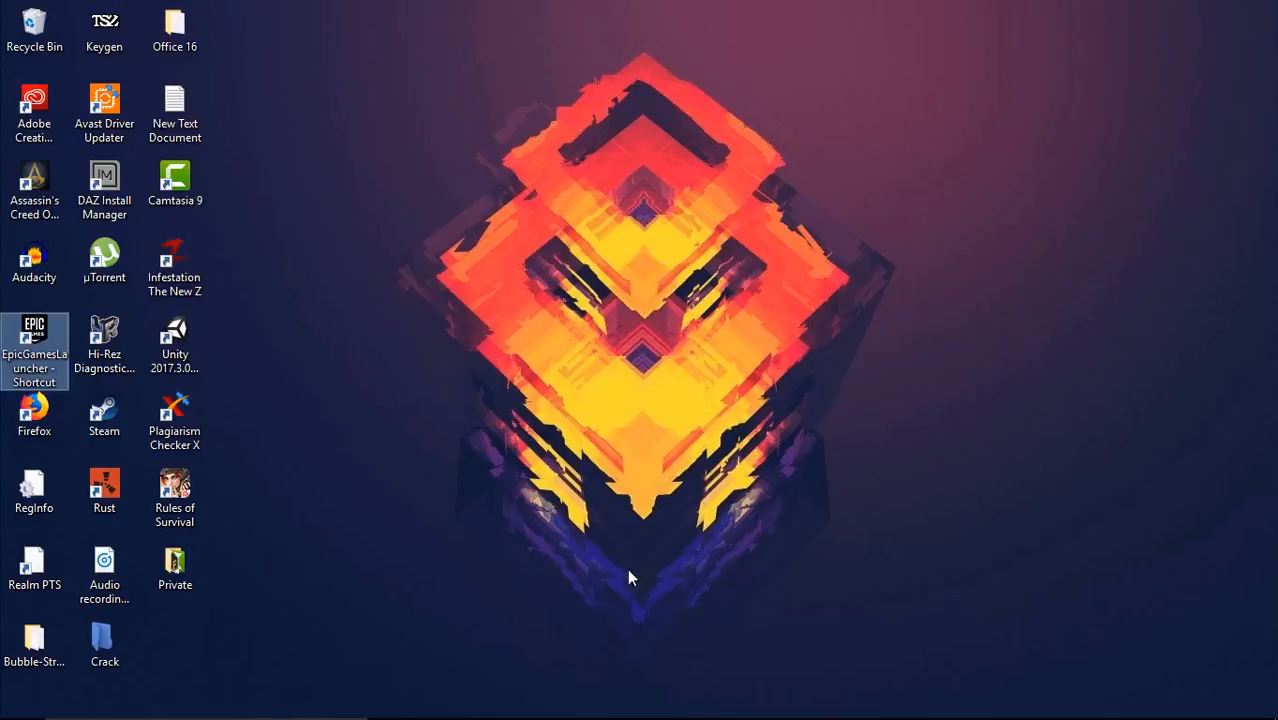